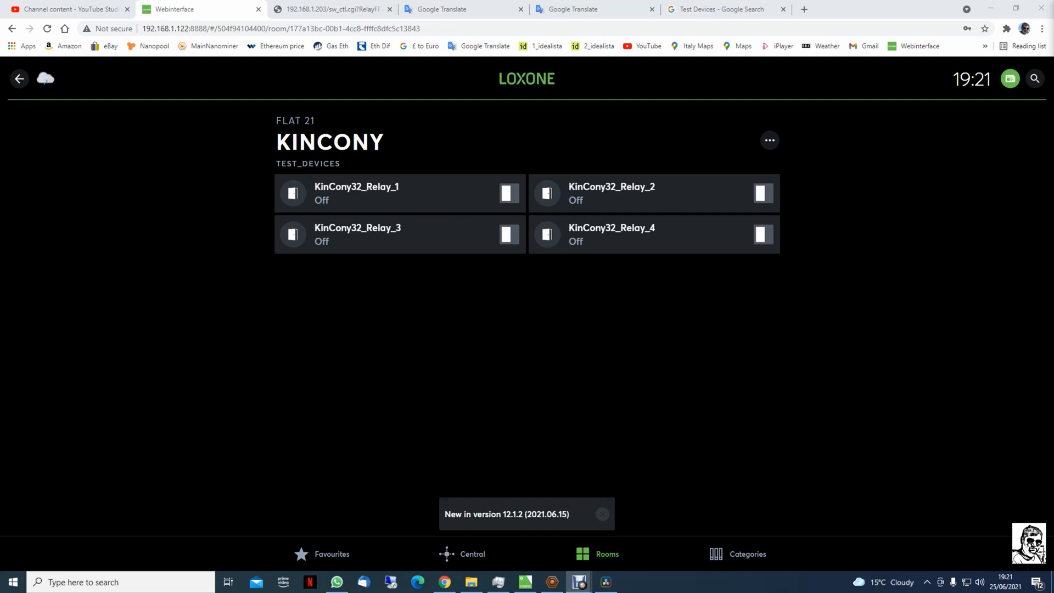
mouse_move(899, 431)
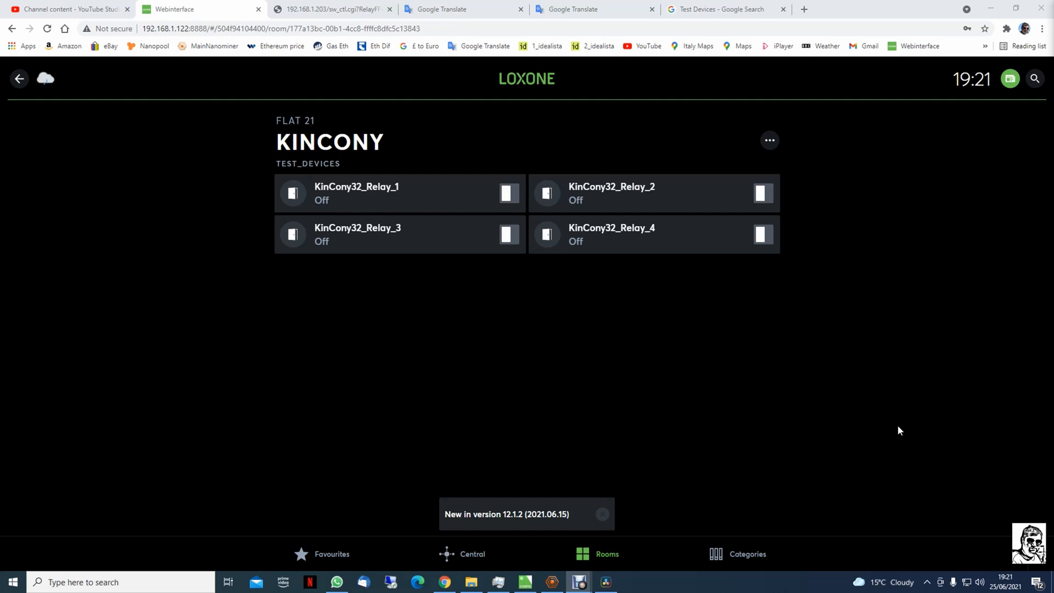
mouse_move(665, 384)
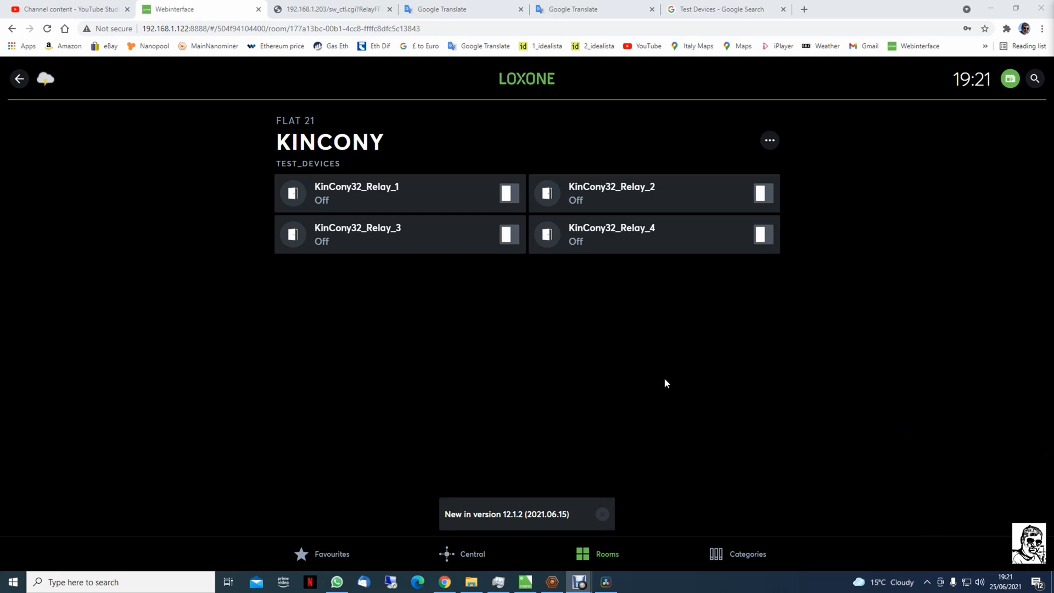
mouse_move(462, 314)
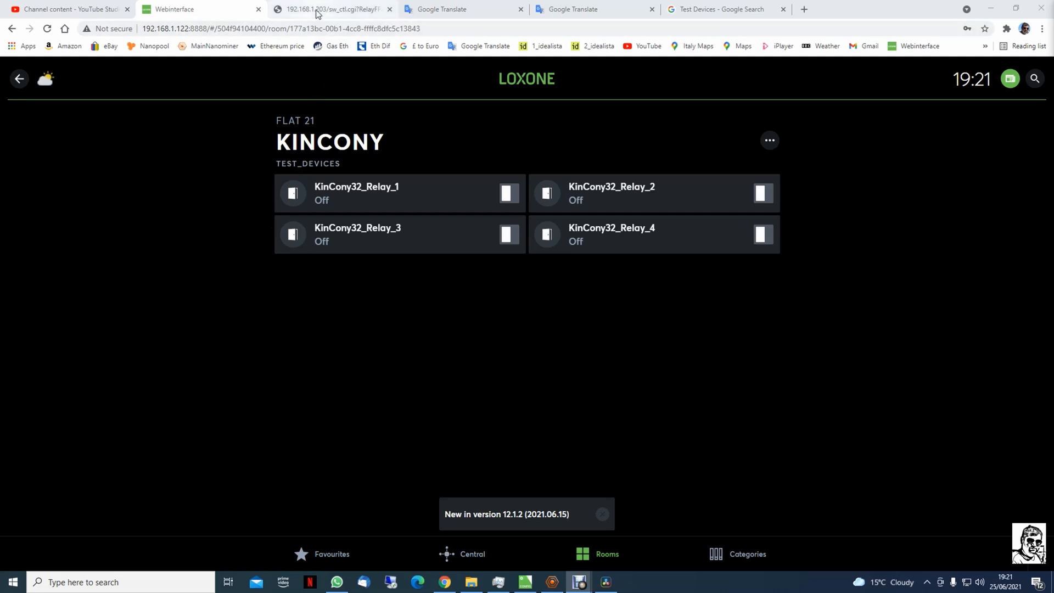
mouse_move(480, 207)
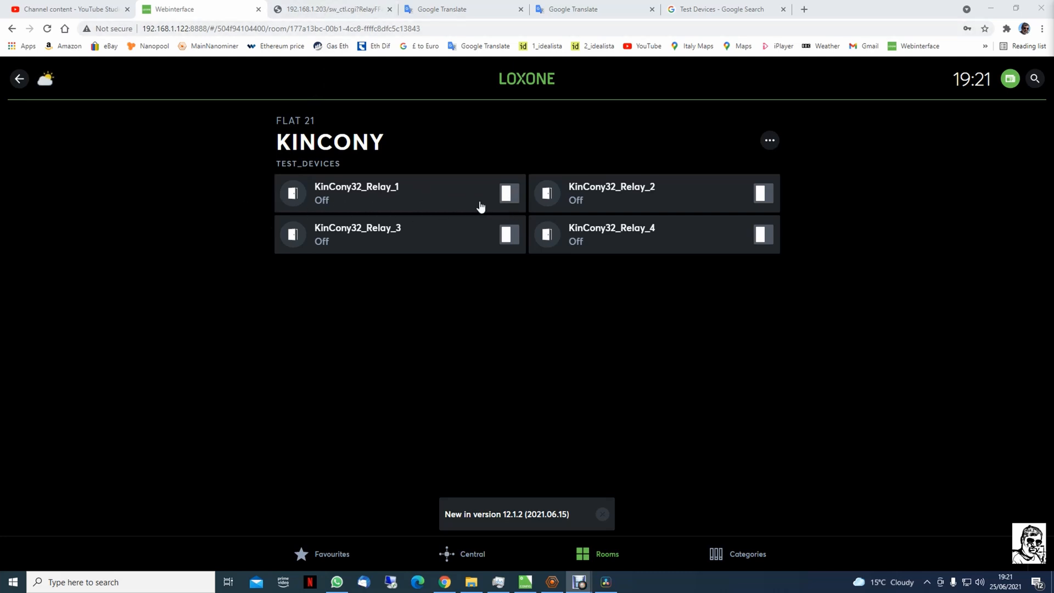
- Toggle KinCony32_Relay_1 on and off several times in the web interface, leaving it on
click(508, 193)
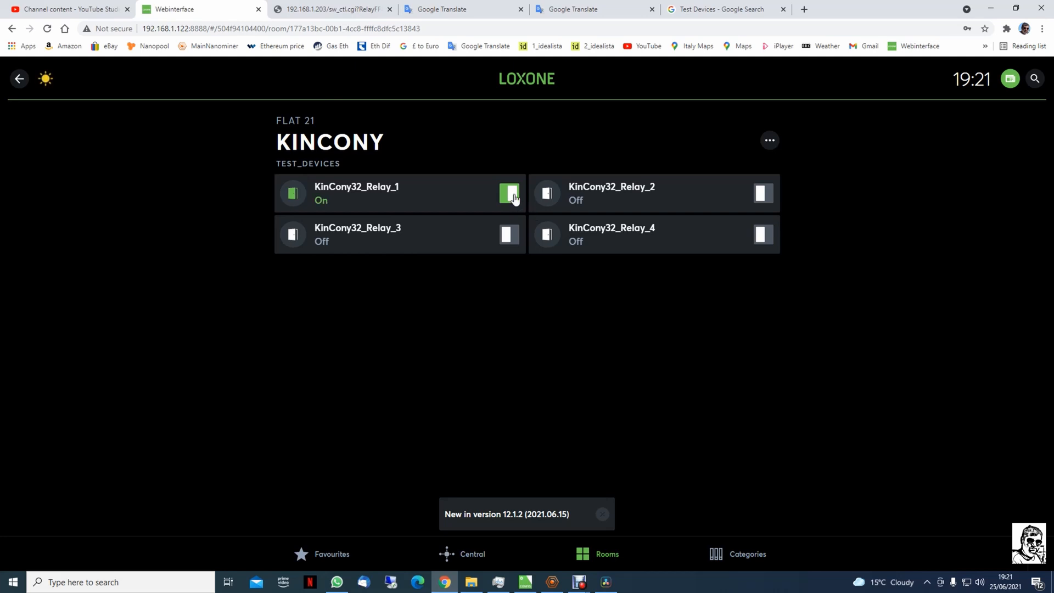
click(508, 193)
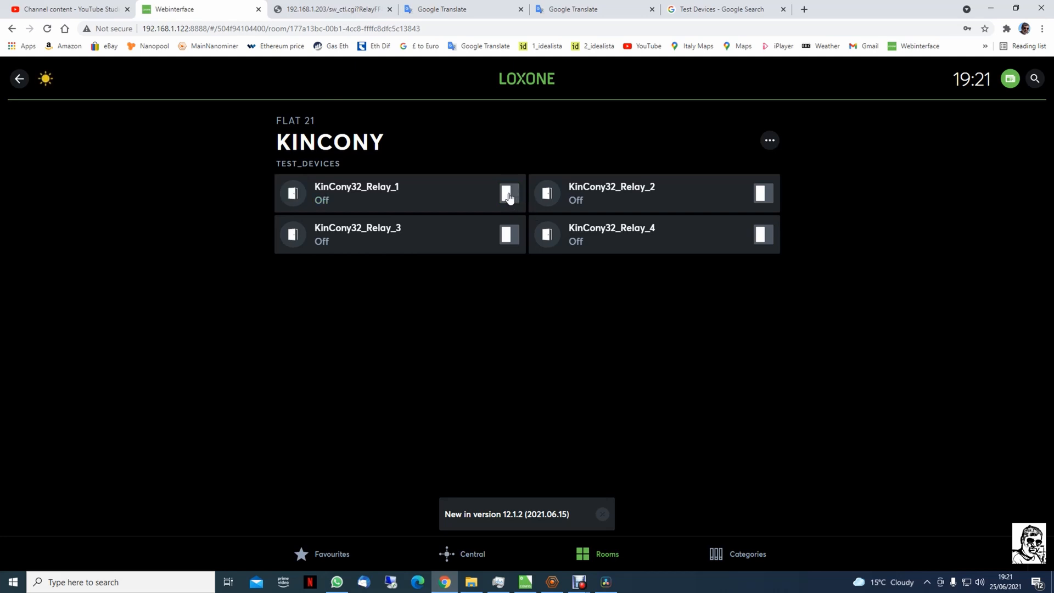
click(509, 193)
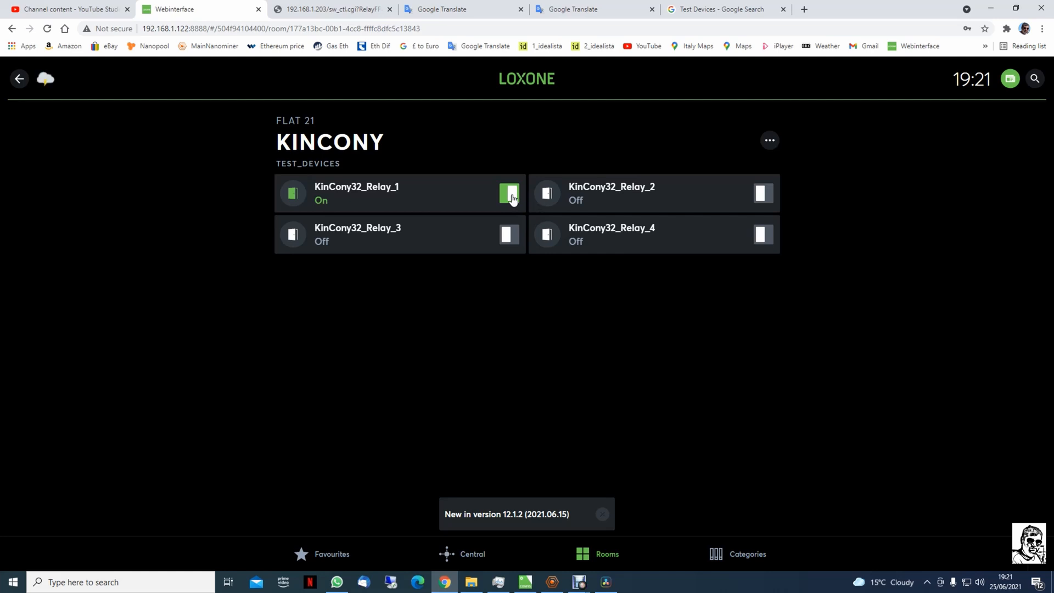
click(509, 194)
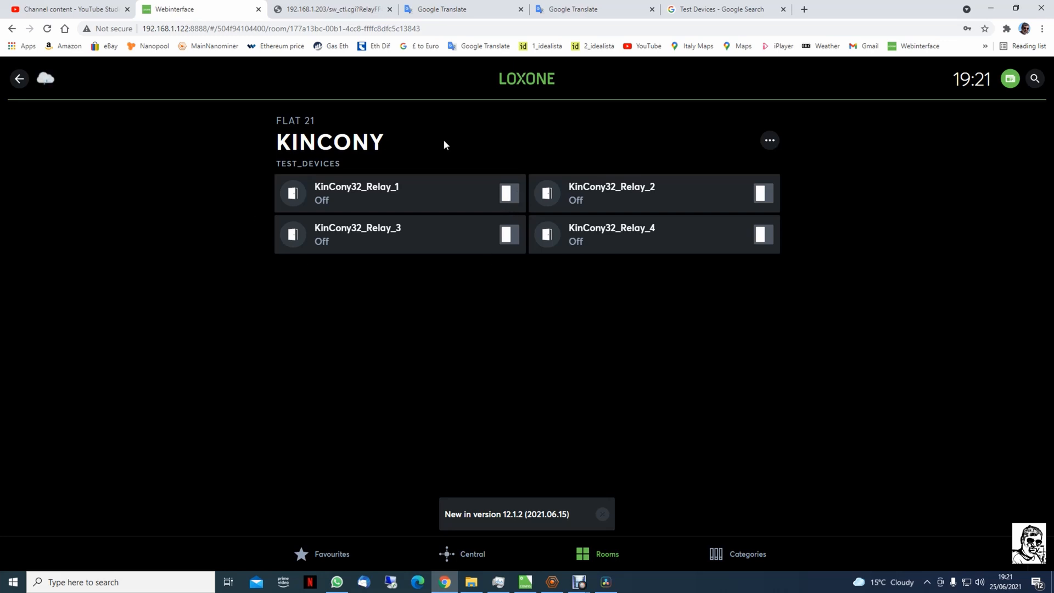
click(508, 192)
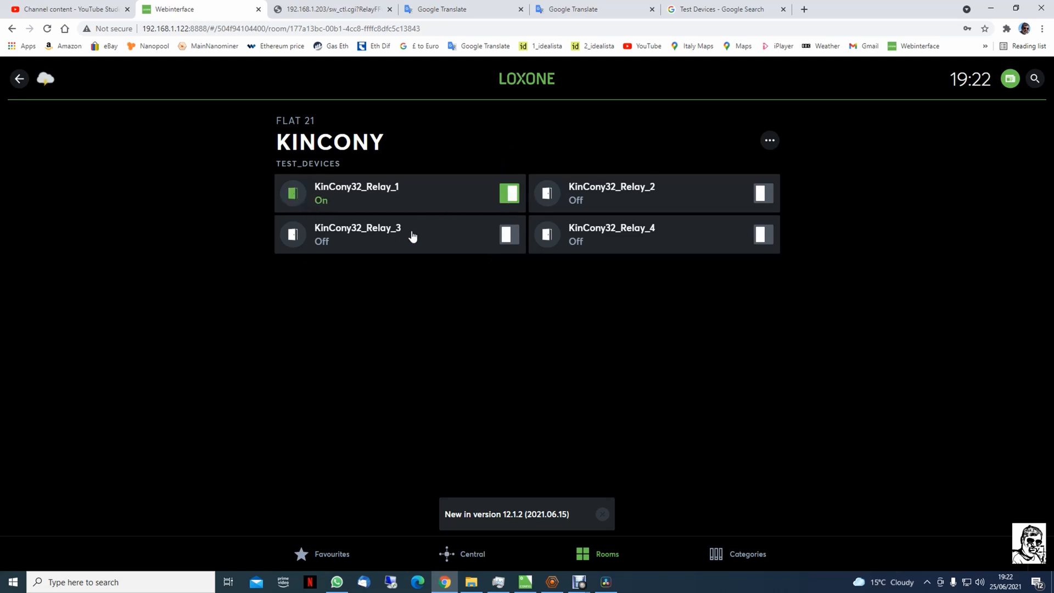
click(329, 9)
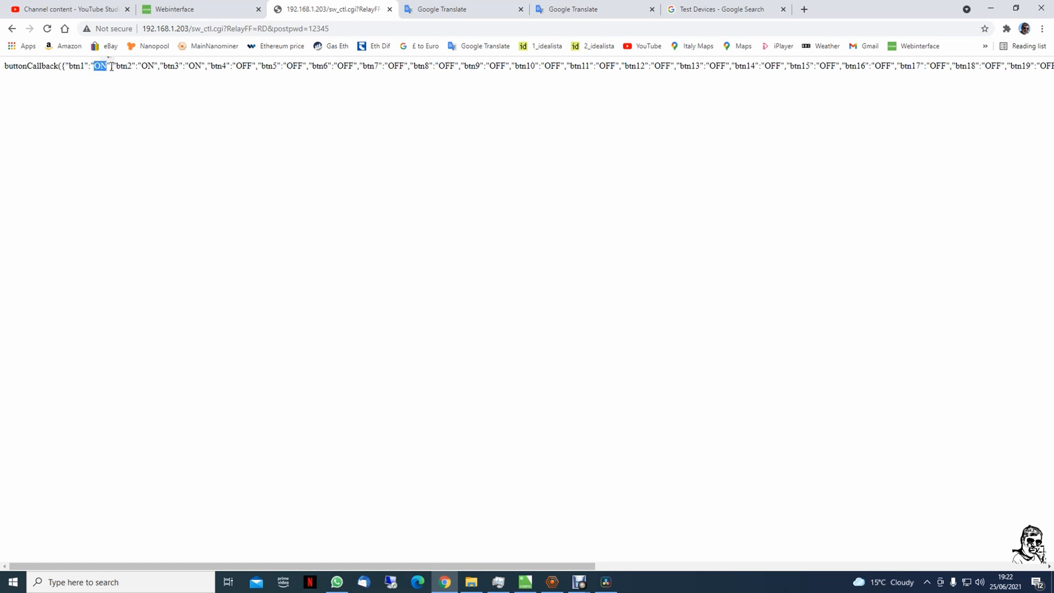
double_click(124, 66)
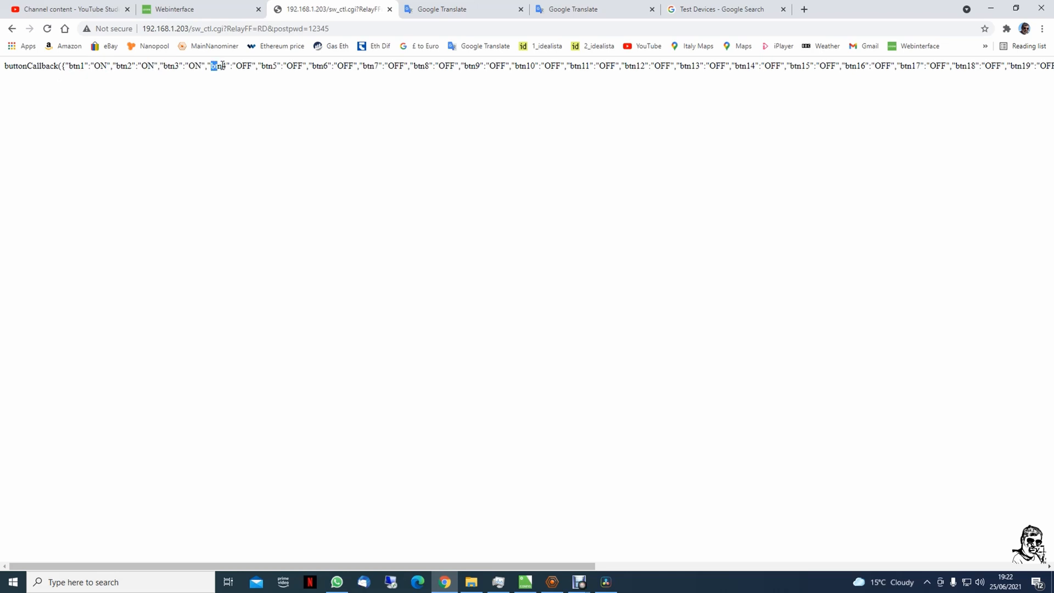
click(173, 9)
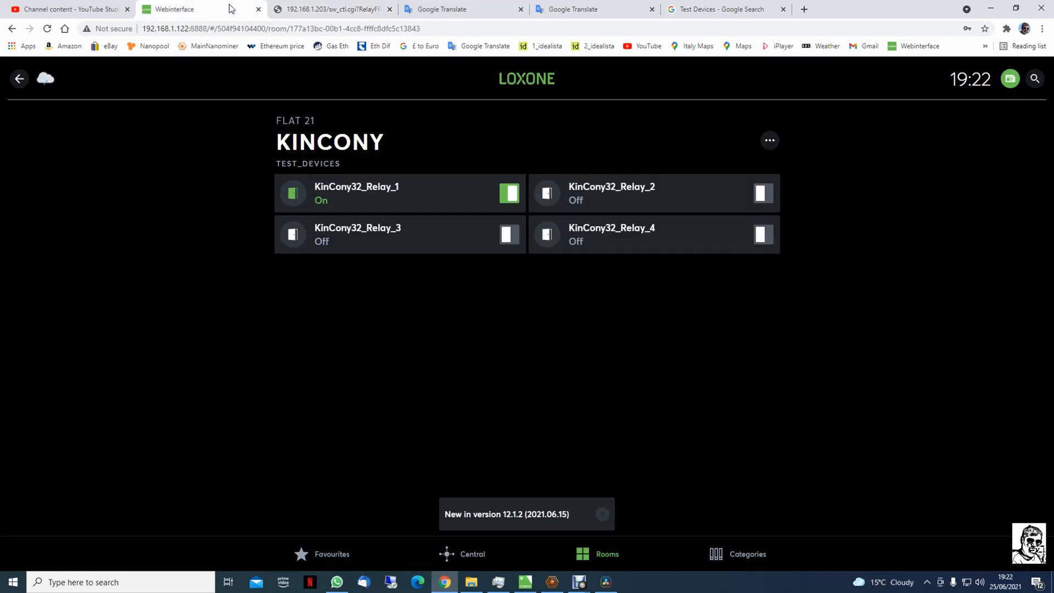
mouse_move(817, 308)
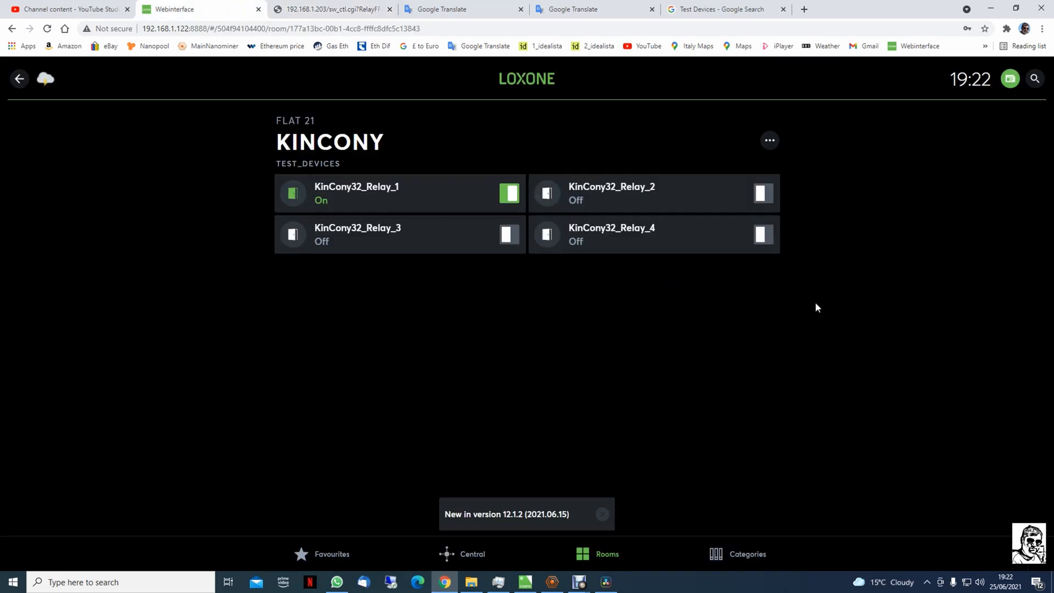
mouse_move(300, 205)
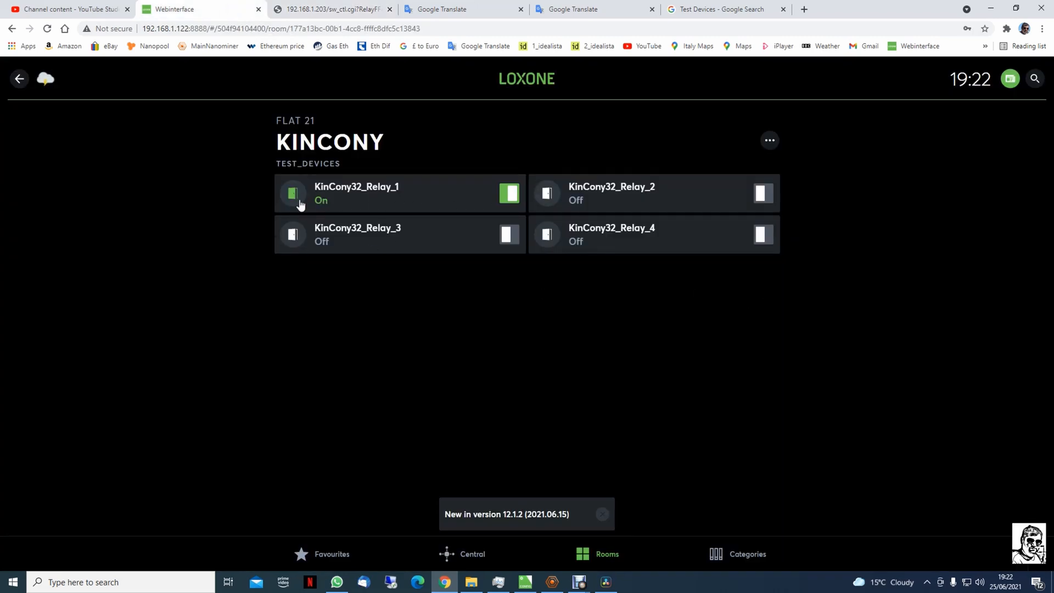
mouse_move(485, 214)
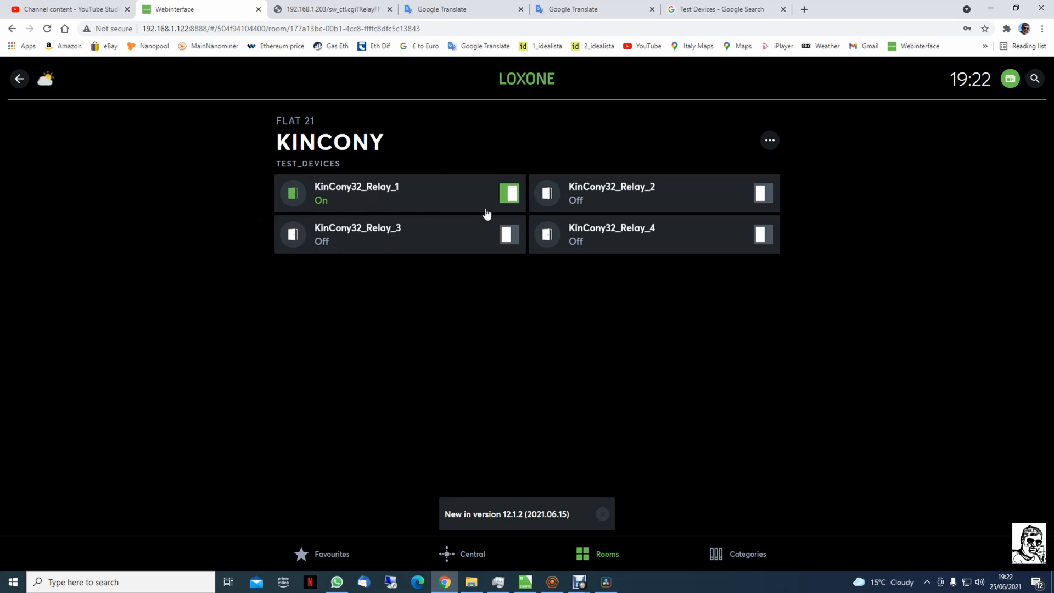
mouse_move(782, 223)
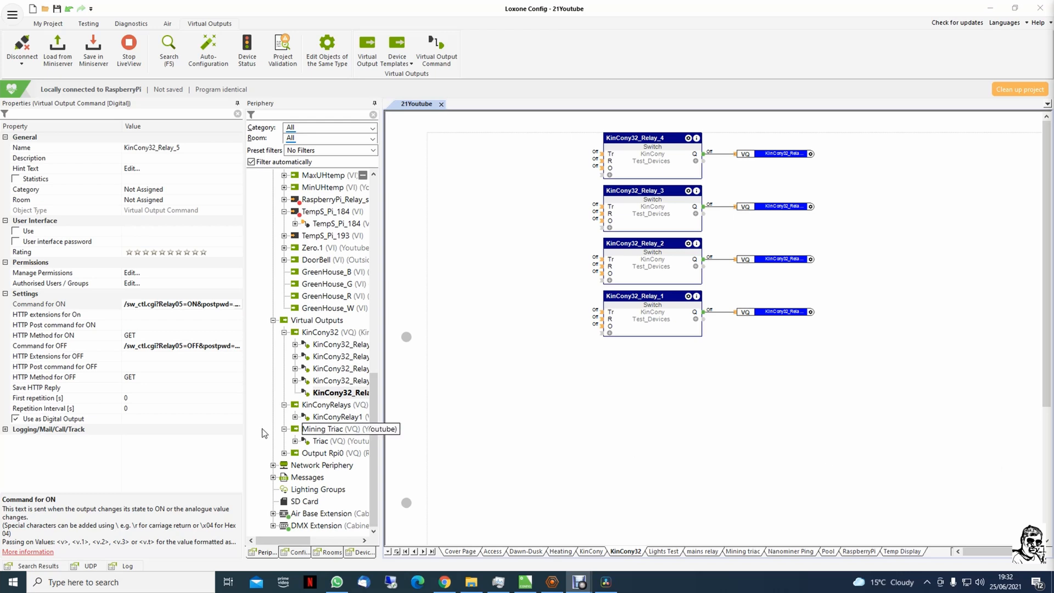
- Place the KinCony32_Relay_5 virtual output on the page and select the Relay_1 switch block
click(341, 392)
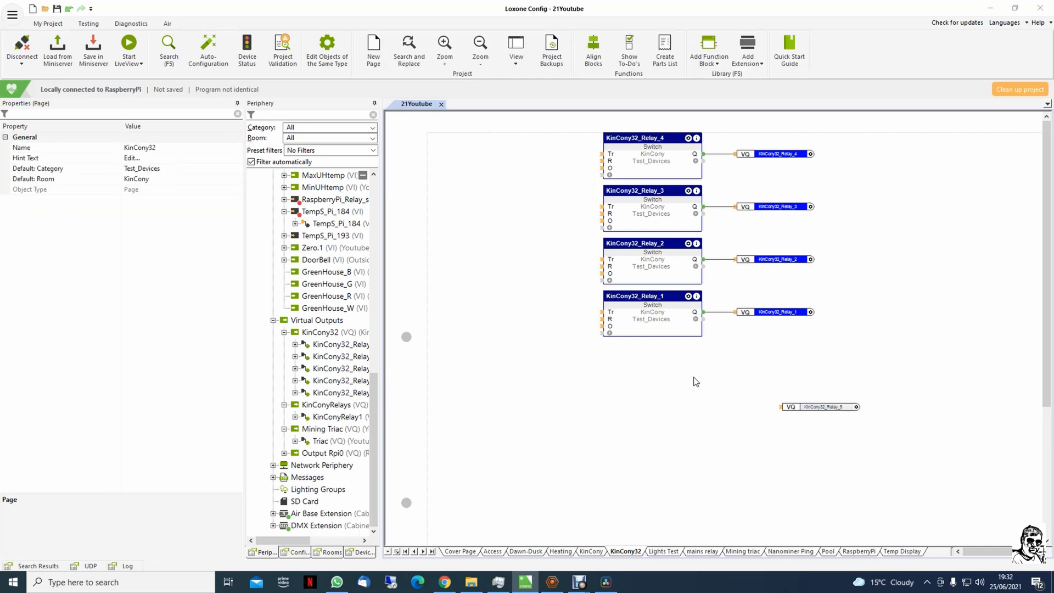
click(652, 305)
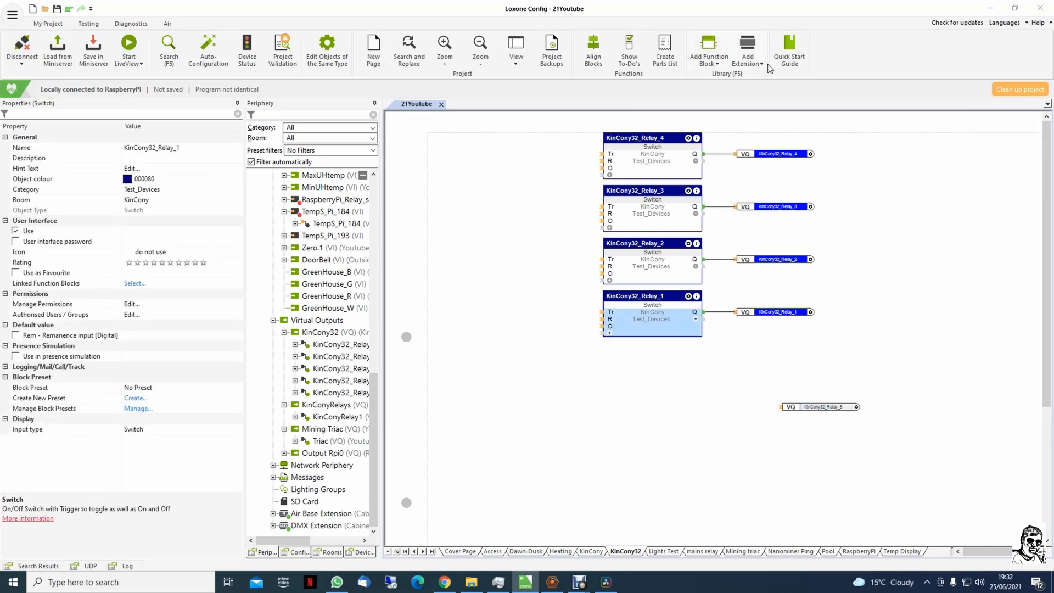
click(708, 51)
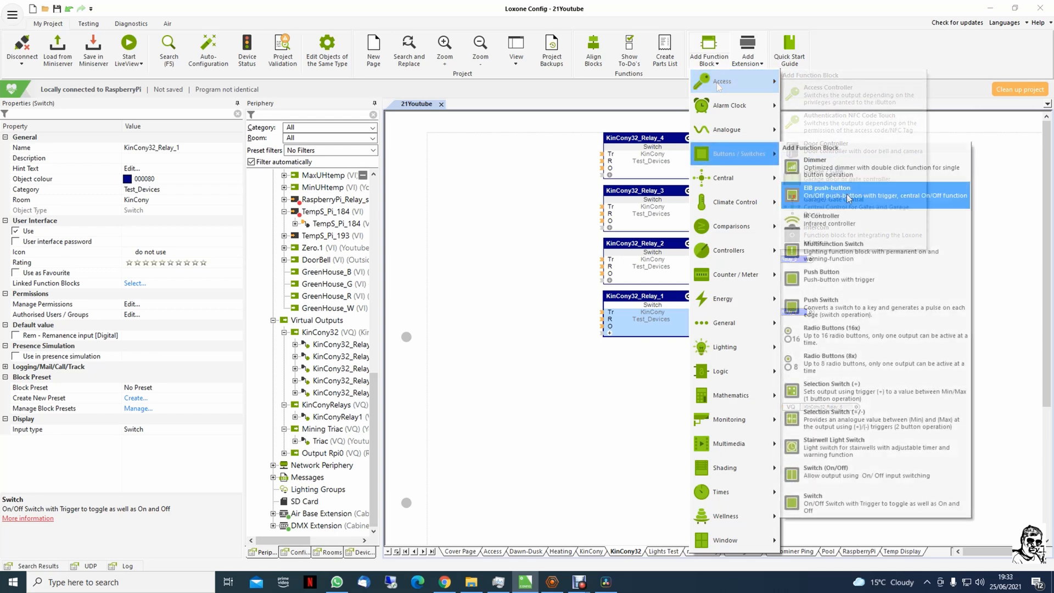
- Place an EIB push-button beside the Relay_5 output and give it the KinCony32_Relay_1 name
click(827, 195)
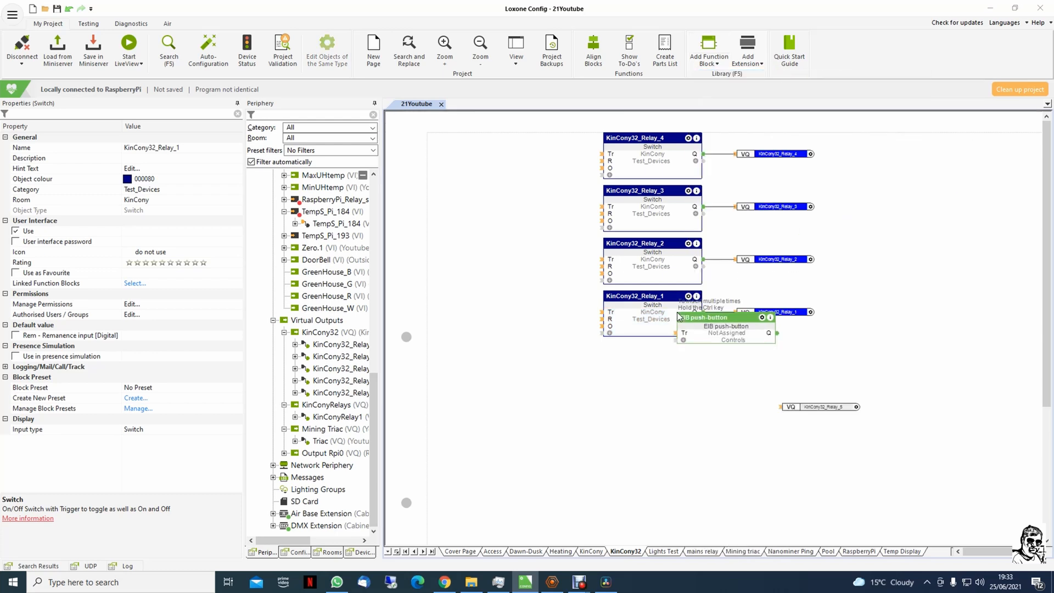
drag(726, 317, 631, 387)
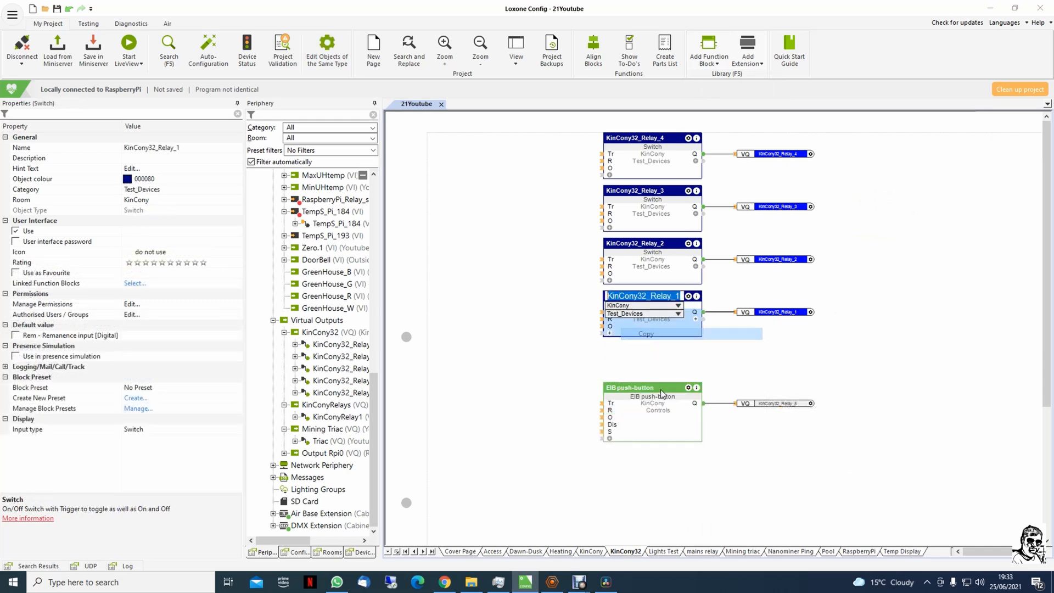
right_click(635, 386)
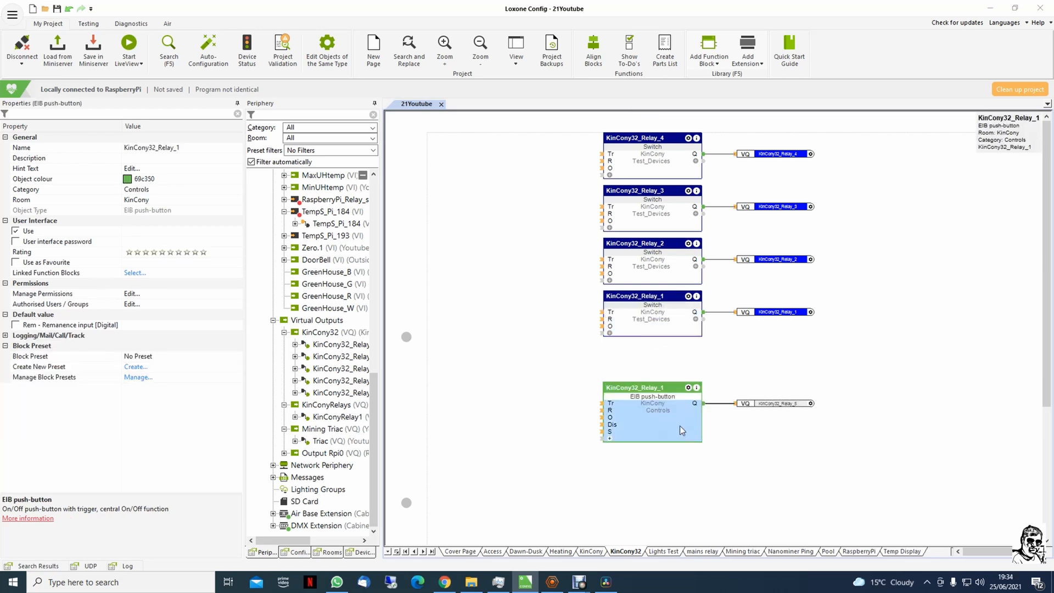
mouse_move(663, 418)
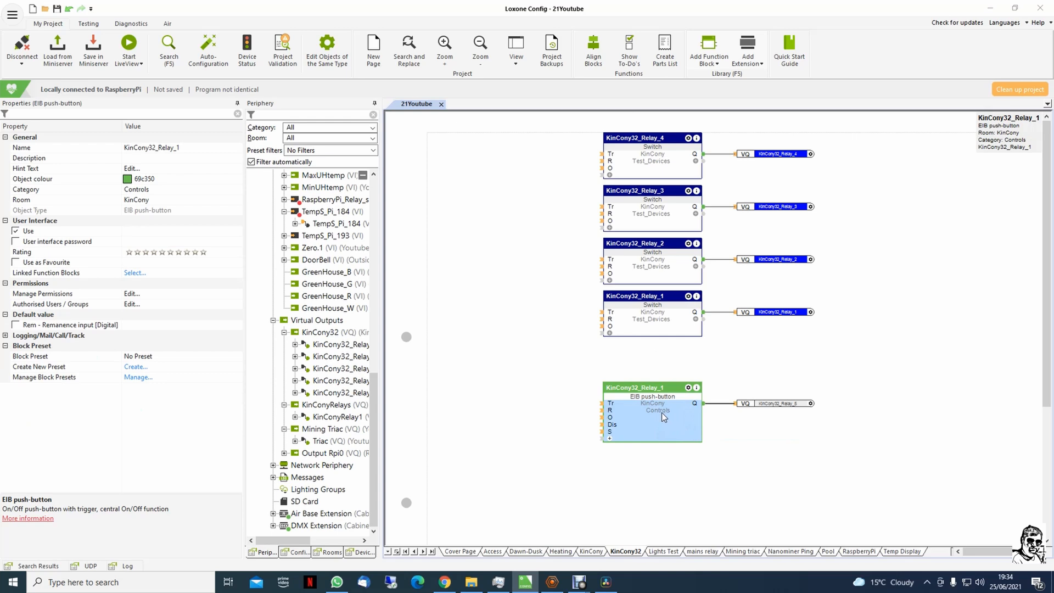
mouse_move(672, 467)
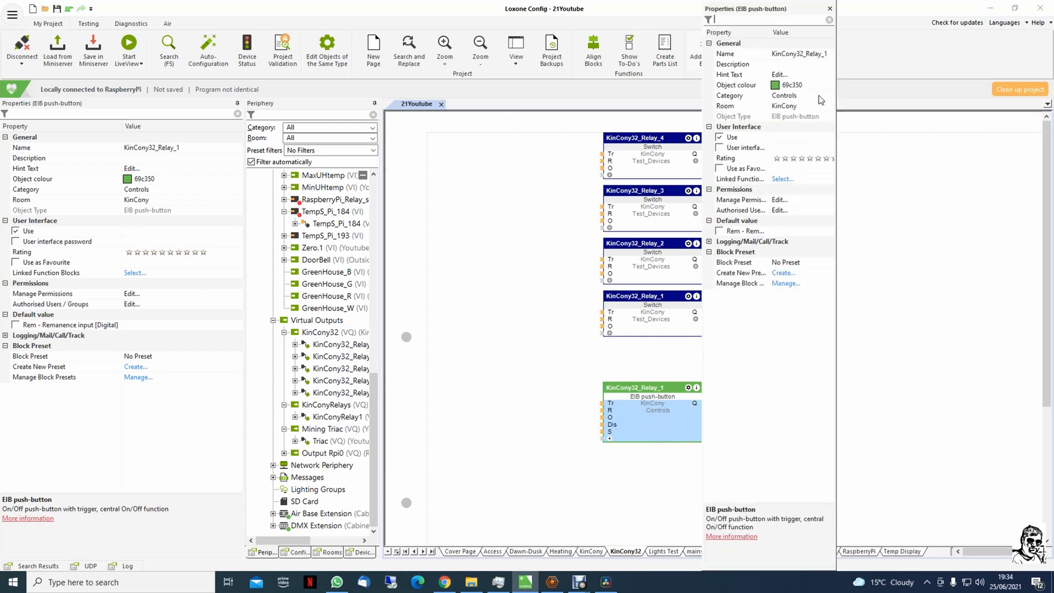
- Colour the push-button block cyan (00ffff) and set its category to Test_Devices
click(814, 85)
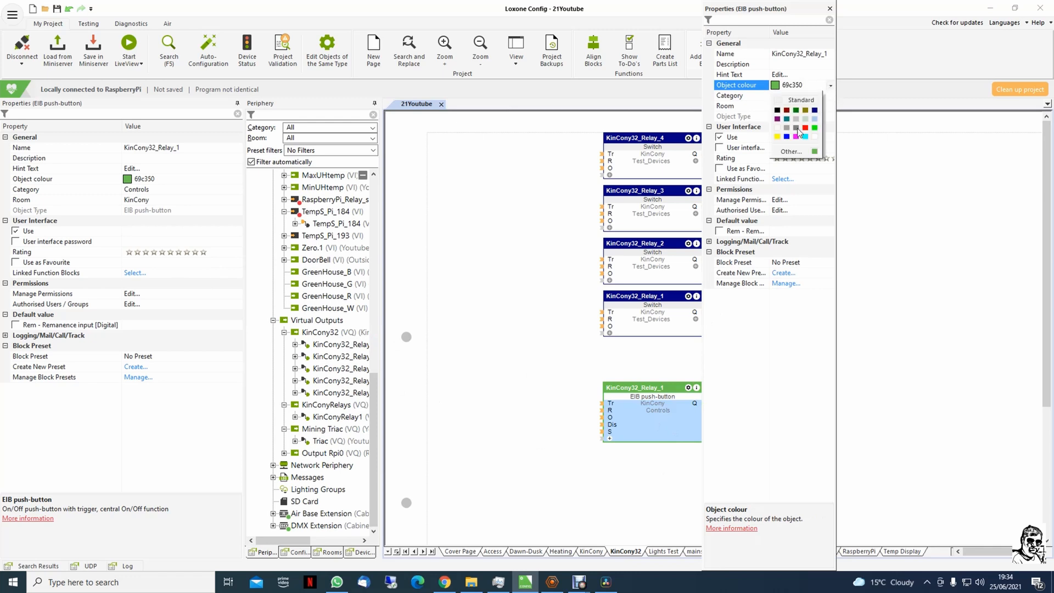
click(778, 128)
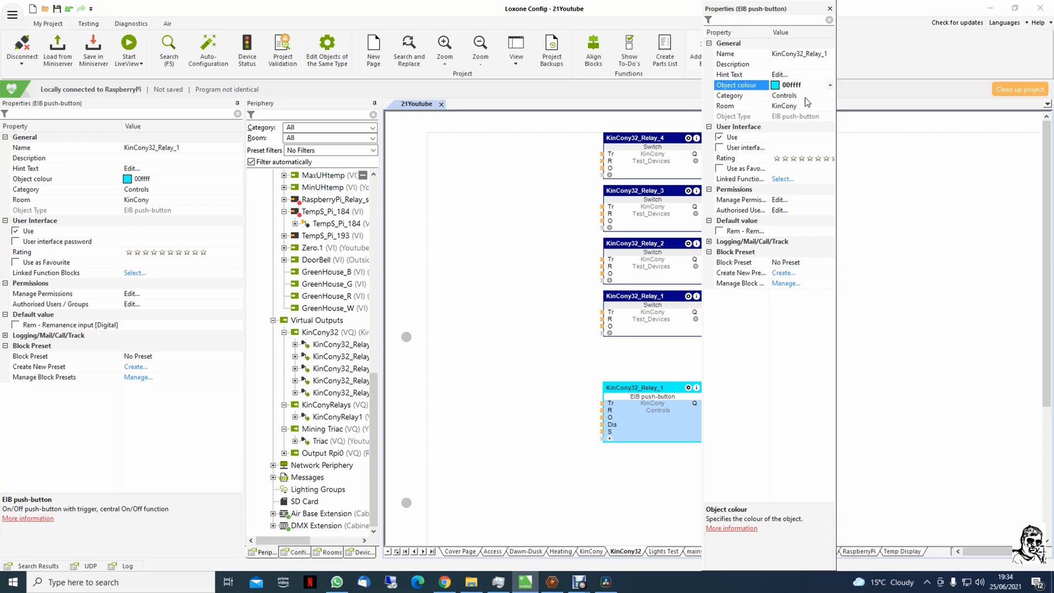
click(829, 96)
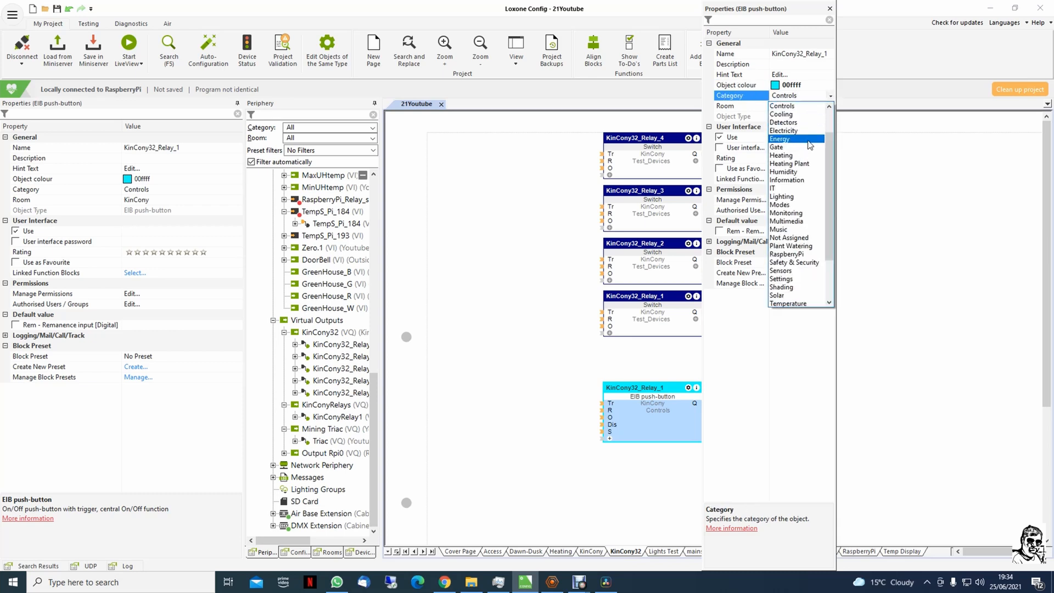
scroll(down, 3)
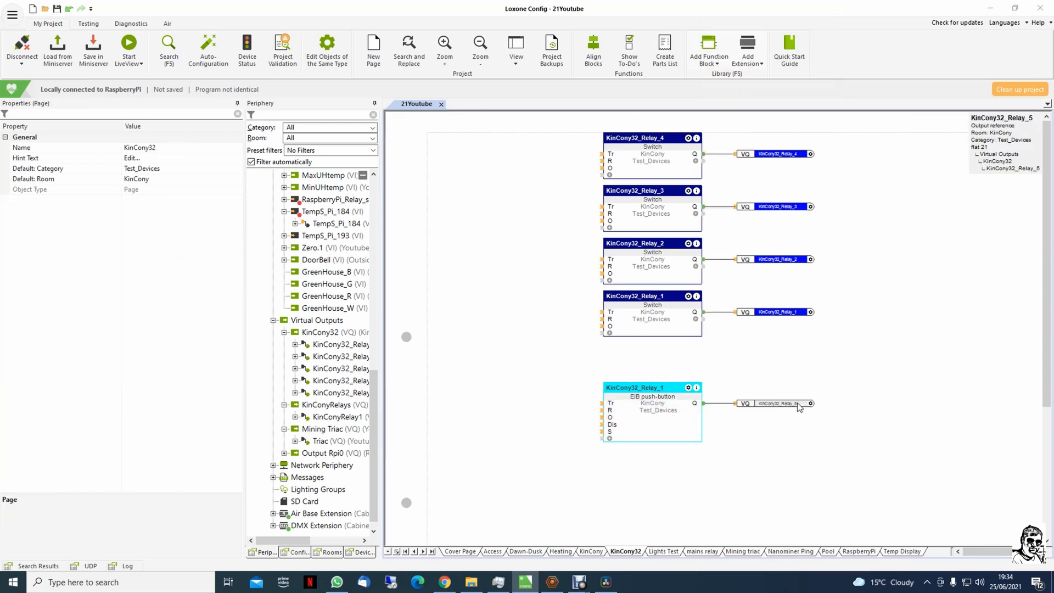
- Show the KinCony32_Relay_5 output's properties and dismiss the empty OFF HTTP post editor
click(773, 403)
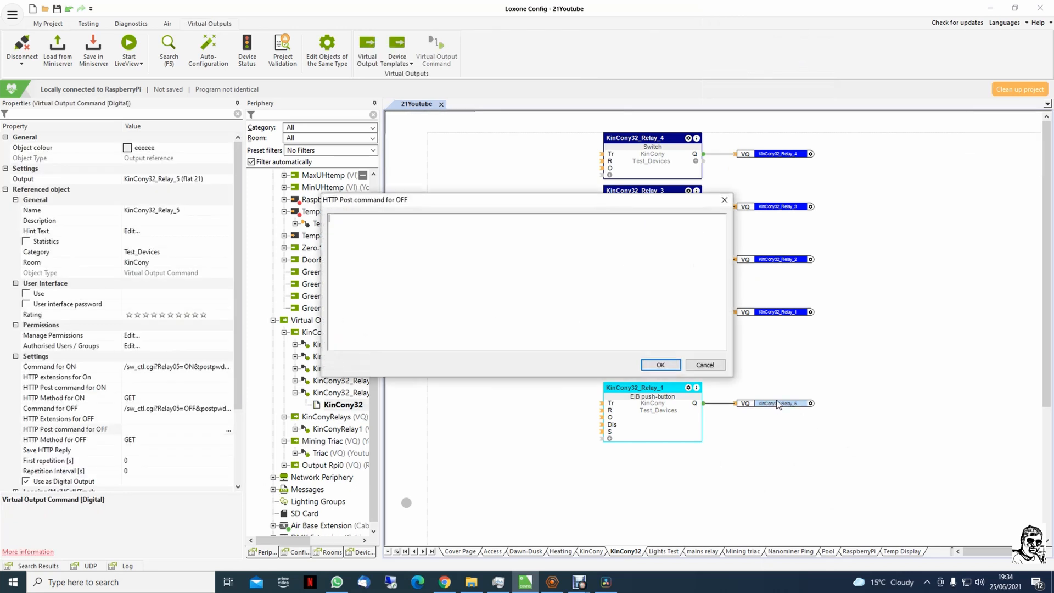
click(658, 364)
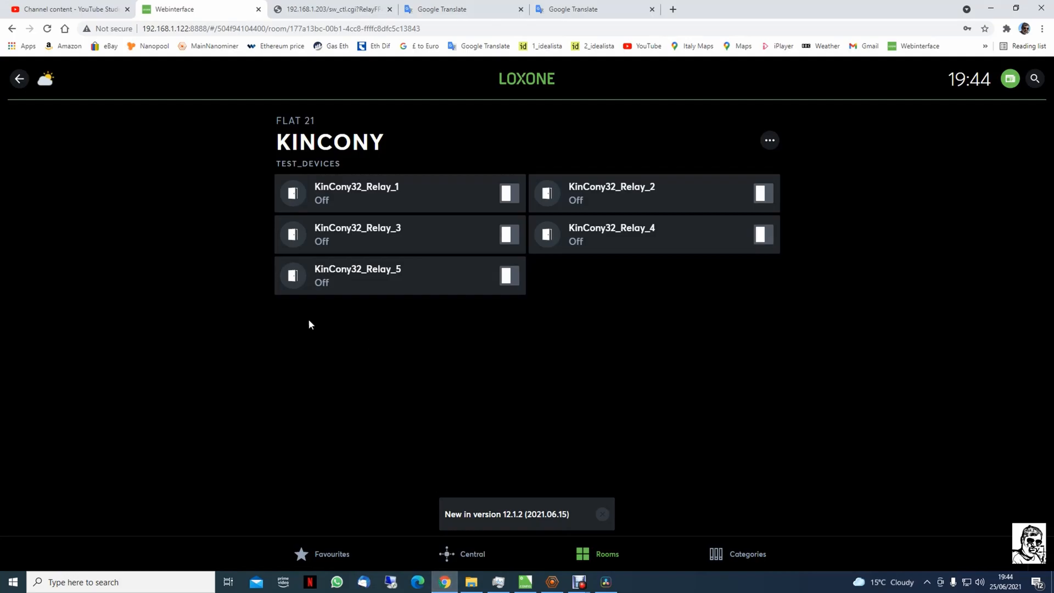
- Switch KinCony32_Relay_5 off and back on in the web interface
click(508, 276)
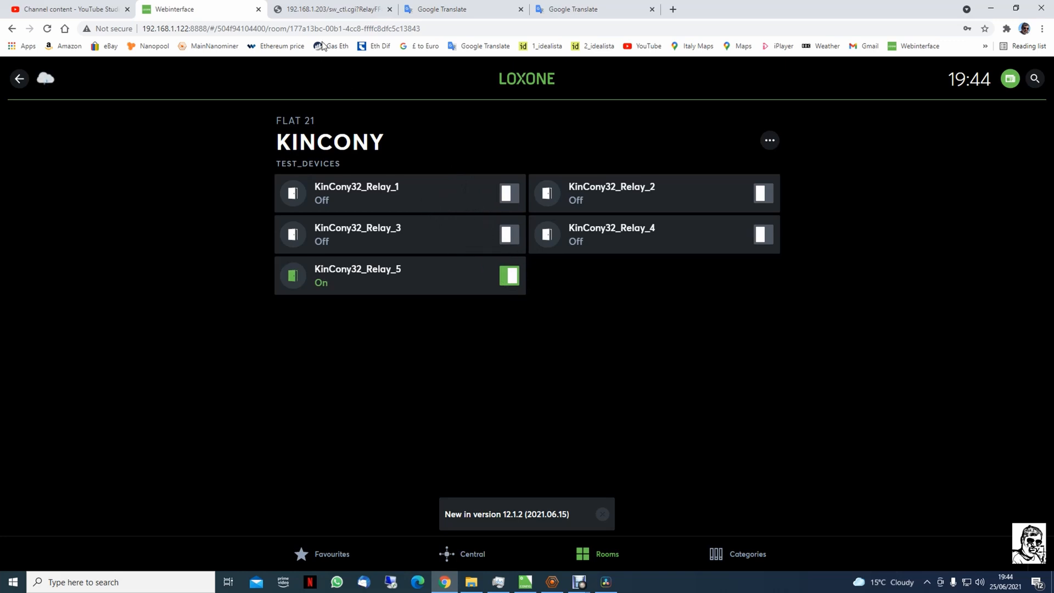
click(329, 9)
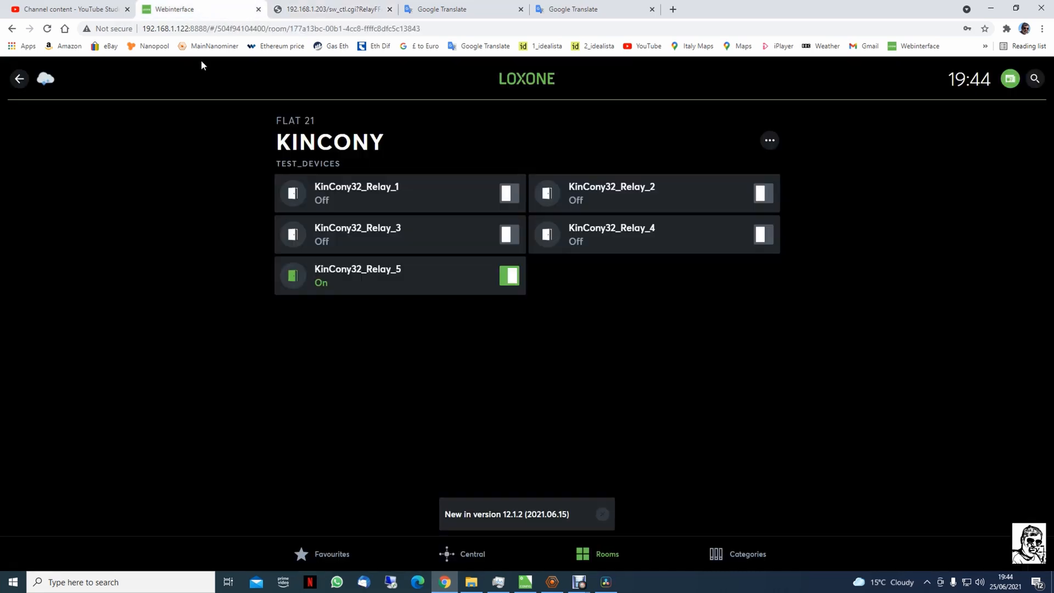
click(509, 276)
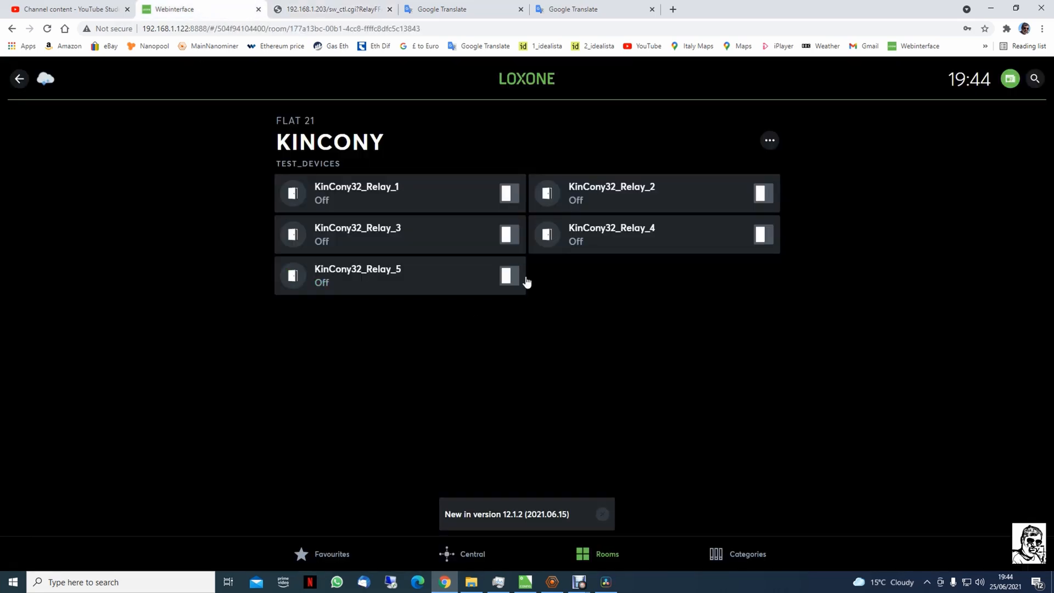
click(509, 276)
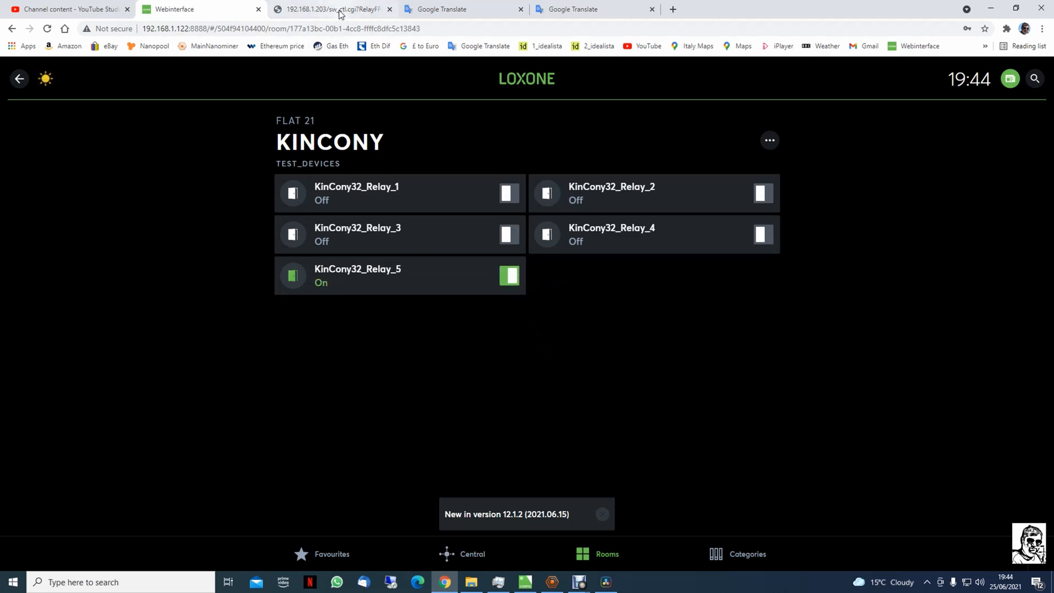
right_click(222, 28)
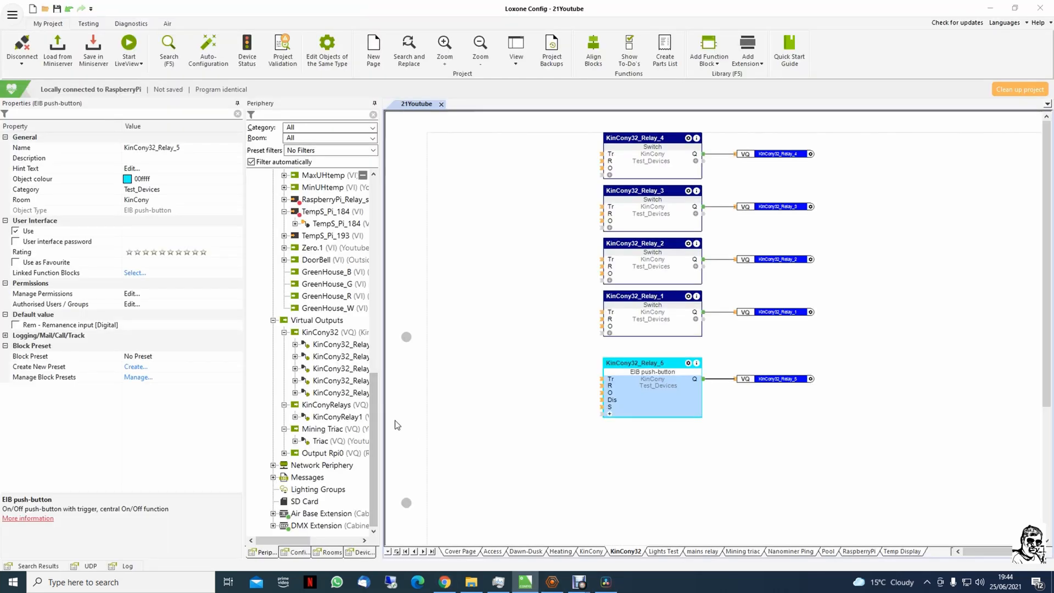
- Return to the Loxone Config window showing the KinCony32 page
click(318, 320)
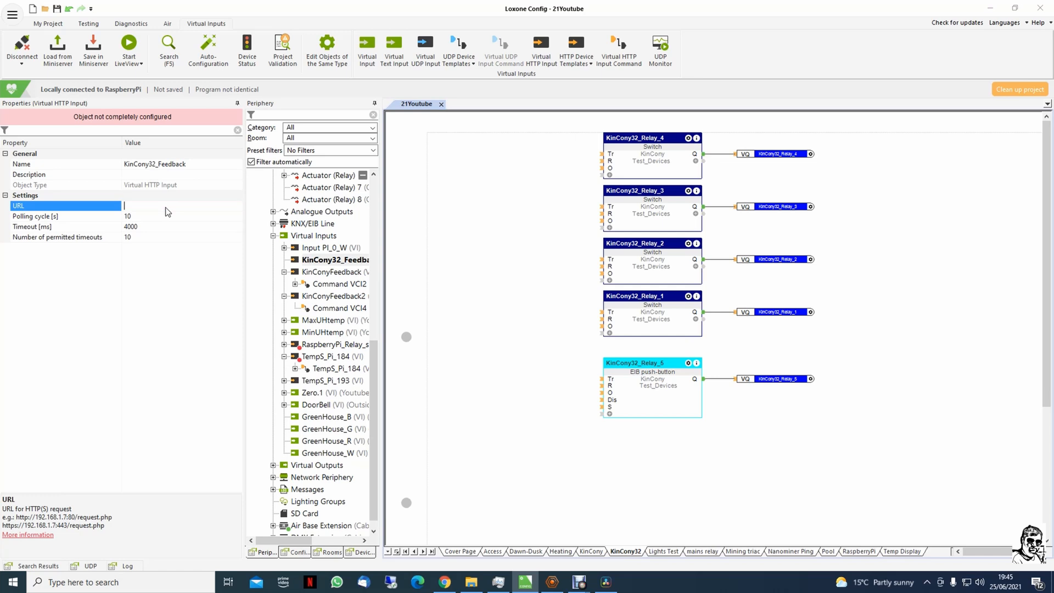
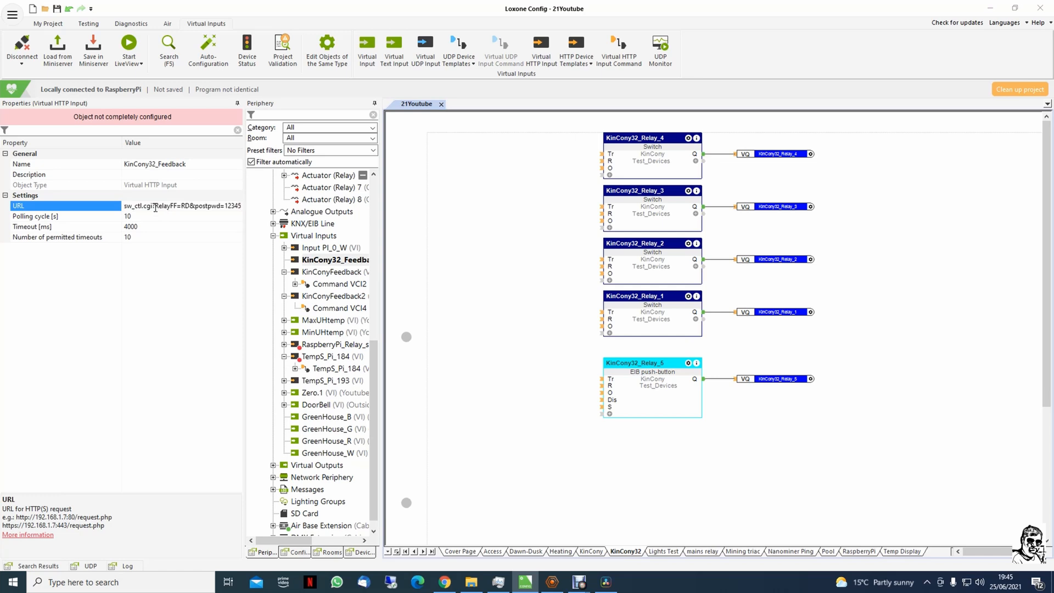
click(65, 200)
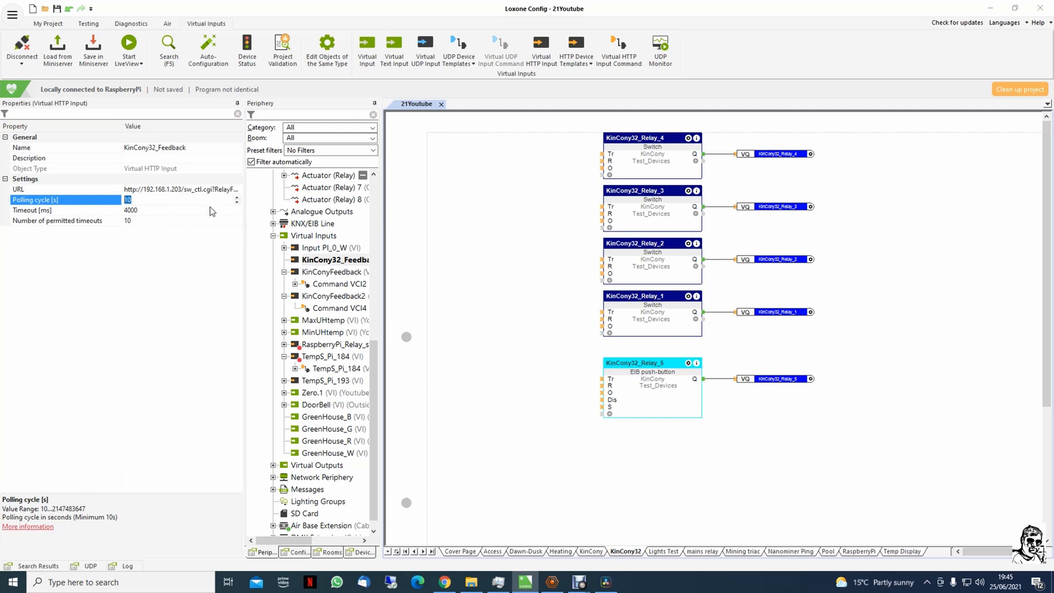
mouse_move(120, 154)
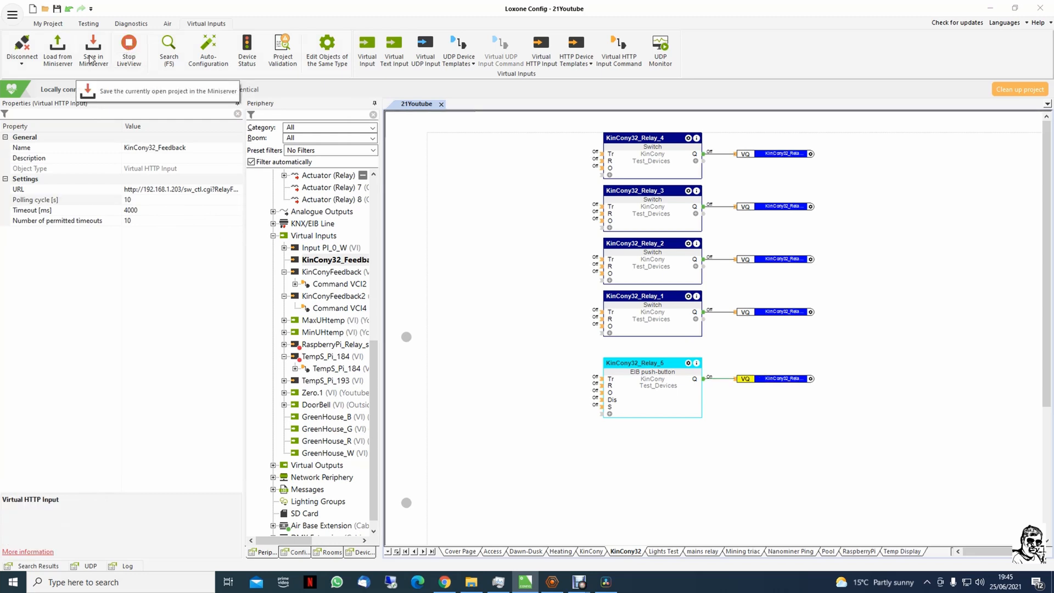
click(93, 51)
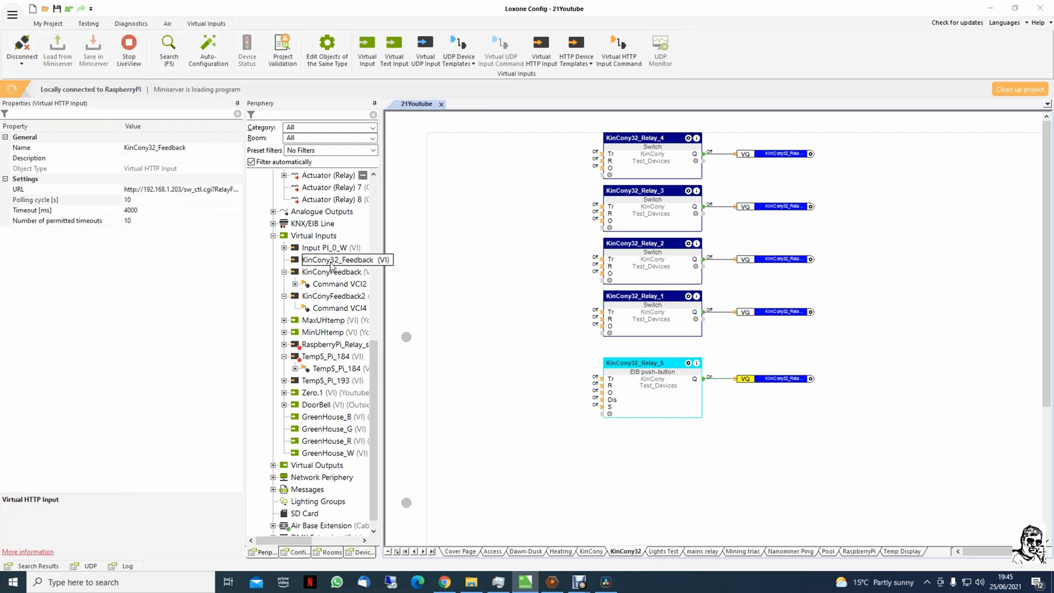
- Add the KinCony32_Relay1_Feedback HTTP input command under KinCony32_Feedback
click(338, 260)
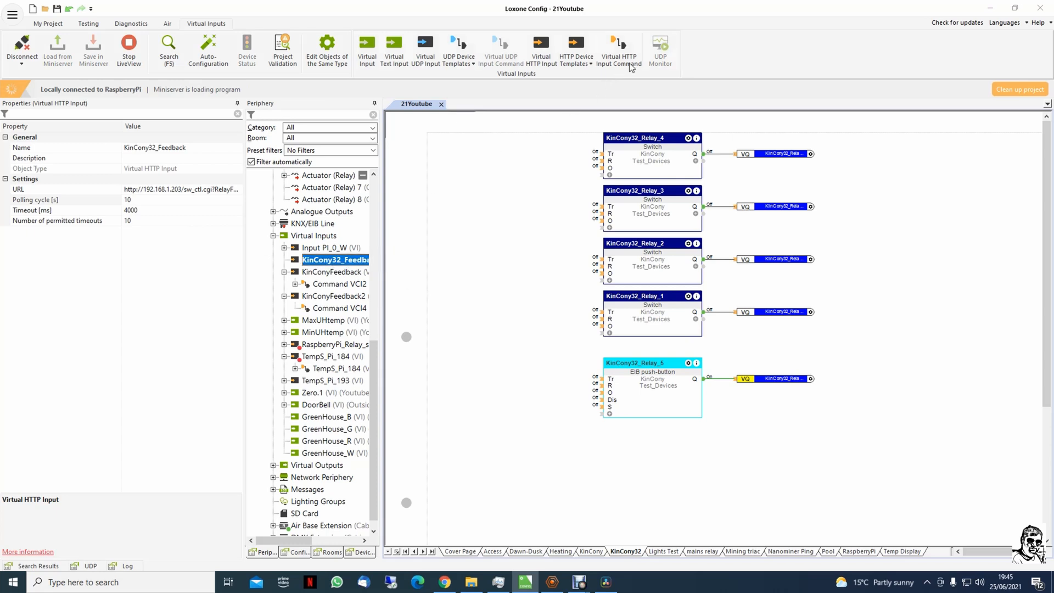
click(341, 271)
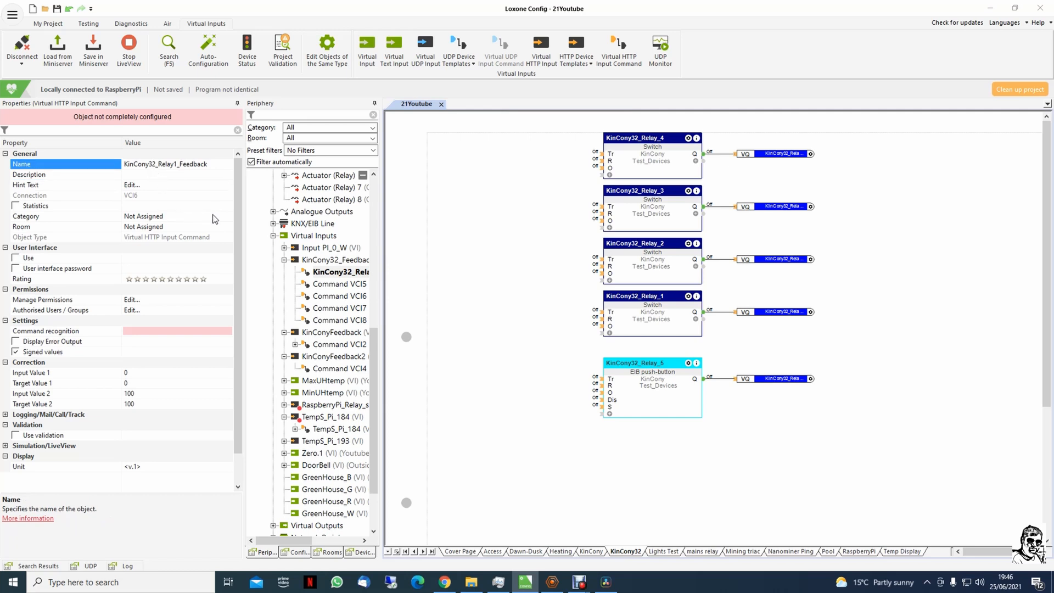
click(338, 260)
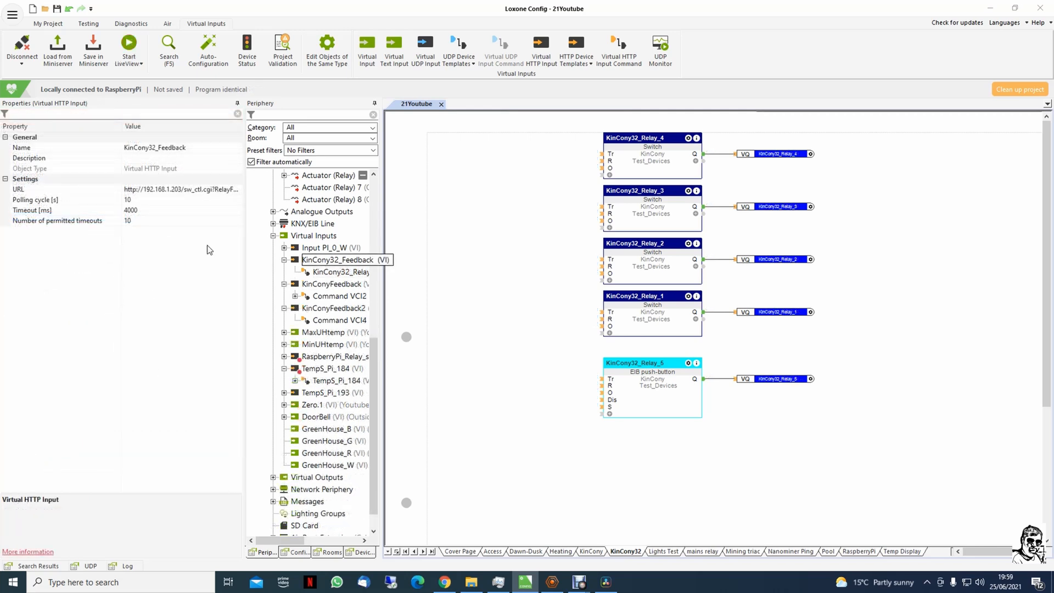
click(180, 189)
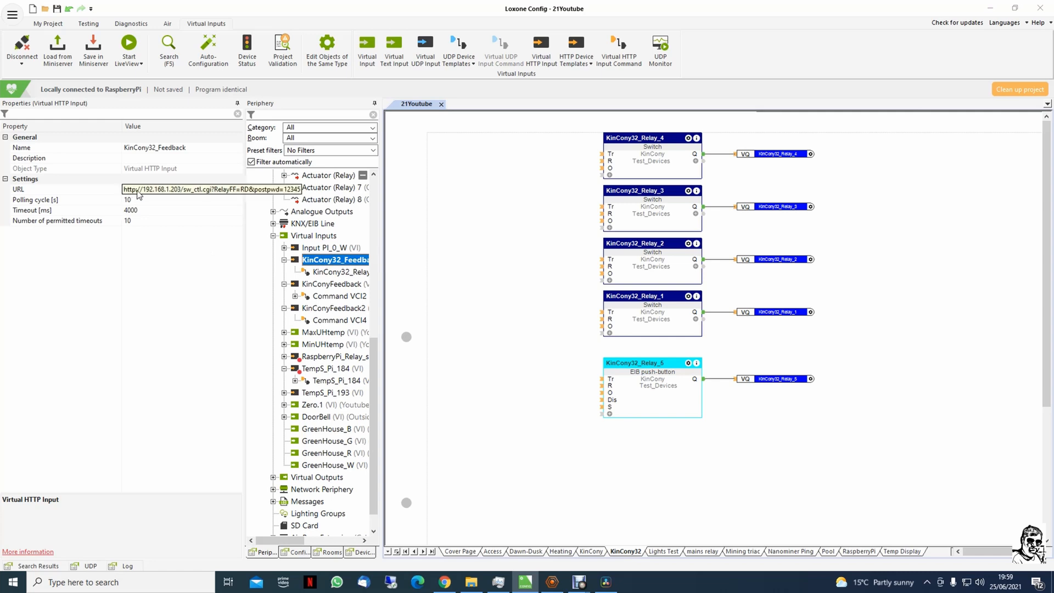
mouse_move(224, 193)
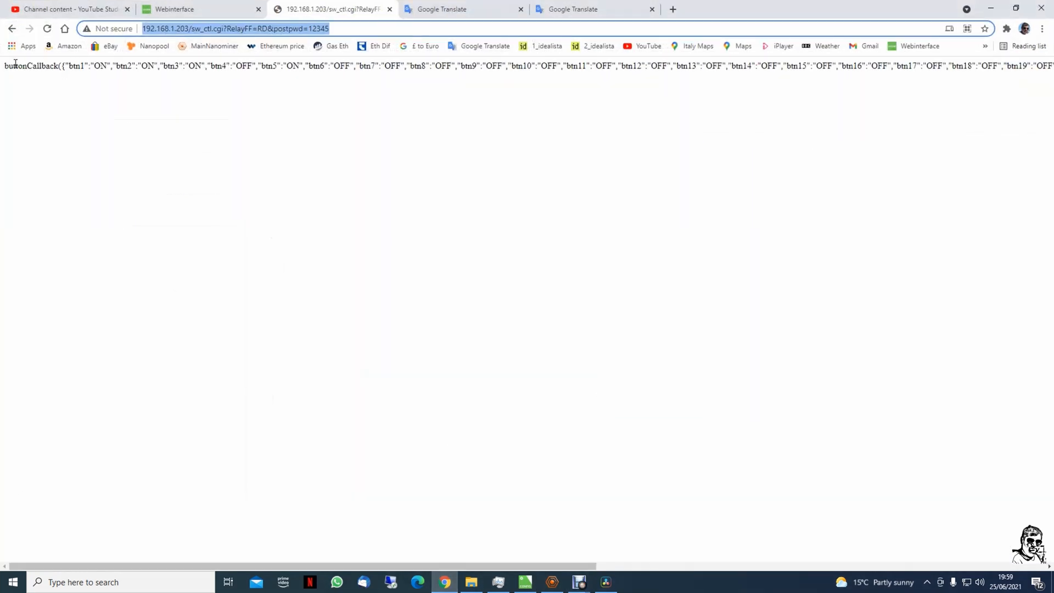
- Scroll right to read more of the relay board's status reply
scroll(right, 3)
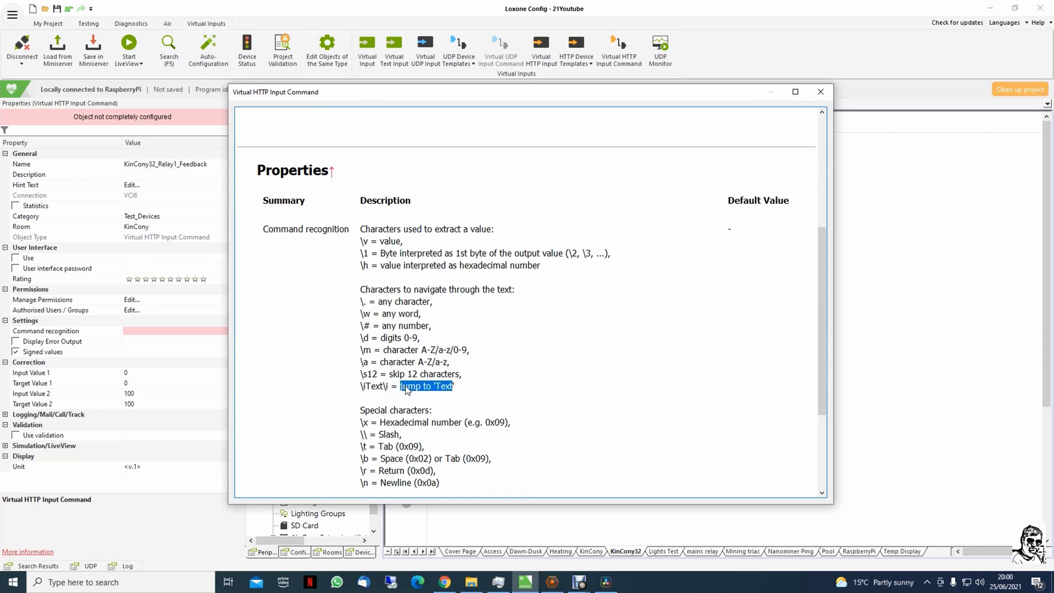
- Begin the Relay1 feedback recognition pattern with \i and copy btn5":"O from the status reply
click(410, 386)
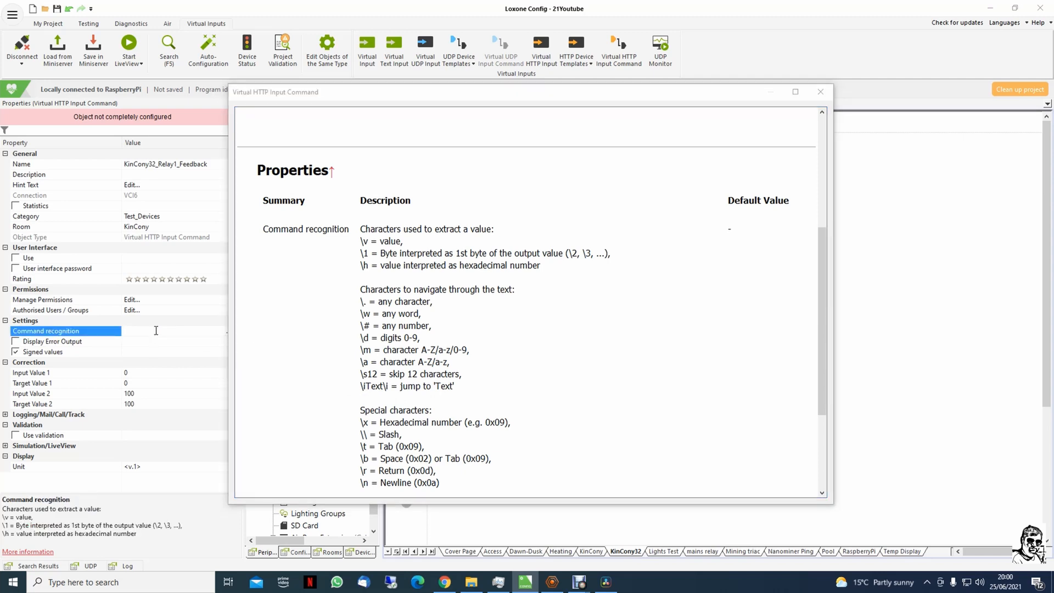
text(\i)
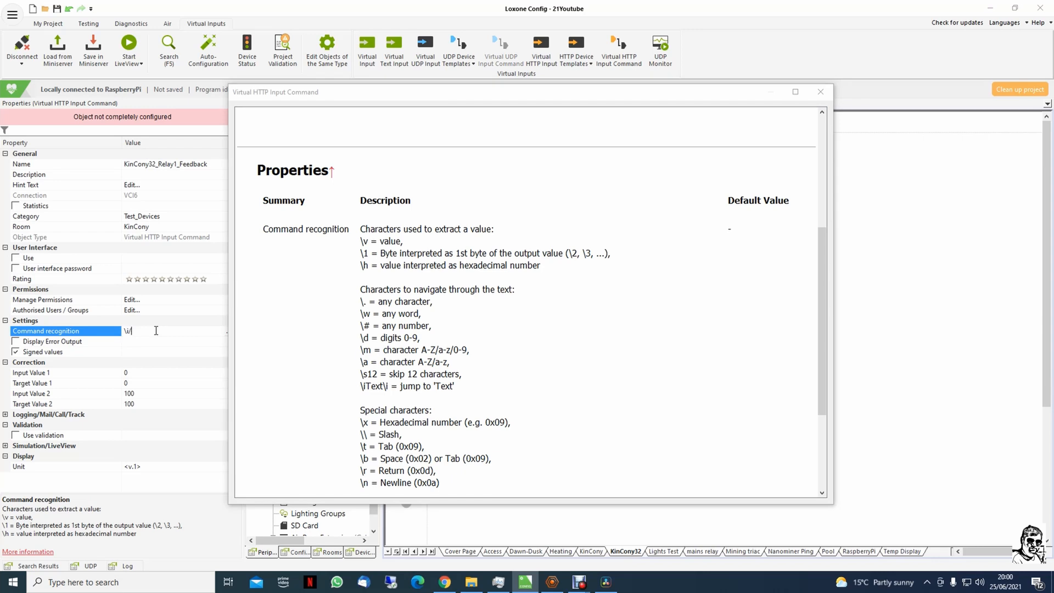
text(\i)
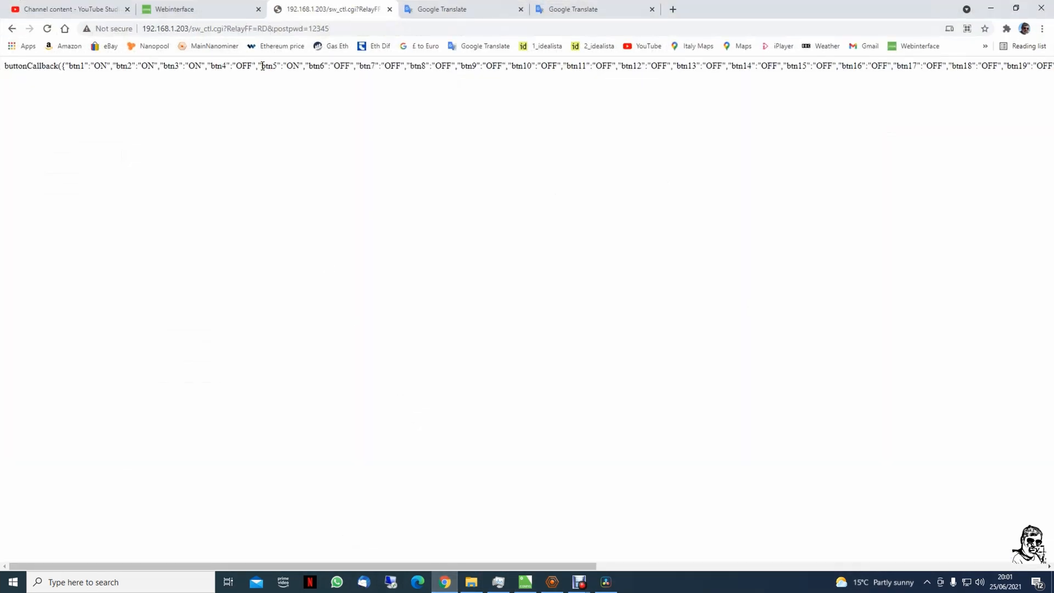
double_click(270, 65)
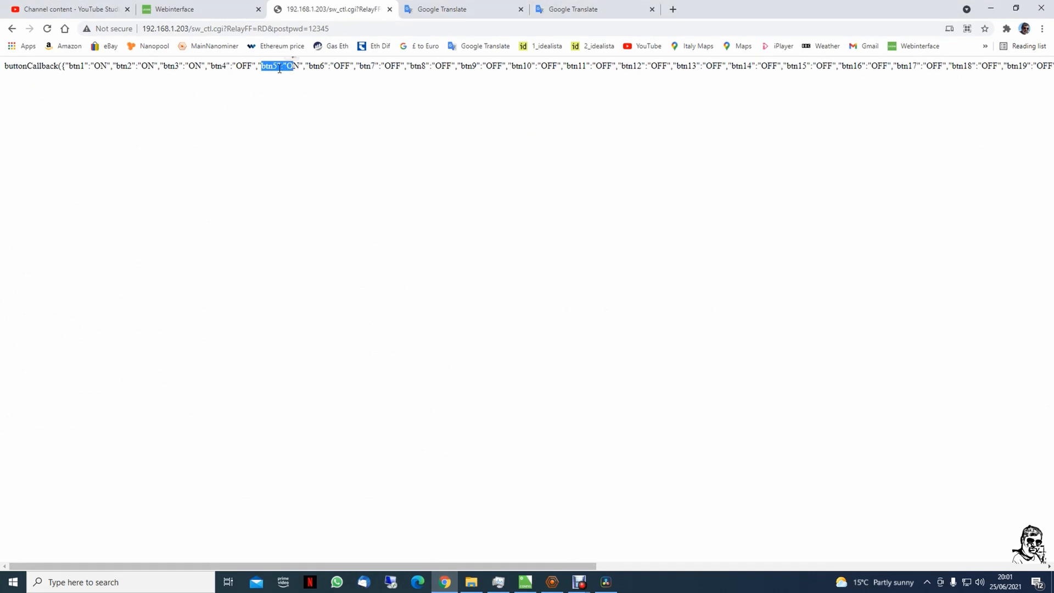
mouse_move(376, 177)
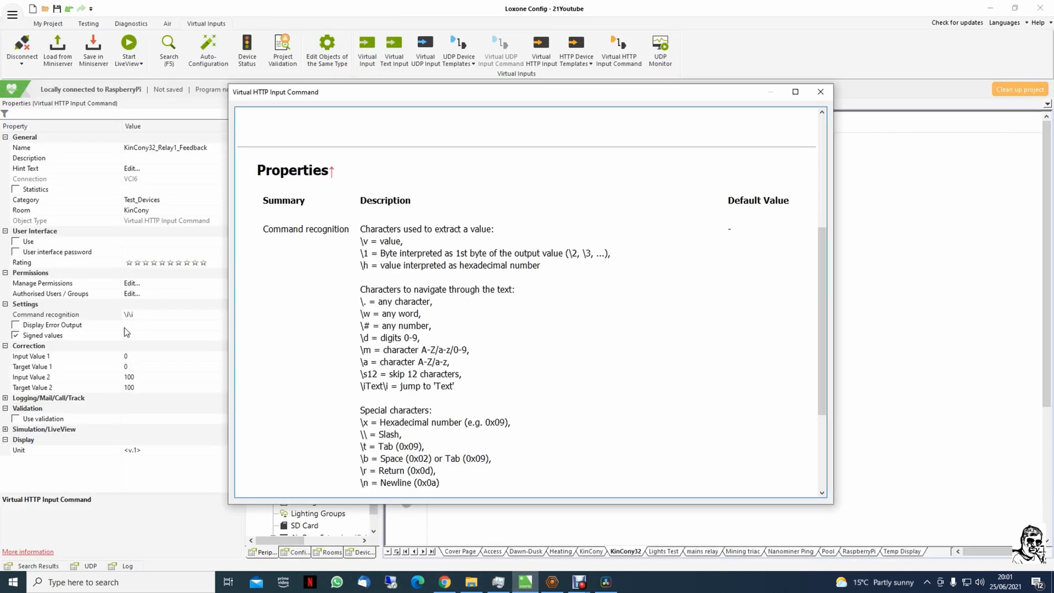
- Resume editing the Relay1 feedback Command recognition, aiming for \ibtn5":"O\i\1
click(46, 314)
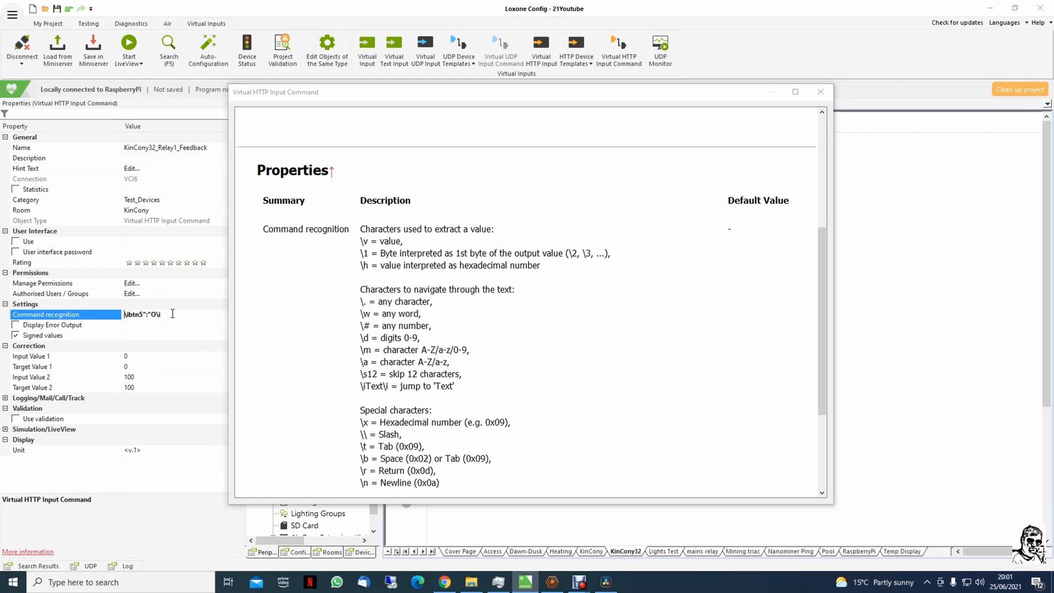
mouse_move(165, 269)
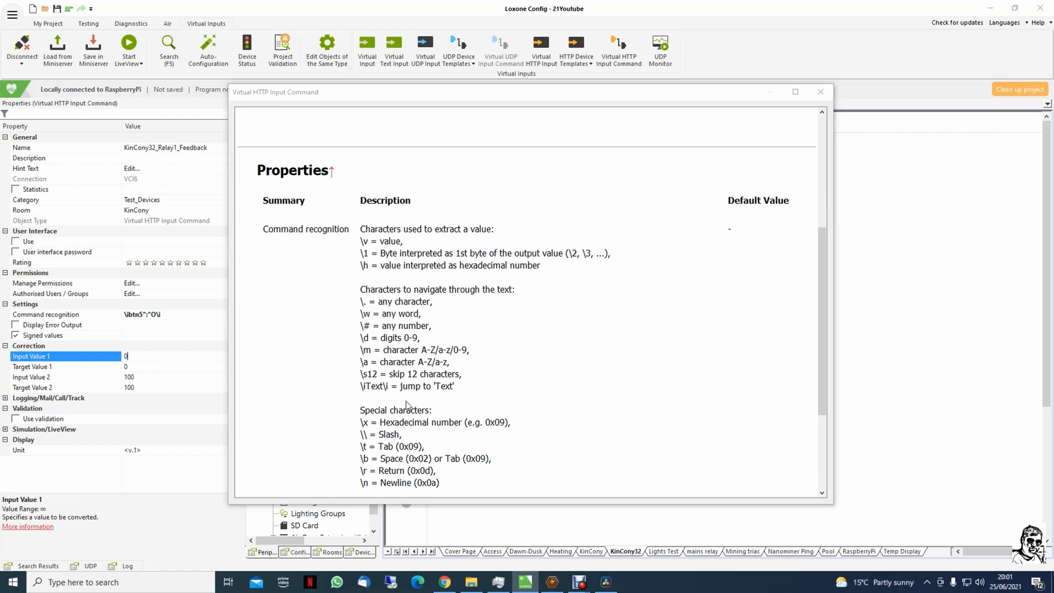
mouse_move(406, 272)
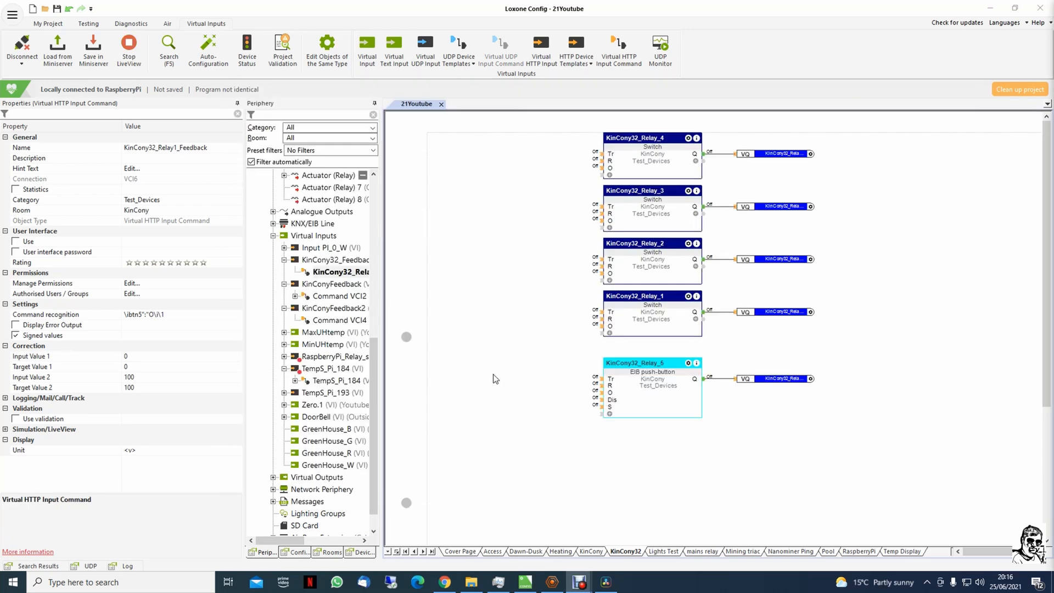
mouse_move(321, 275)
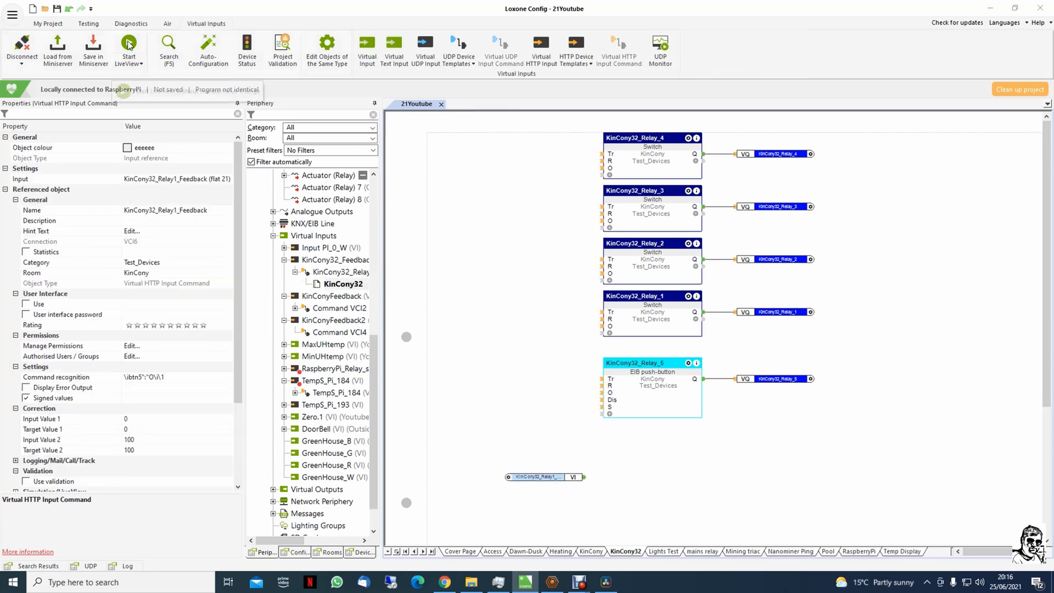
- Start LiveView on the KinCony32 page holding the KinCony32_Relay1_Feedback input
click(129, 50)
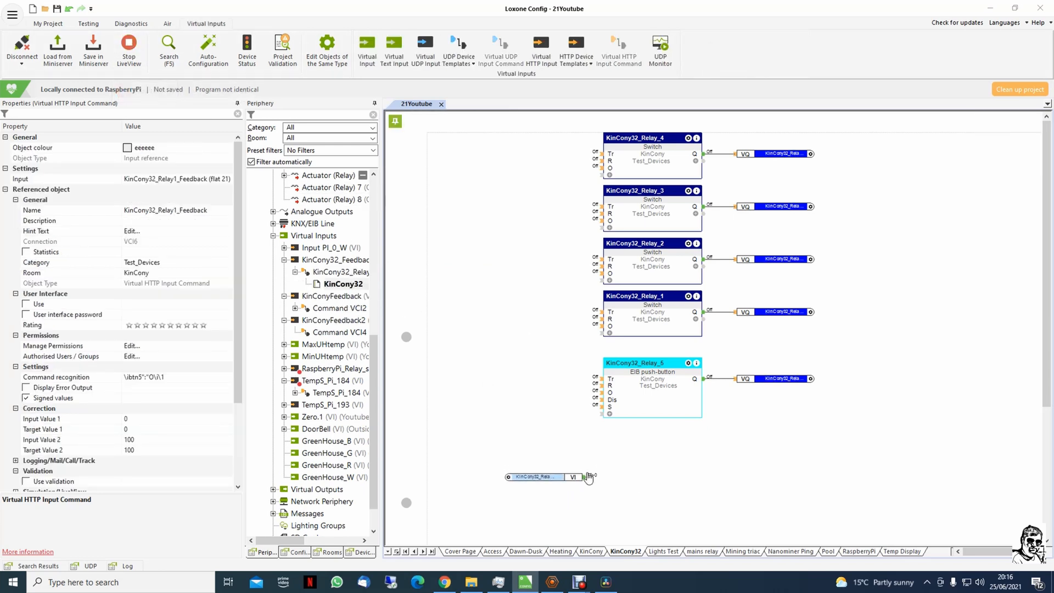
click(329, 199)
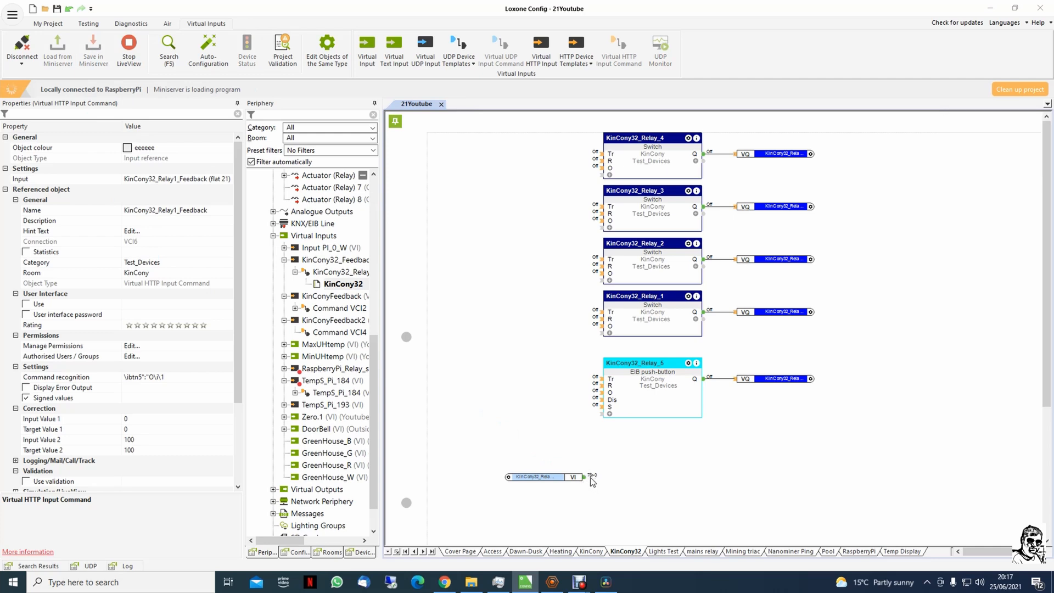
mouse_move(395, 392)
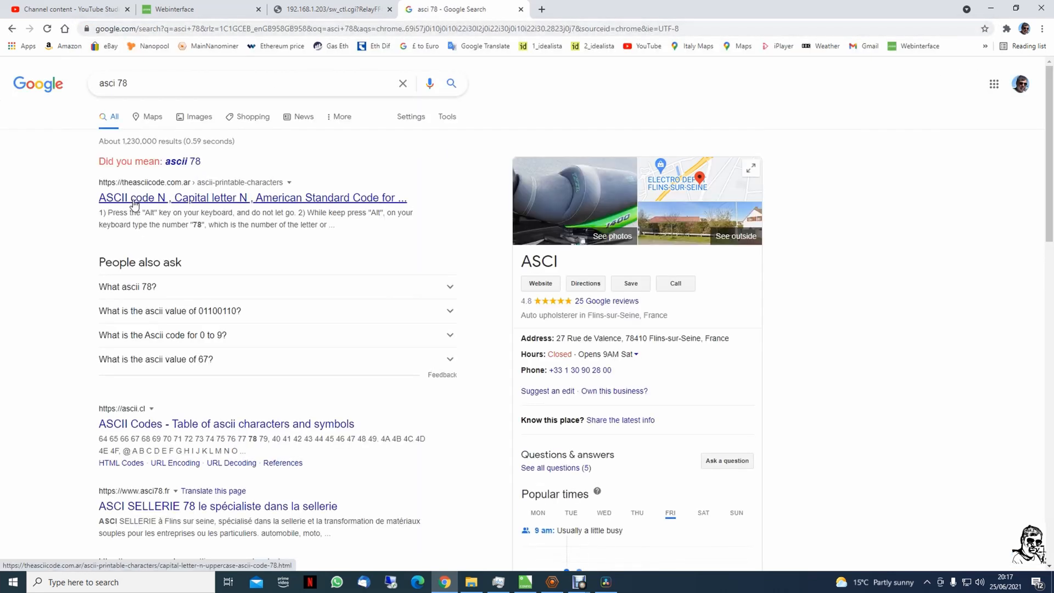
mouse_move(157, 206)
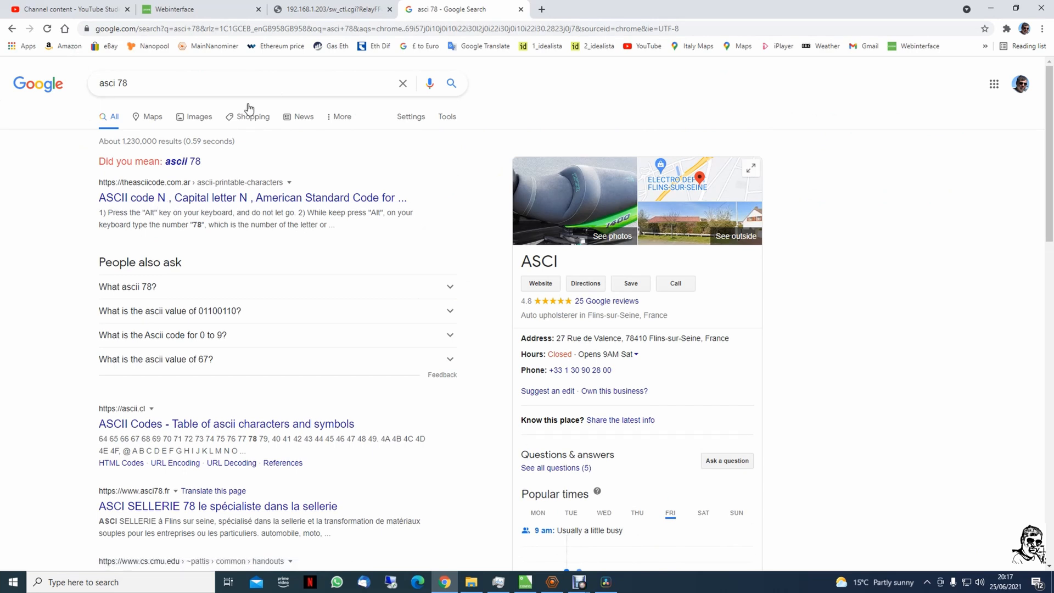
- Check btn5's value in the board's status reply, then return to the 'asci 78' results
click(329, 9)
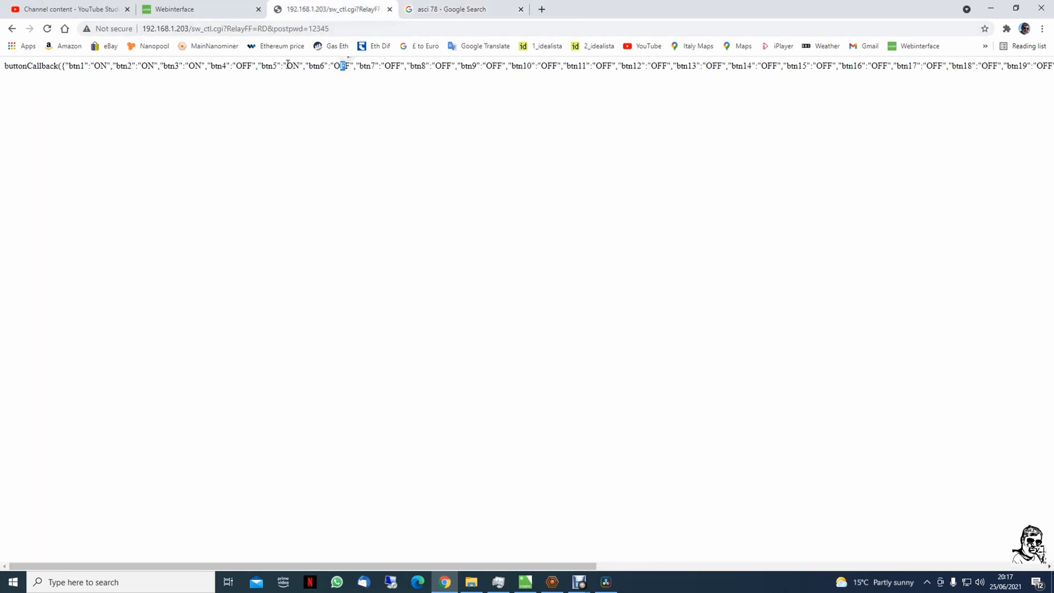
double_click(270, 66)
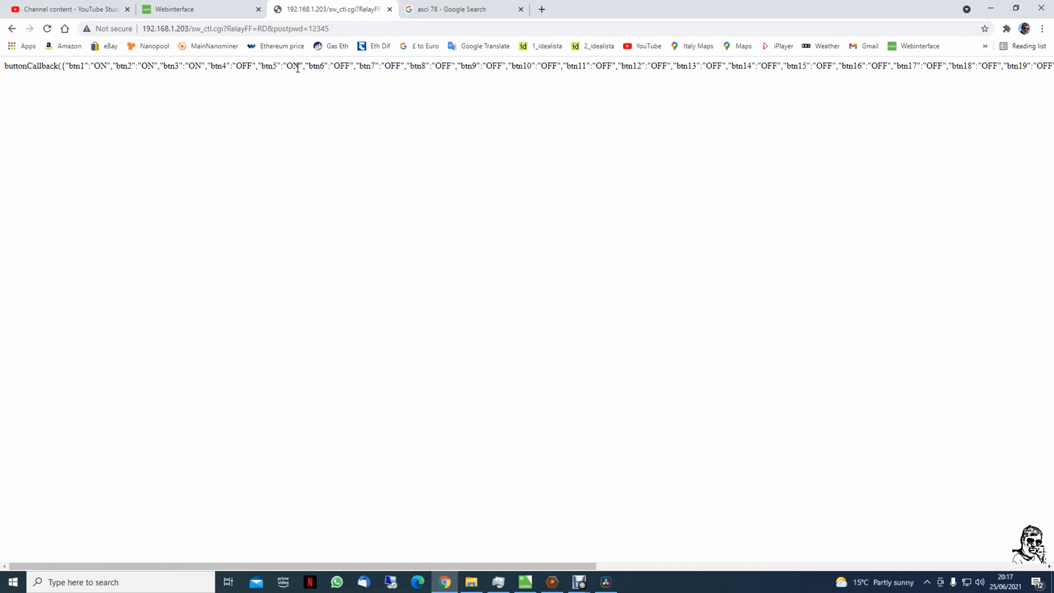
double_click(292, 66)
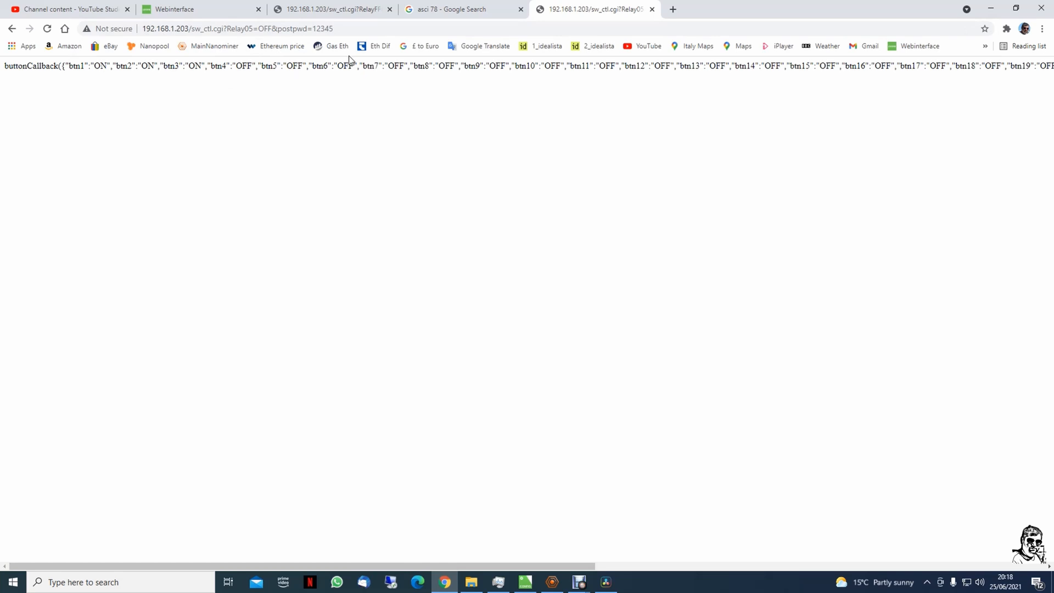
click(462, 9)
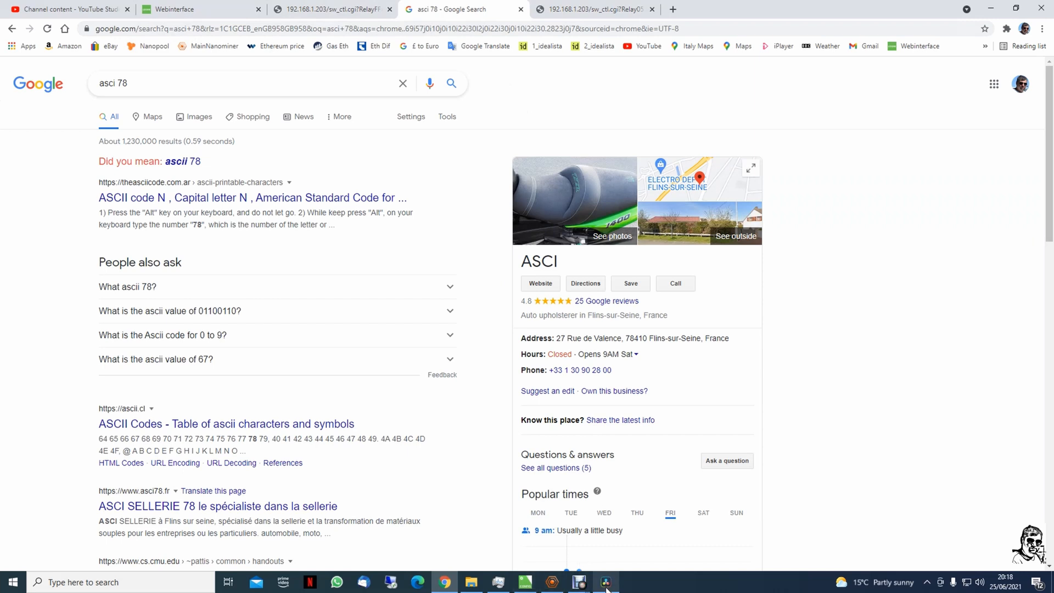
- Switch KinCony32_Relay_5 on from the Web Interface's KINCONY room
click(524, 586)
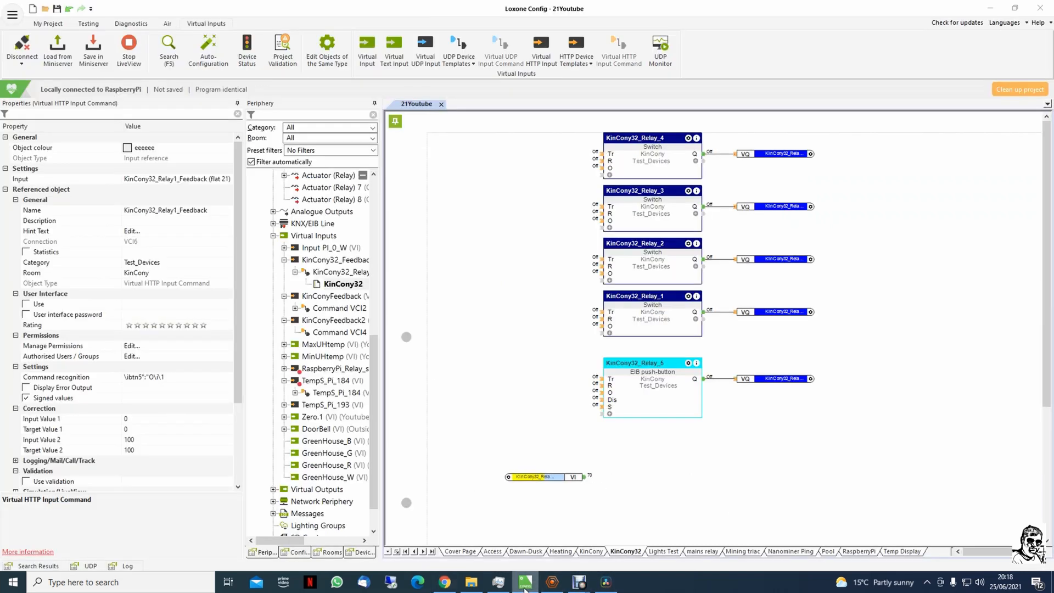
mouse_move(588, 481)
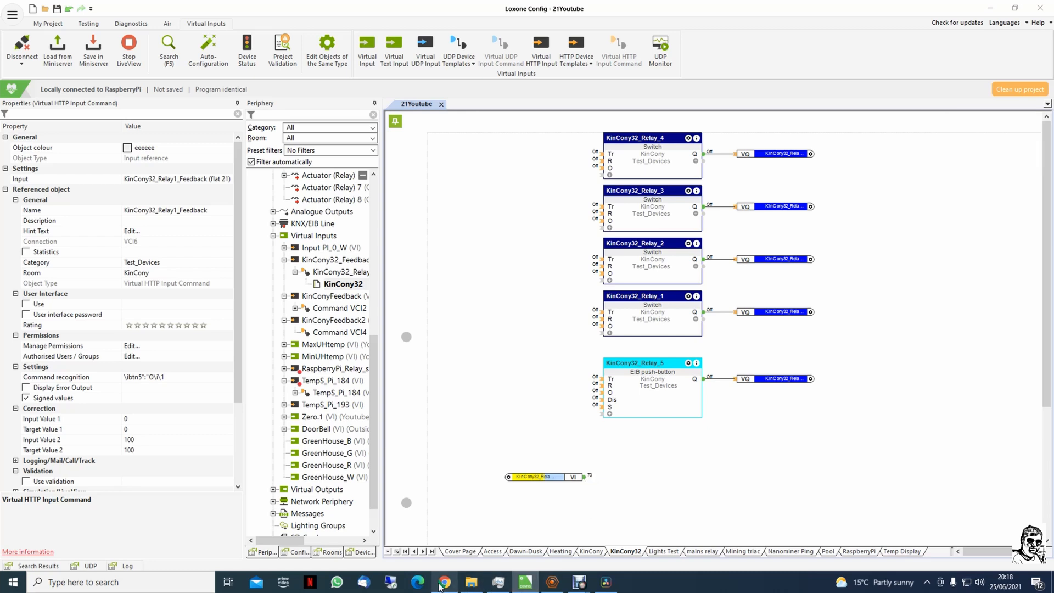
click(443, 582)
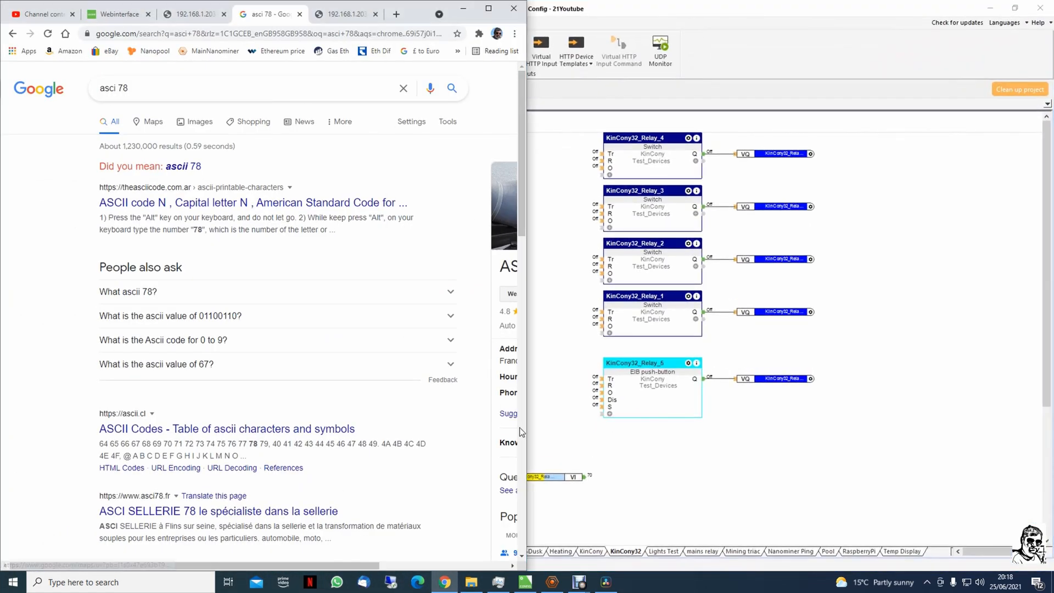
click(117, 13)
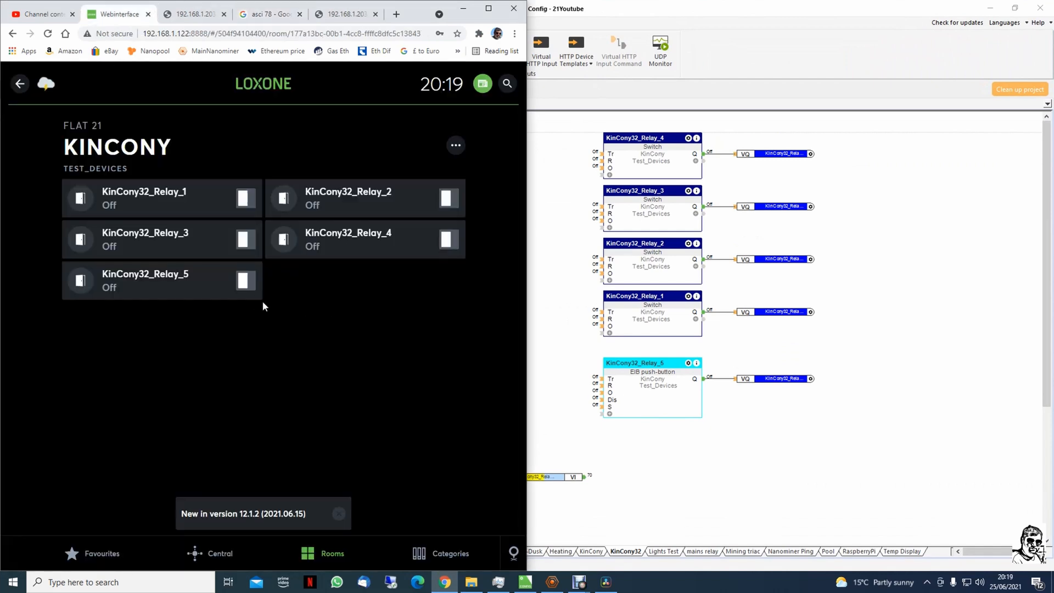
click(245, 281)
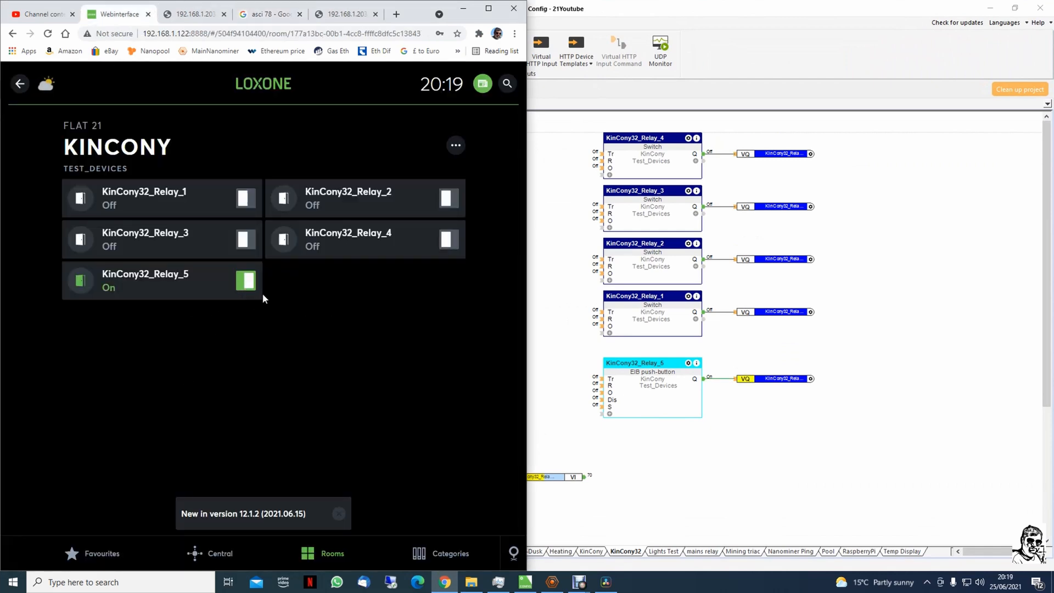
mouse_move(572, 477)
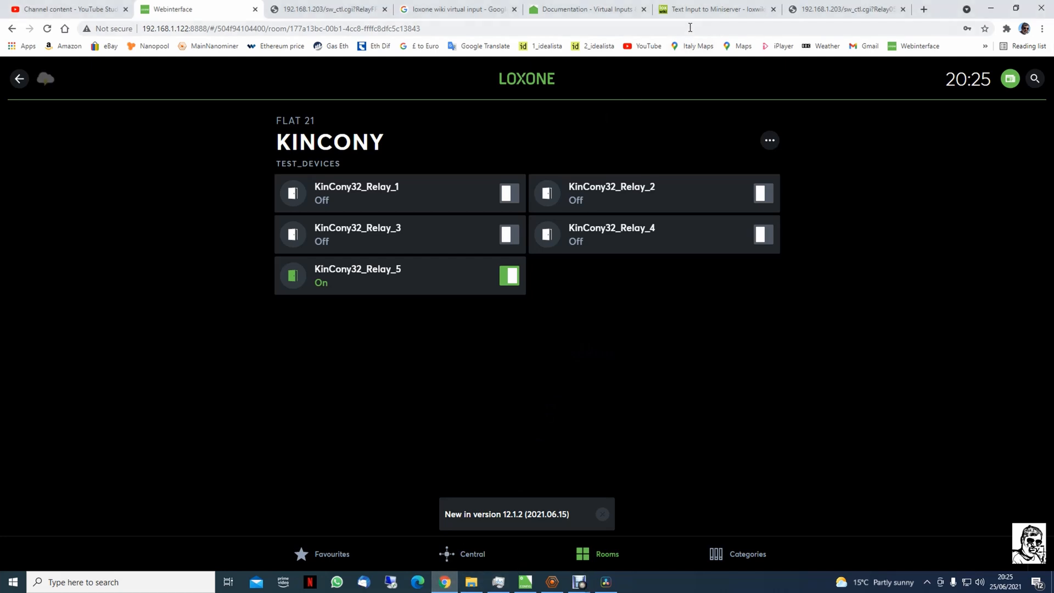
- Scroll the 'Text Input to Miniserver' wiki article down to its Standard ASCII table
click(713, 9)
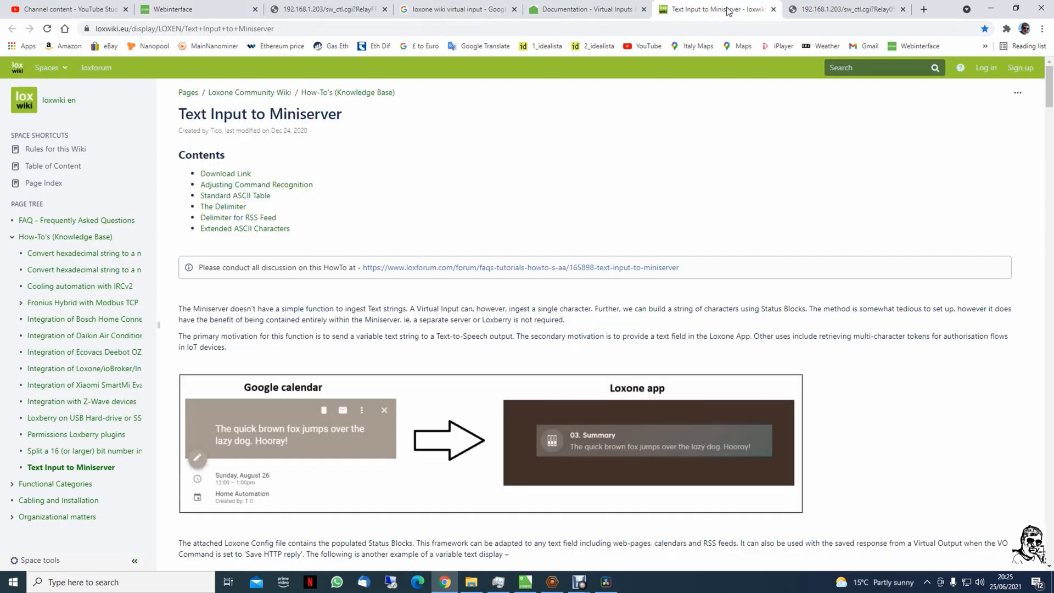
mouse_move(372, 197)
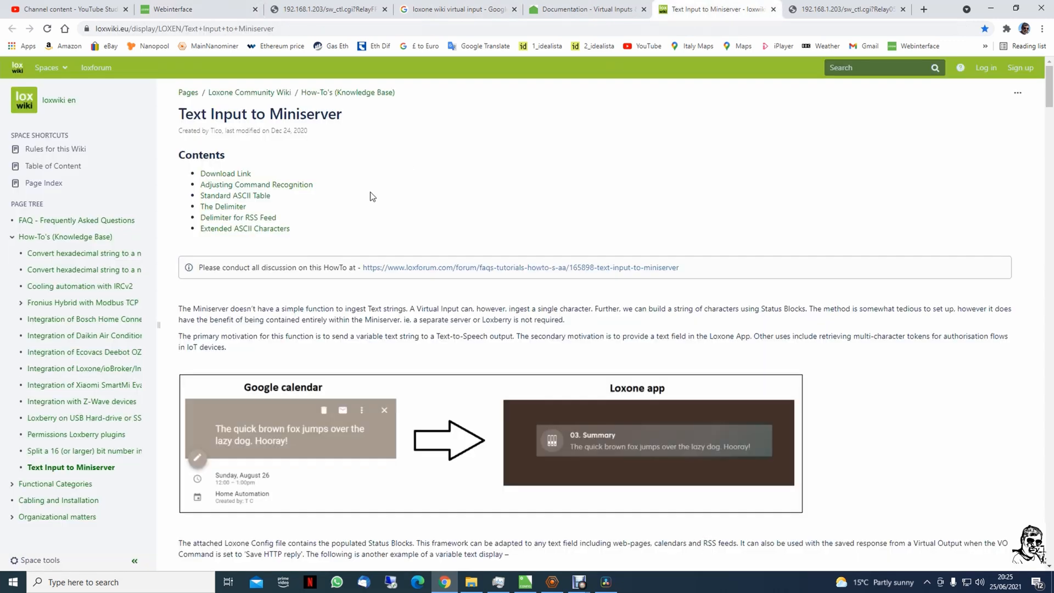
scroll(down, 3)
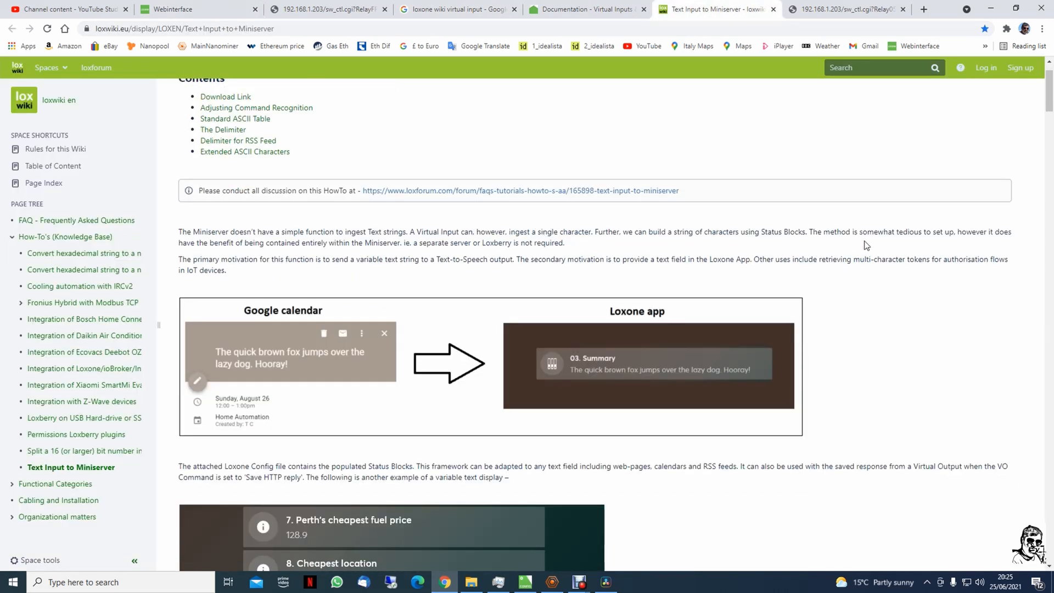
click(194, 28)
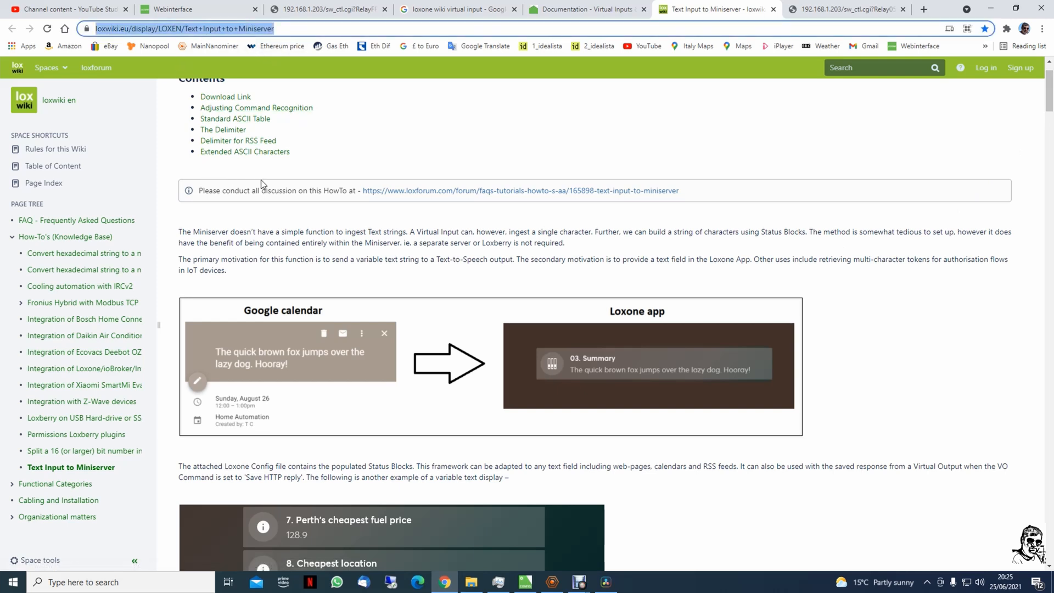
mouse_move(1026, 164)
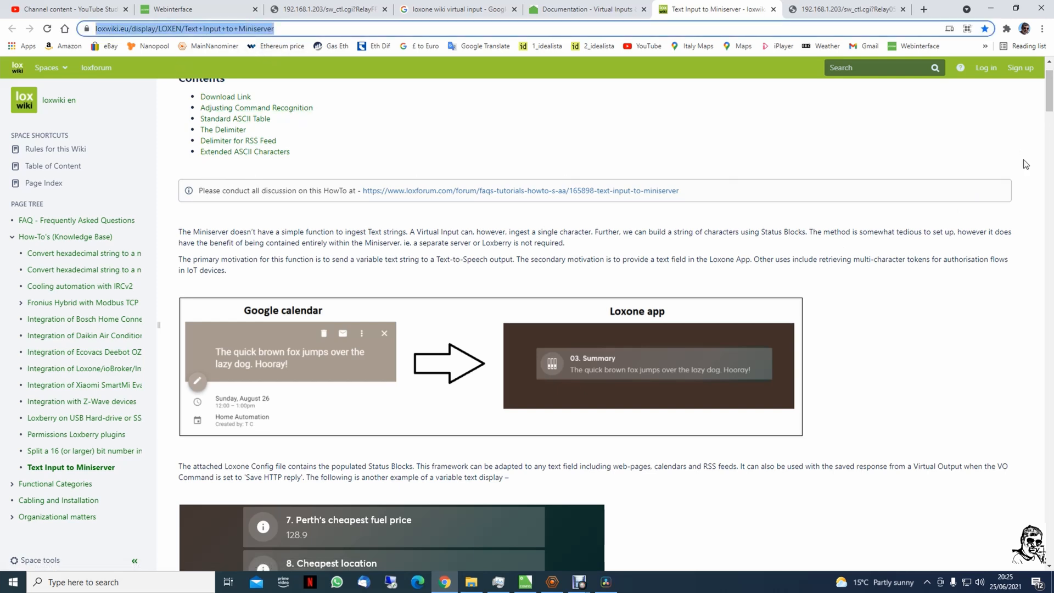
scroll(down, 3)
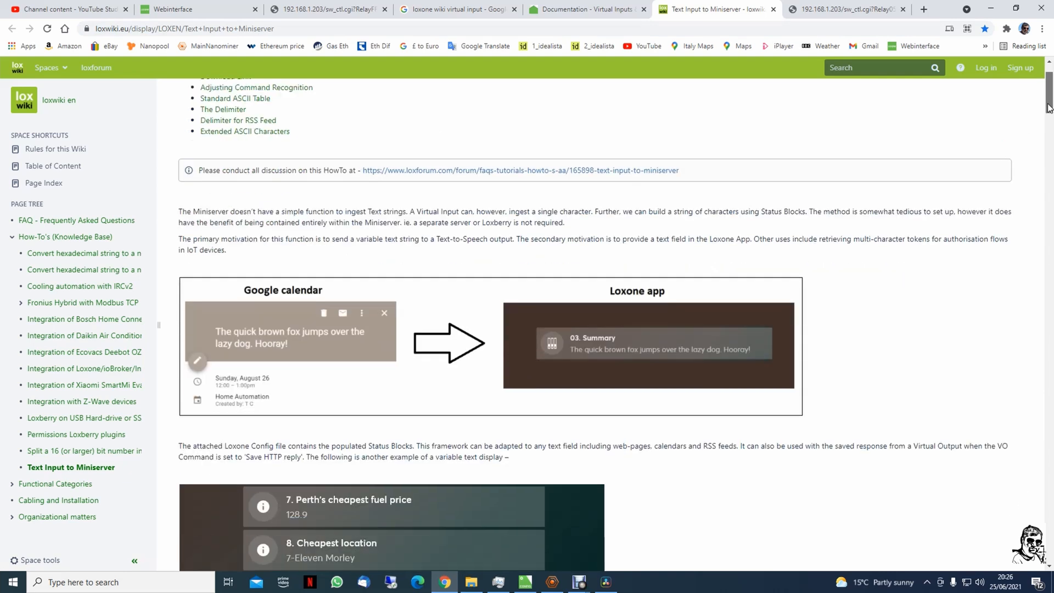
scroll(down, 3)
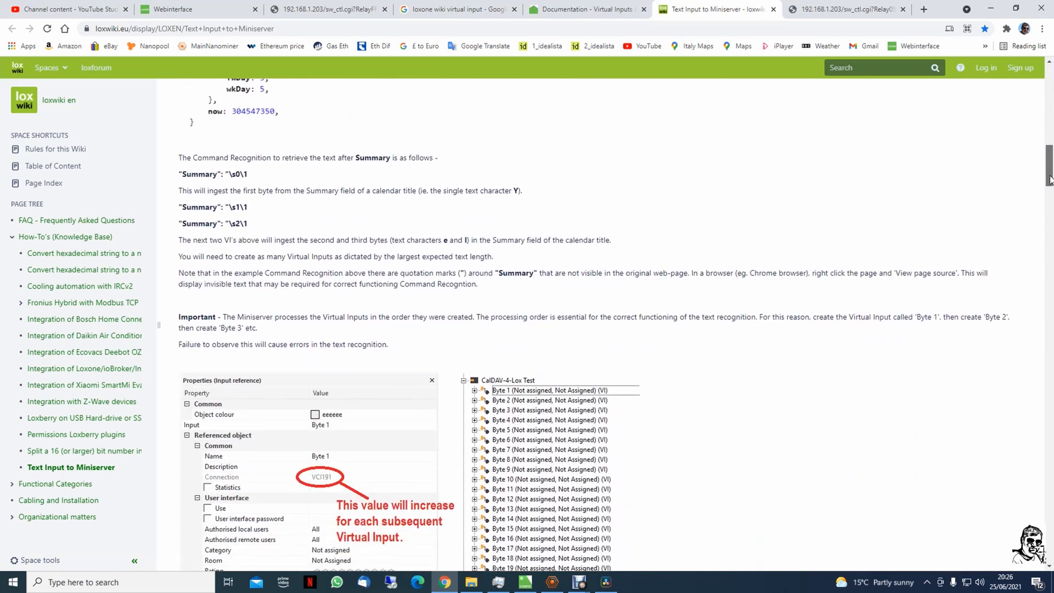
scroll(down, 3)
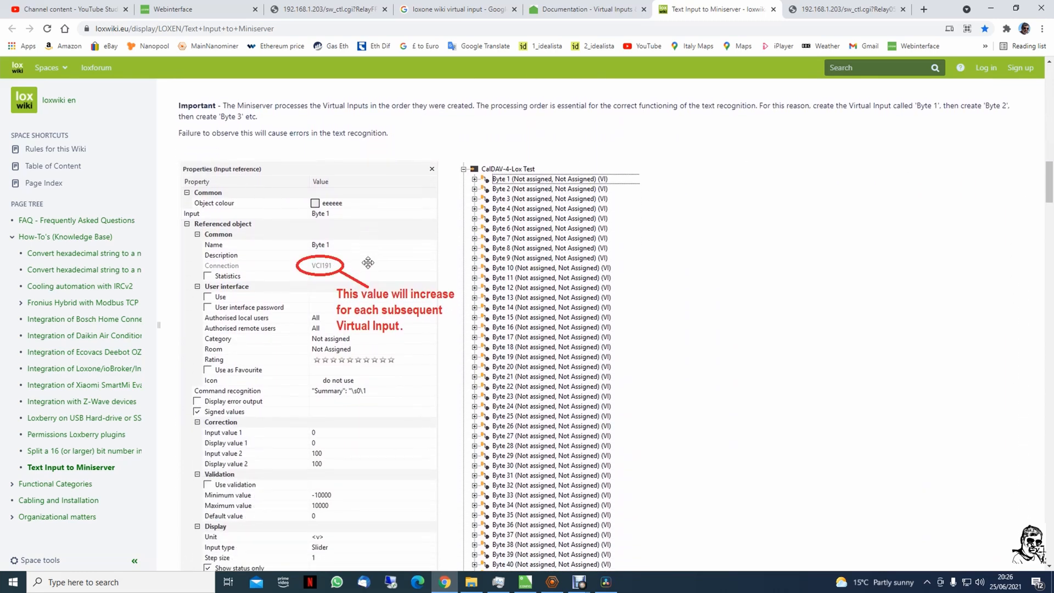
scroll(down, 3)
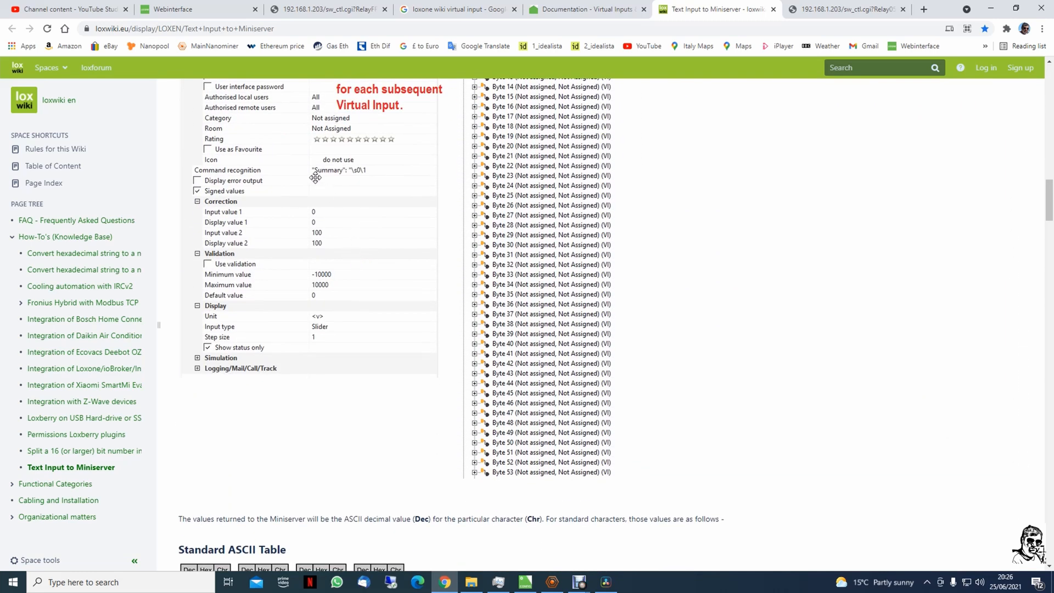
mouse_move(327, 175)
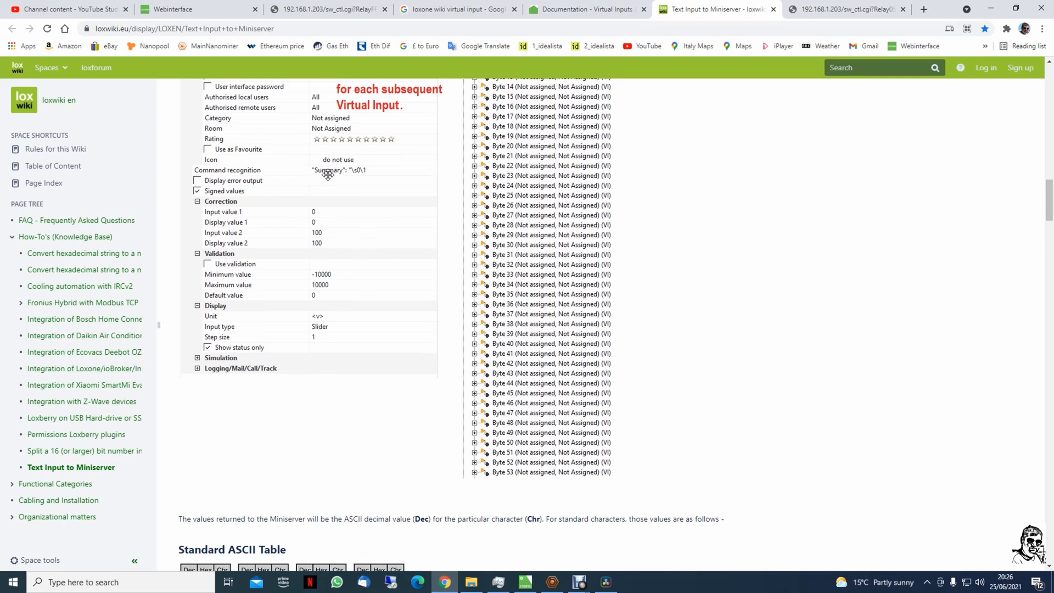
mouse_move(369, 197)
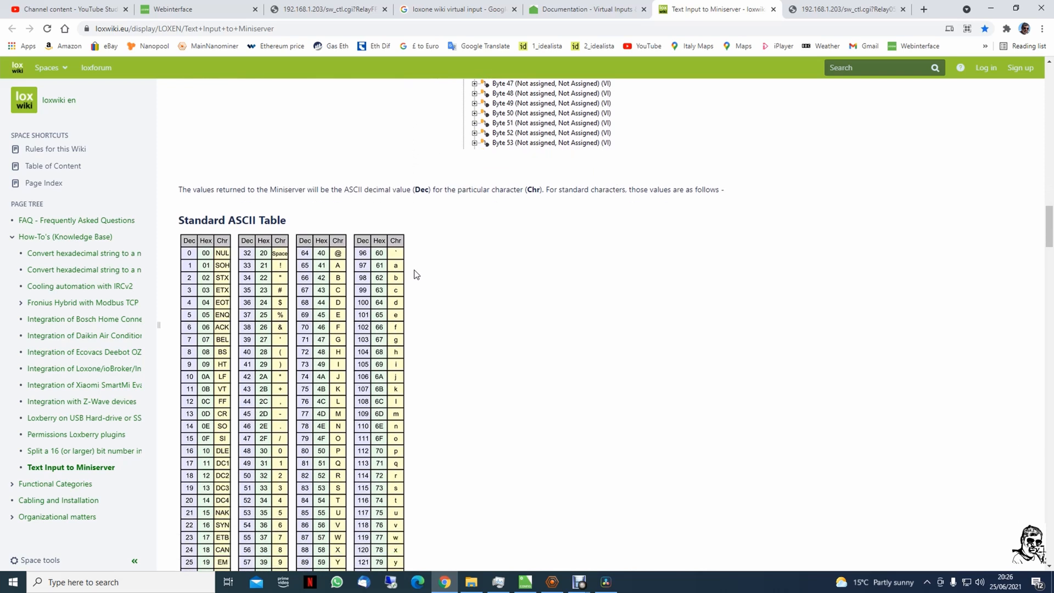
scroll(down, 3)
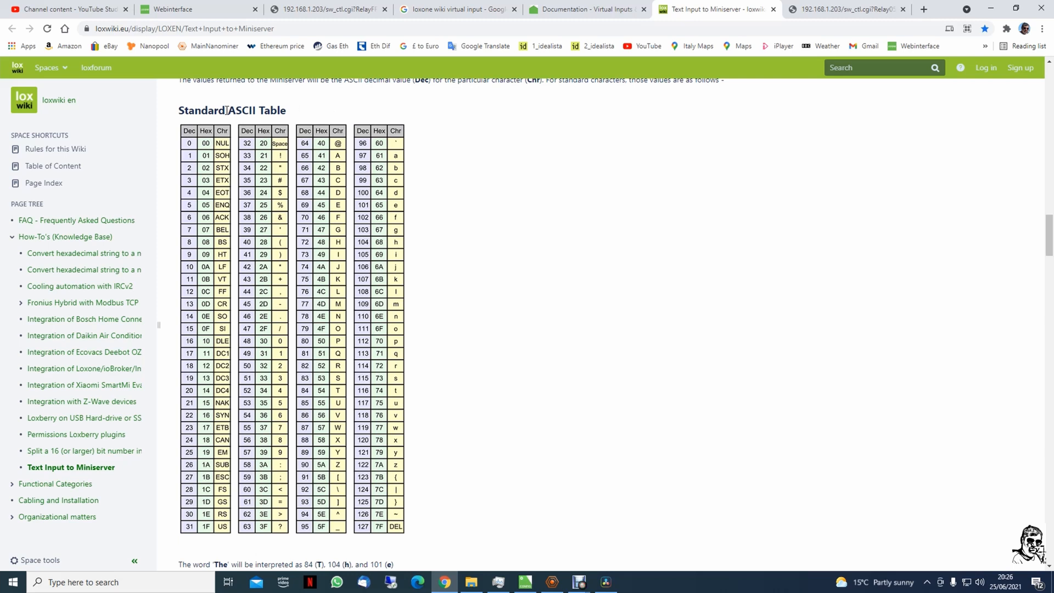
mouse_move(474, 121)
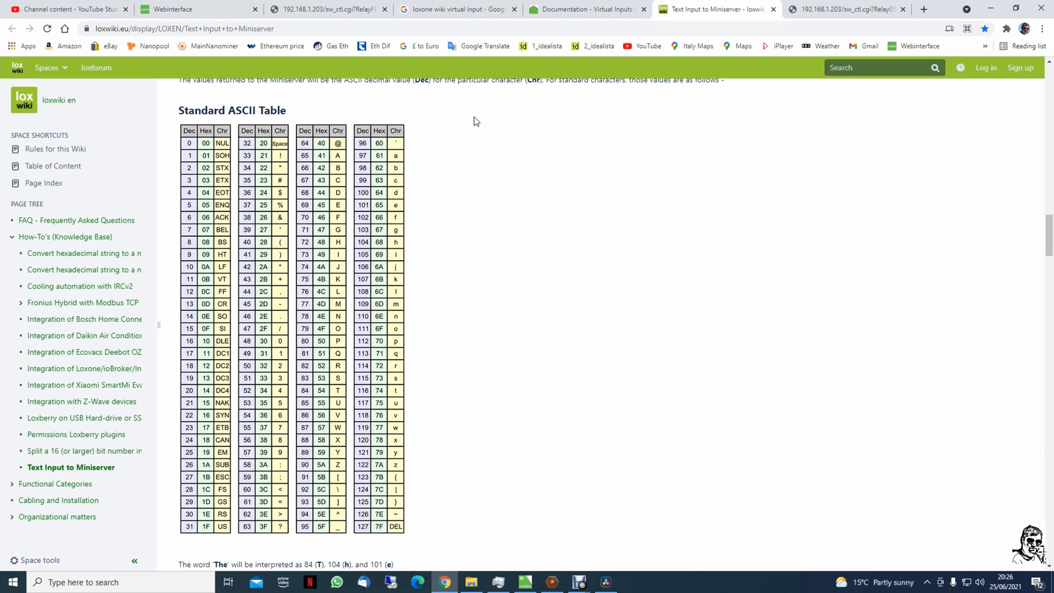
mouse_move(343, 208)
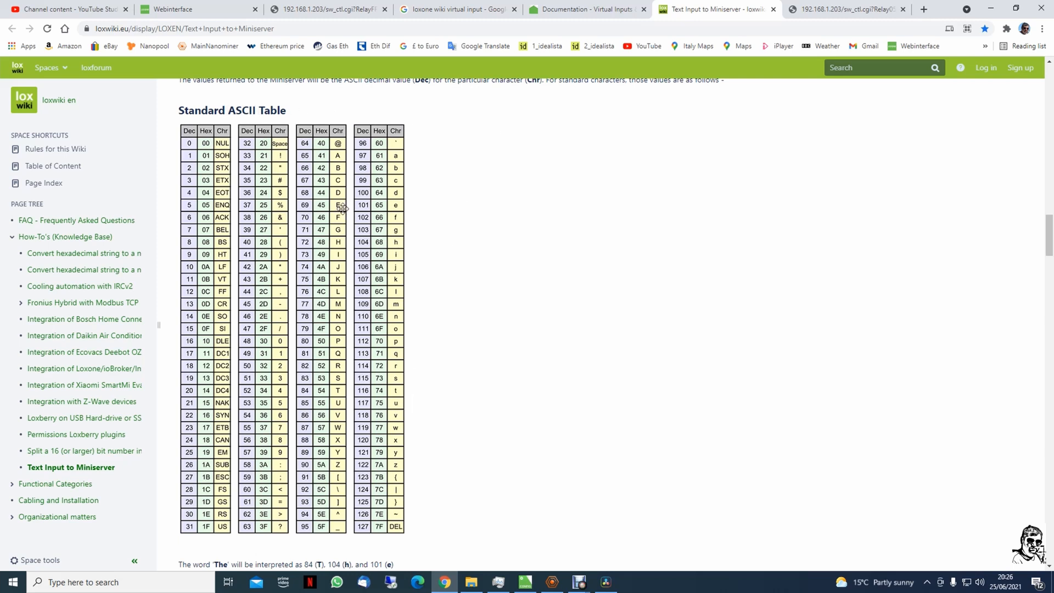
mouse_move(336, 142)
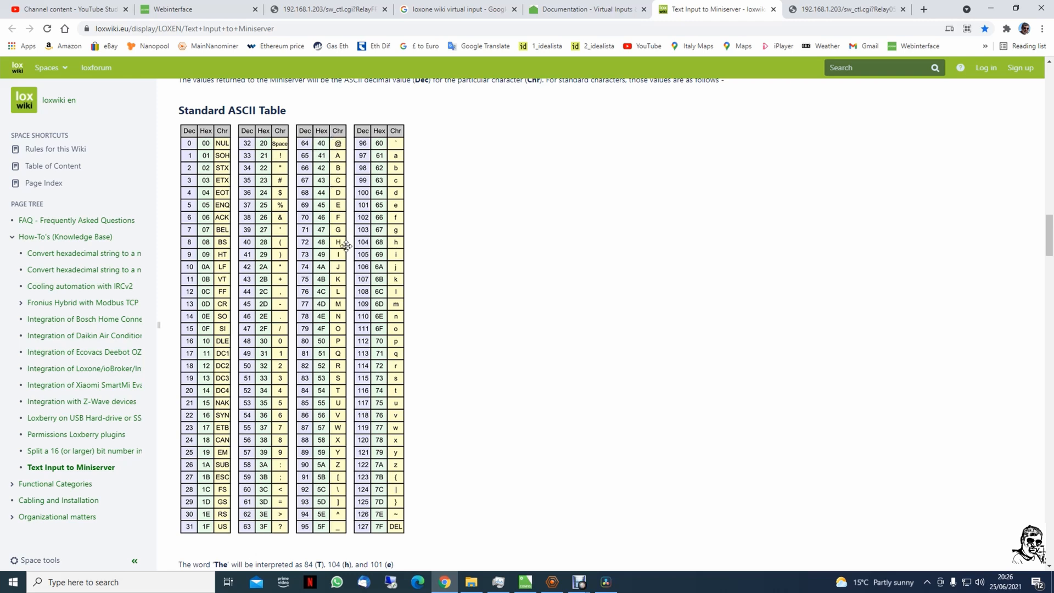
mouse_move(334, 264)
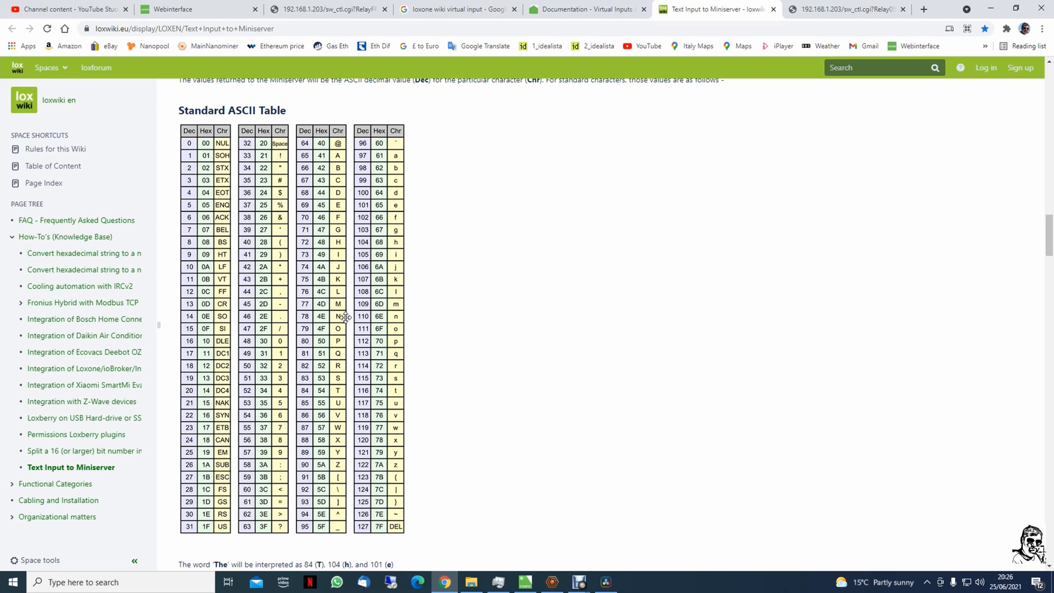
mouse_move(334, 222)
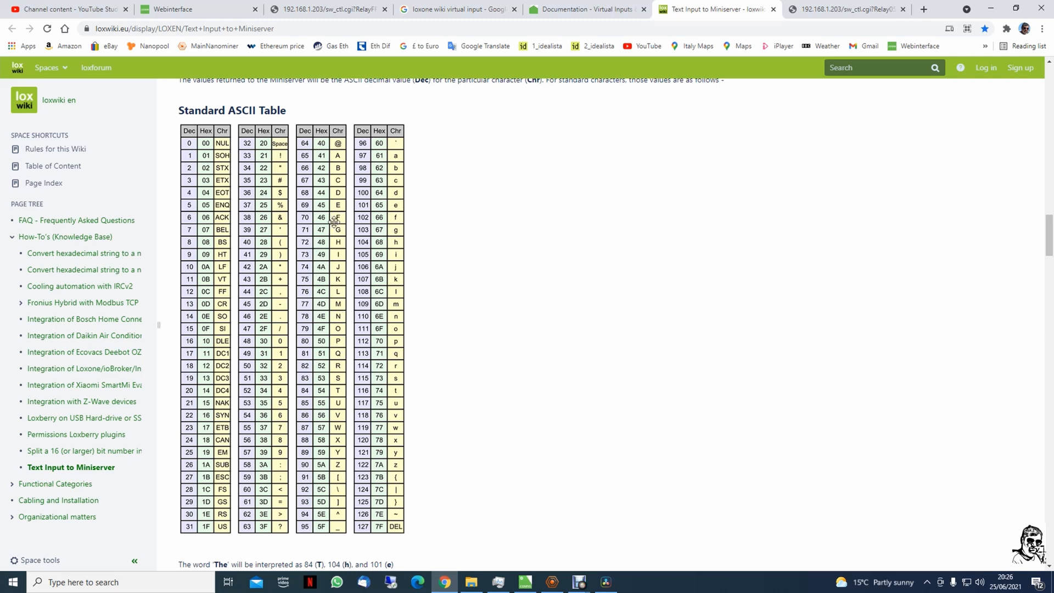
mouse_move(338, 218)
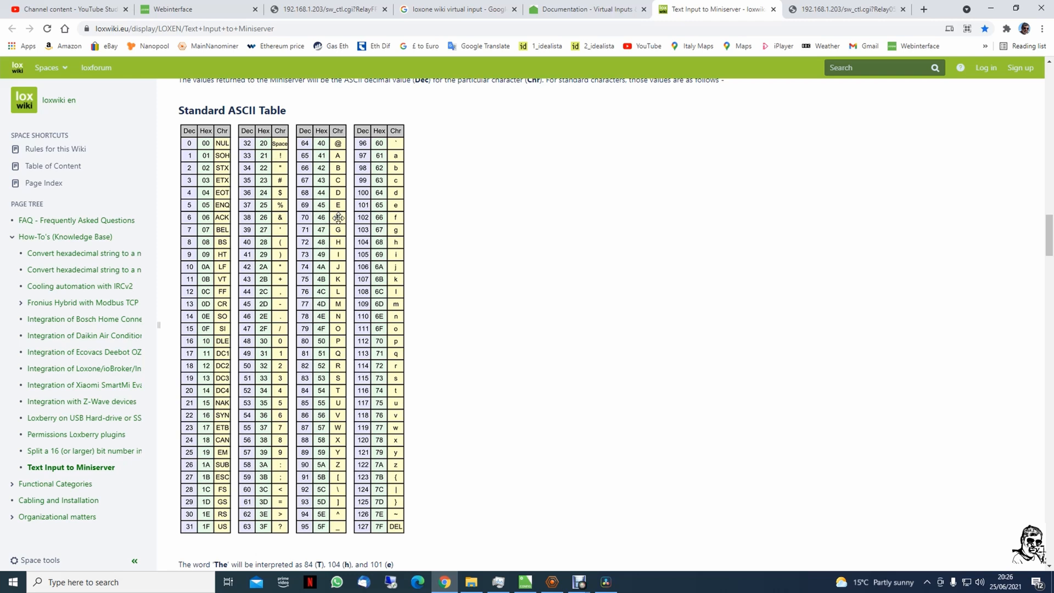
scroll(down, 3)
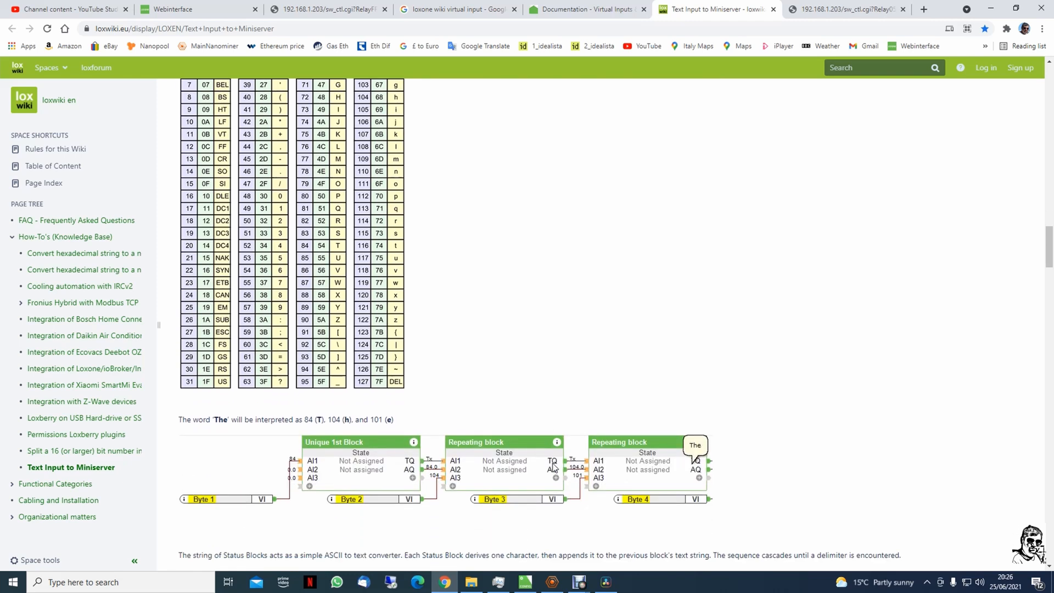
scroll(down, 3)
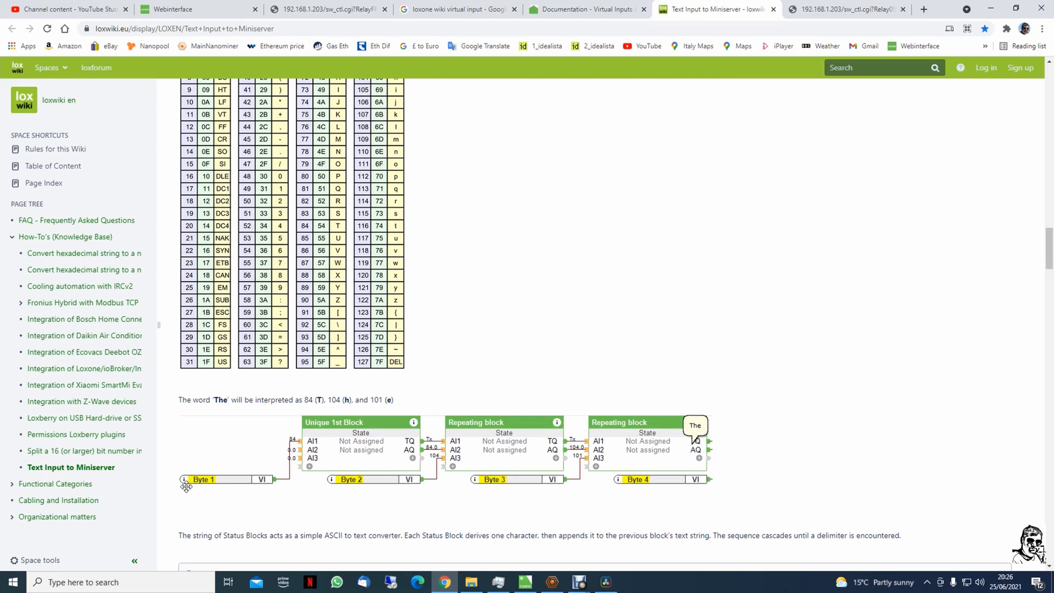
mouse_move(312, 480)
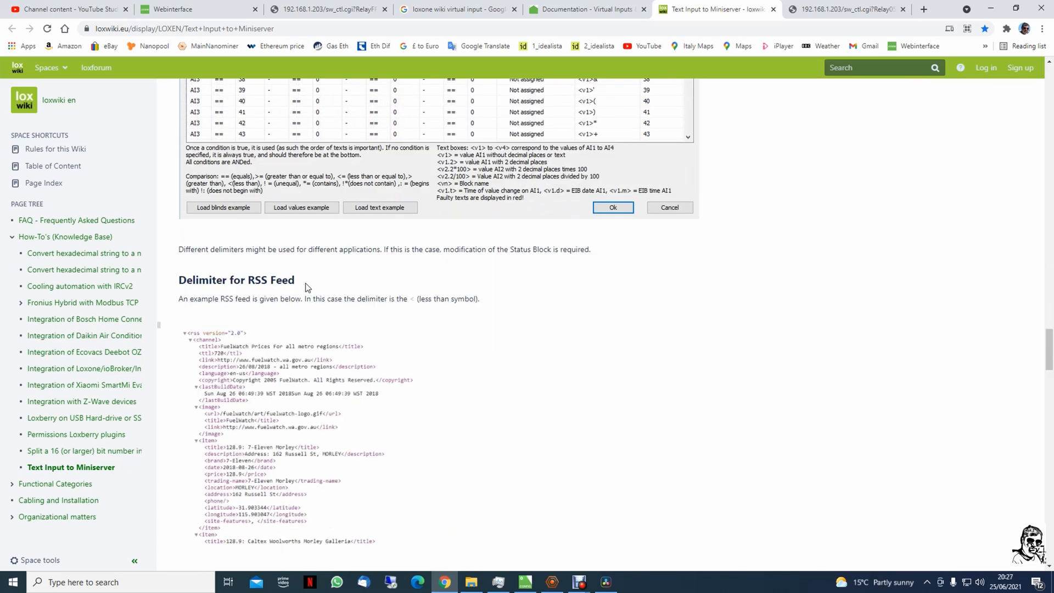
scroll(down, 3)
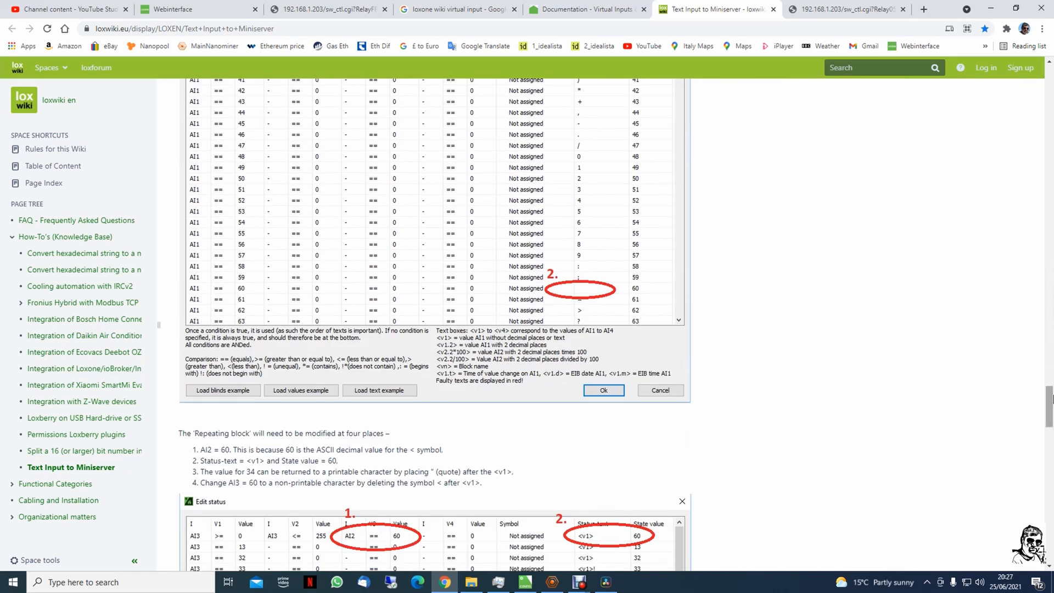
scroll(down, 3)
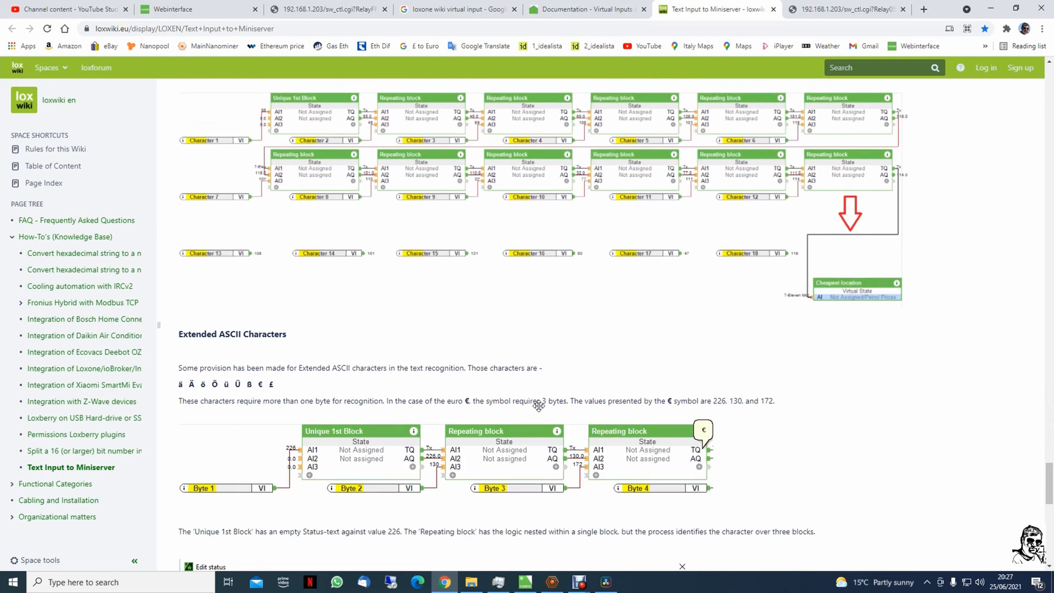
scroll(down, 3)
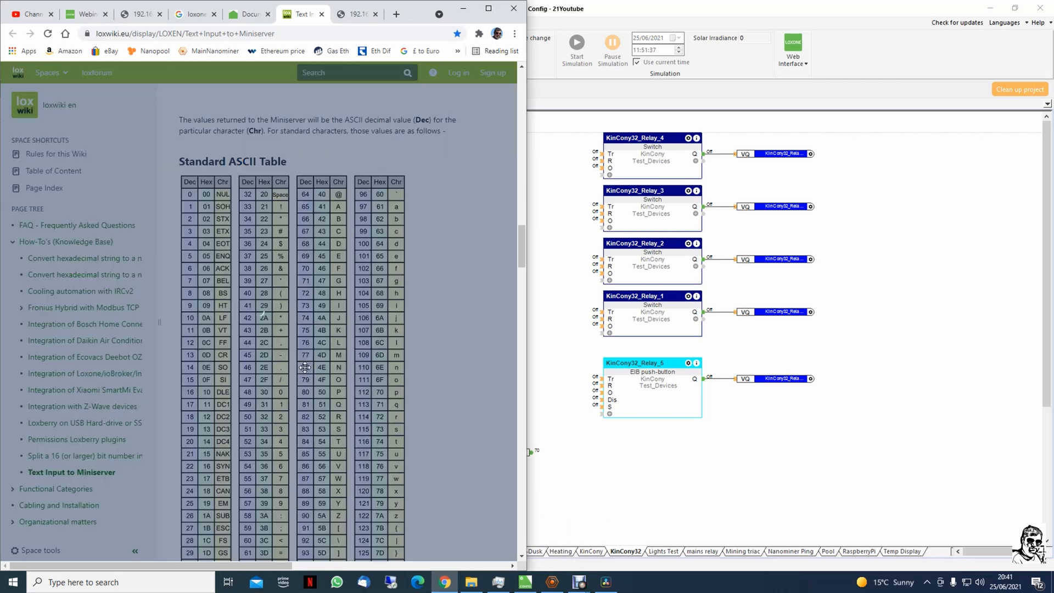
- Add an Equal block below Relay_5 with Relay1 feedback on AI1 and AI2 set to 78
click(305, 367)
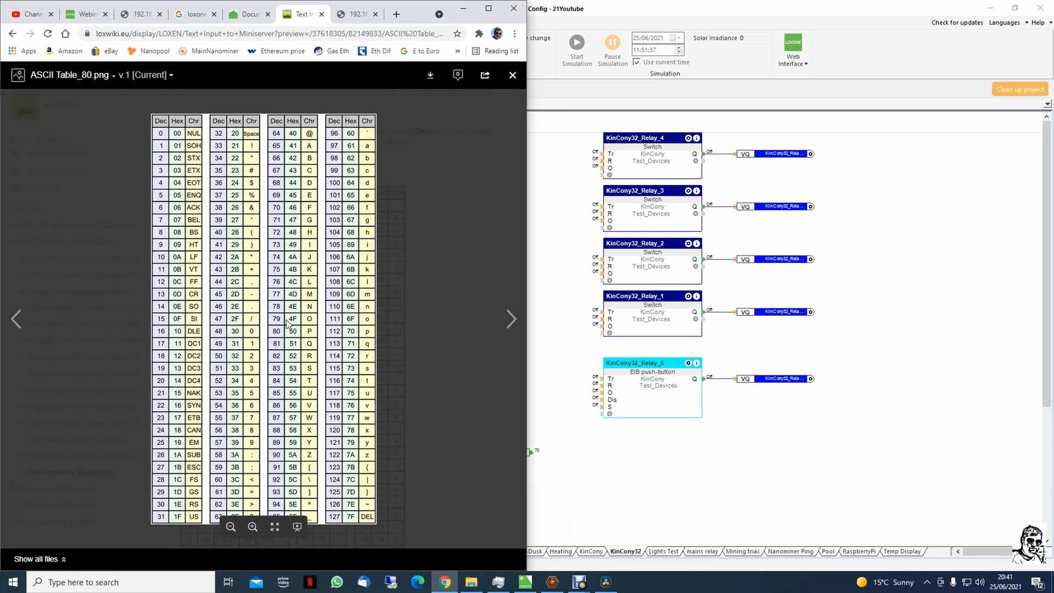
mouse_move(517, 136)
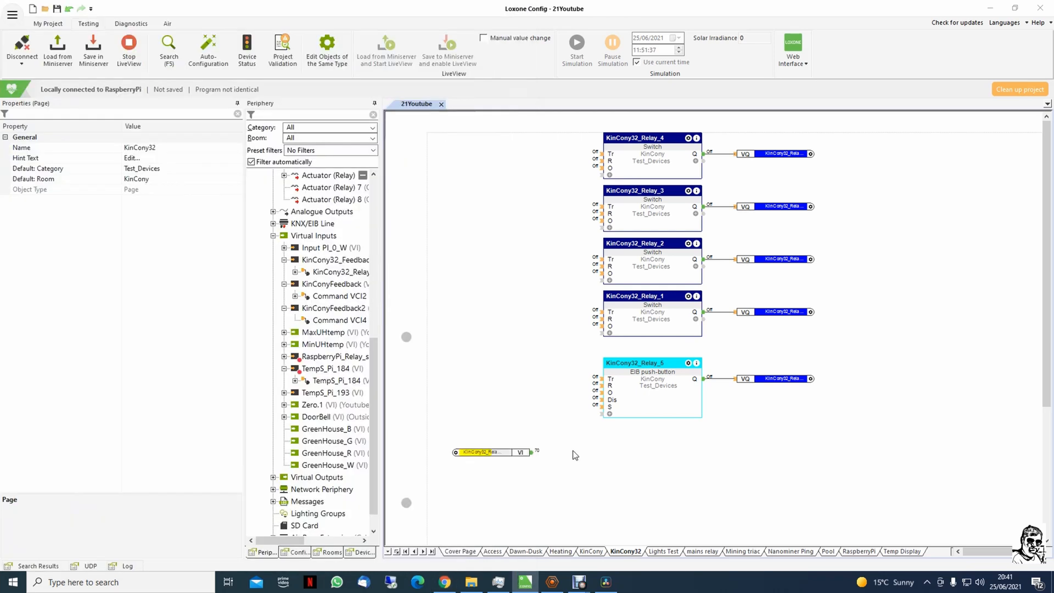
click(480, 452)
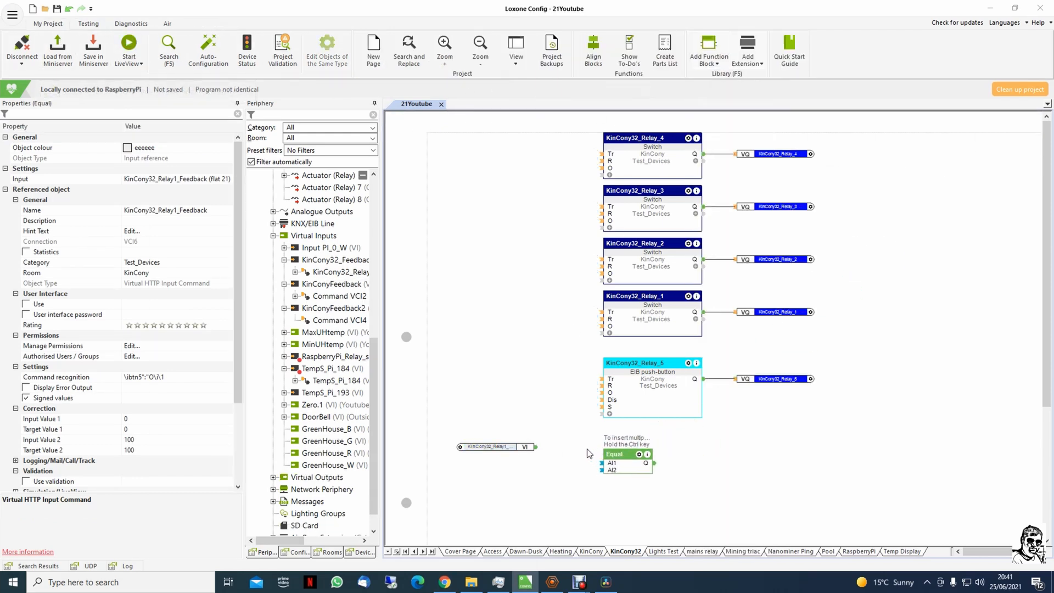
click(205, 23)
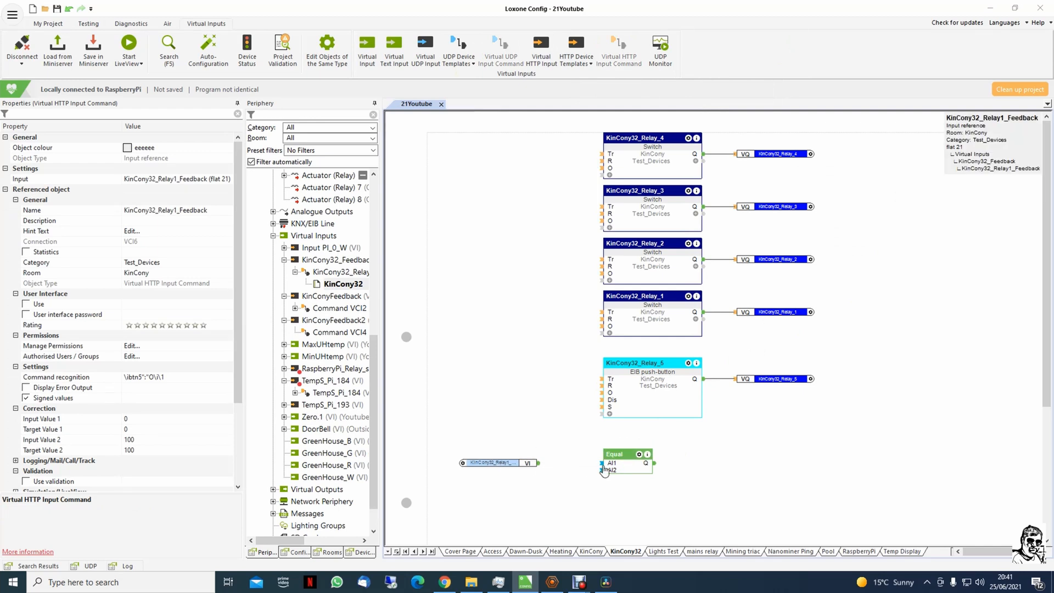
click(626, 463)
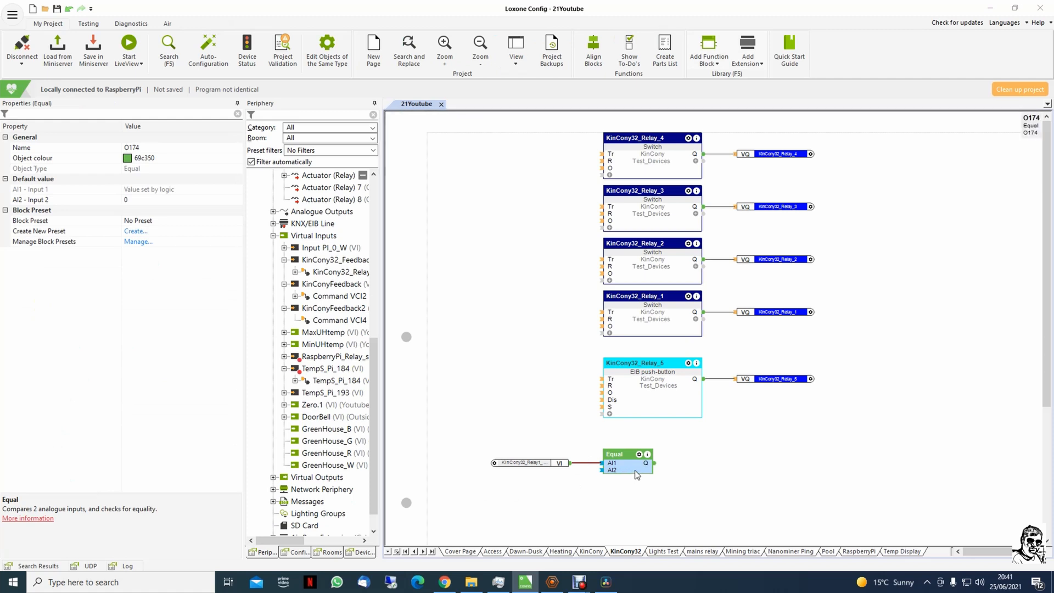
click(63, 199)
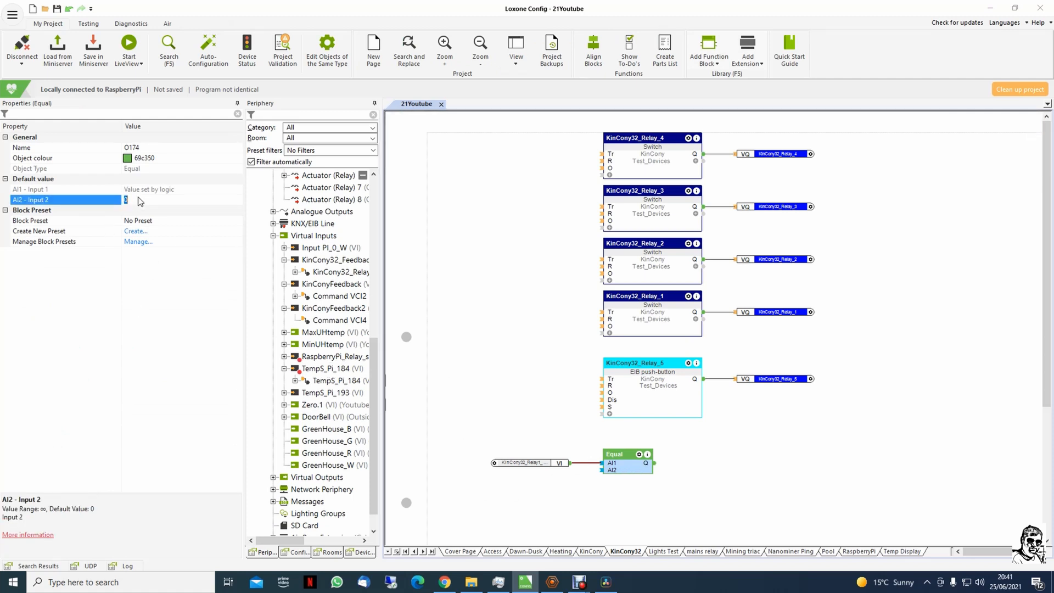
text(7)
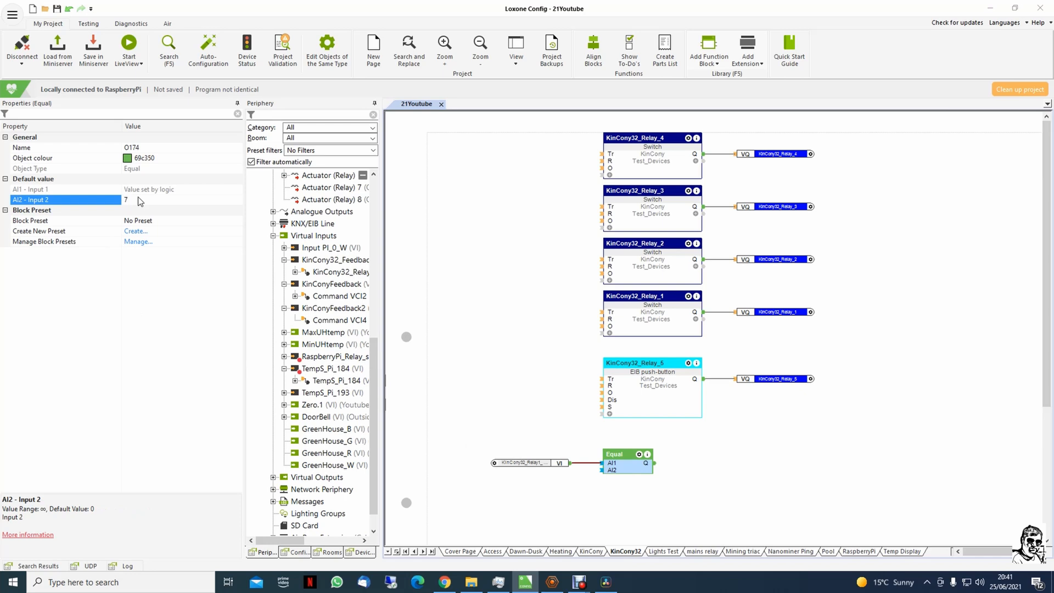
text(78)
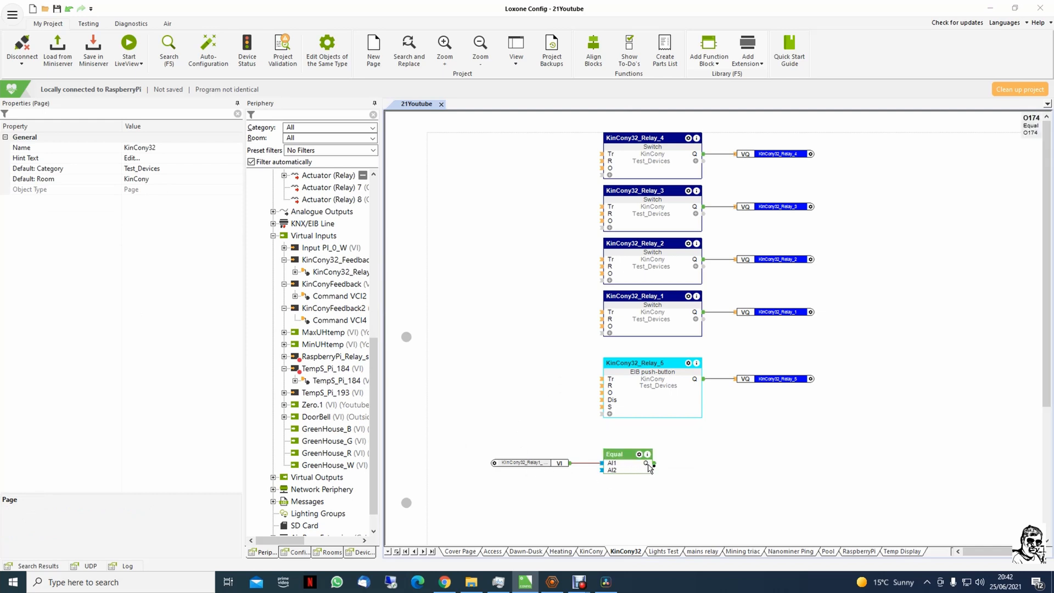
- Wire the Equal block's Q output to KinCony32_Relay_5's S input
click(128, 51)
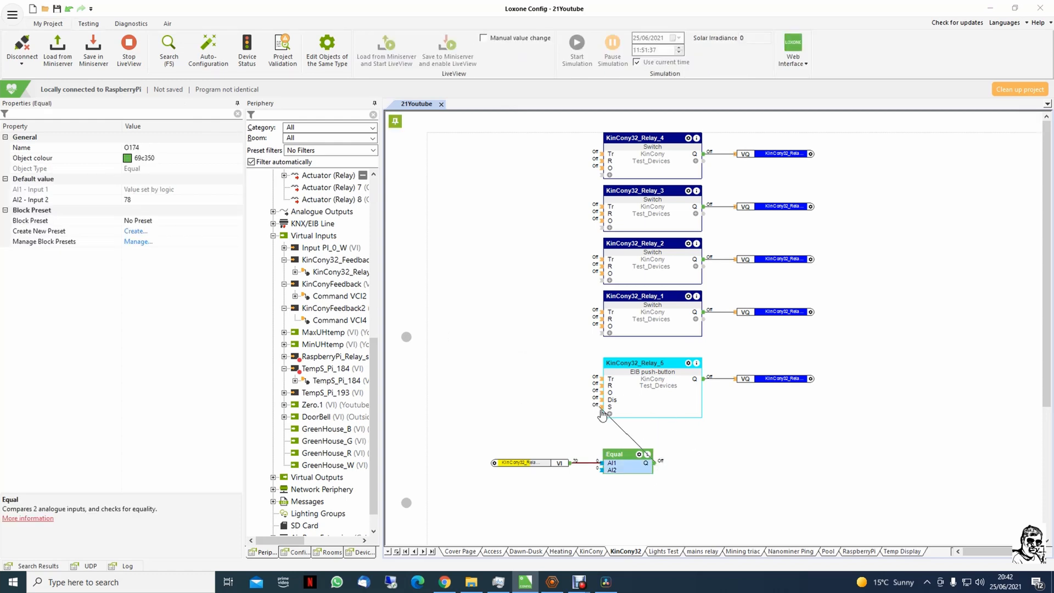
drag(601, 412, 659, 461)
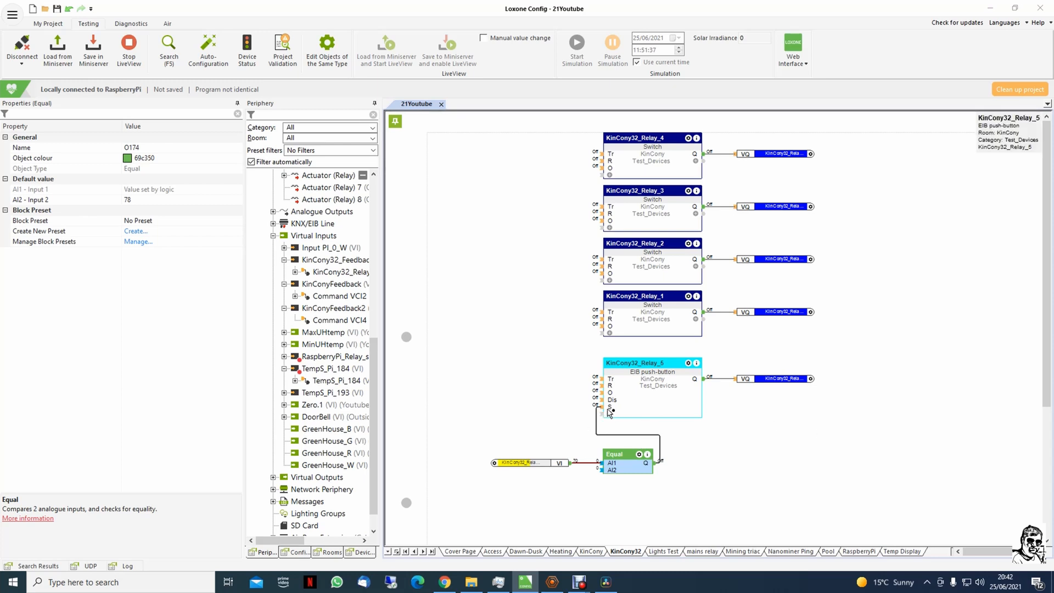
mouse_move(611, 410)
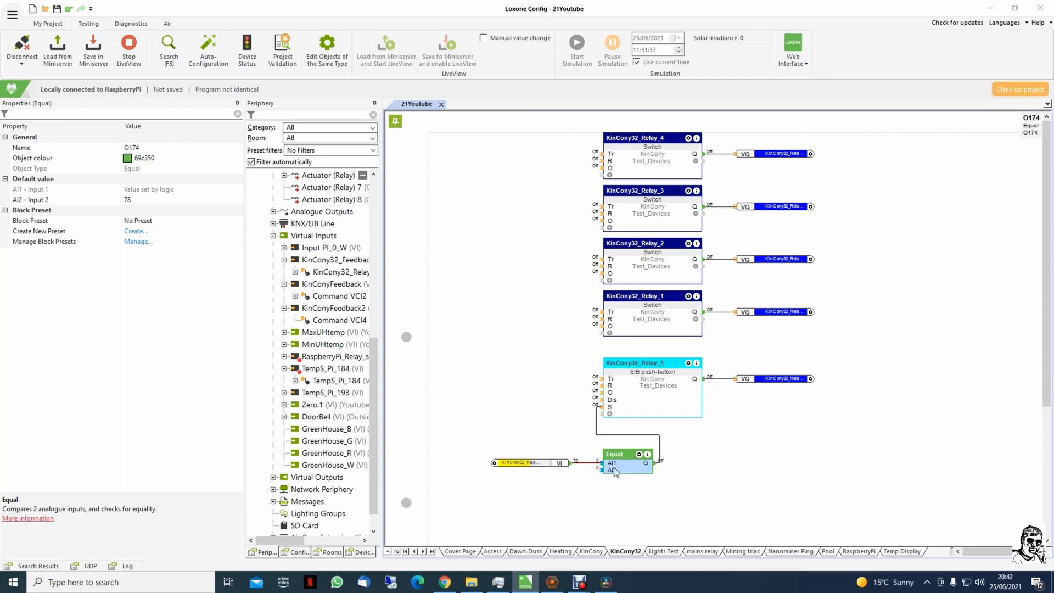
mouse_move(588, 465)
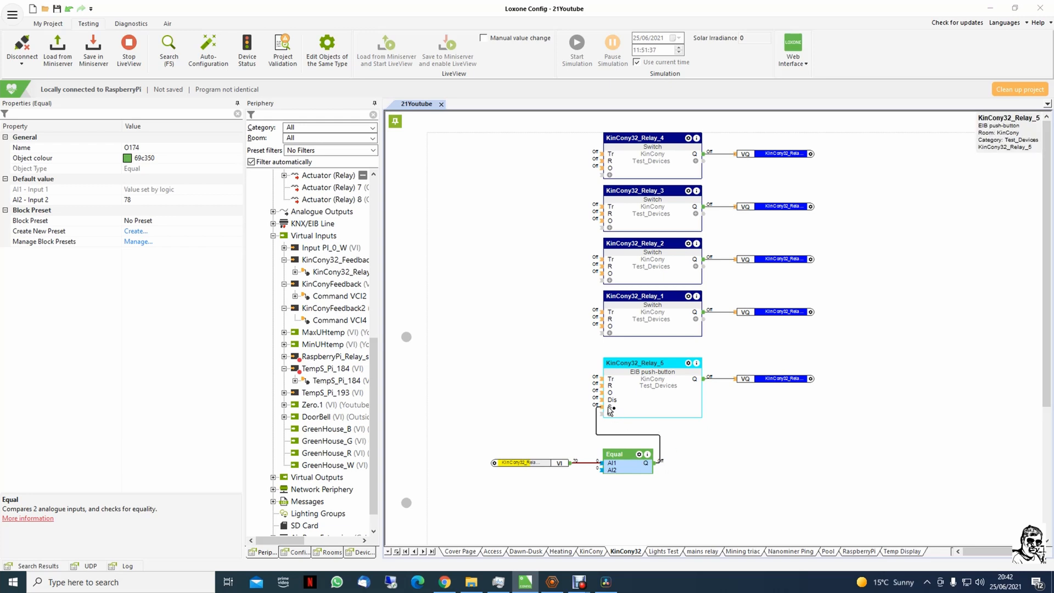
mouse_move(611, 400)
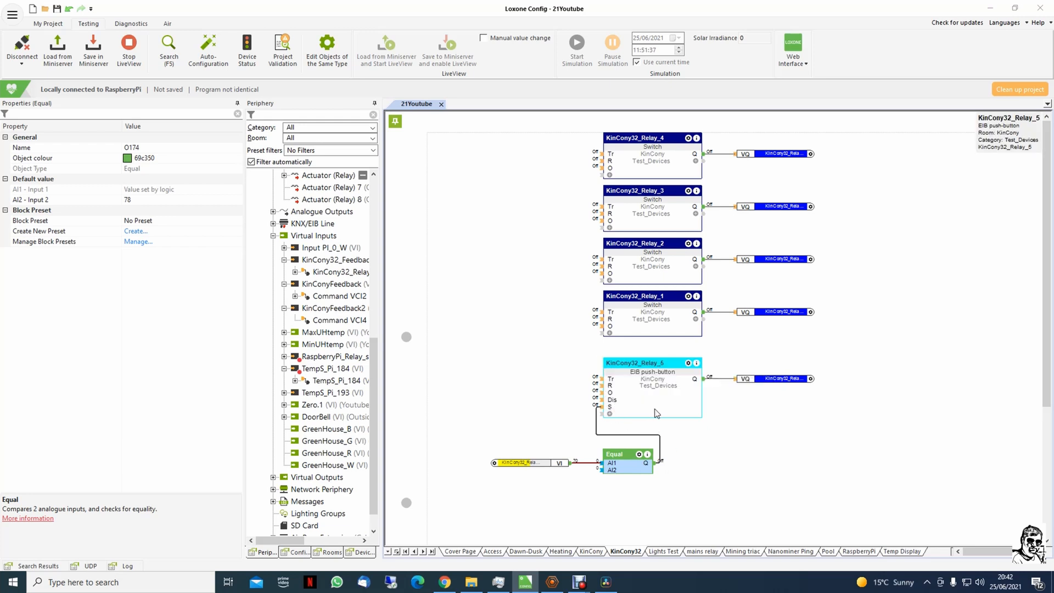
mouse_move(669, 416)
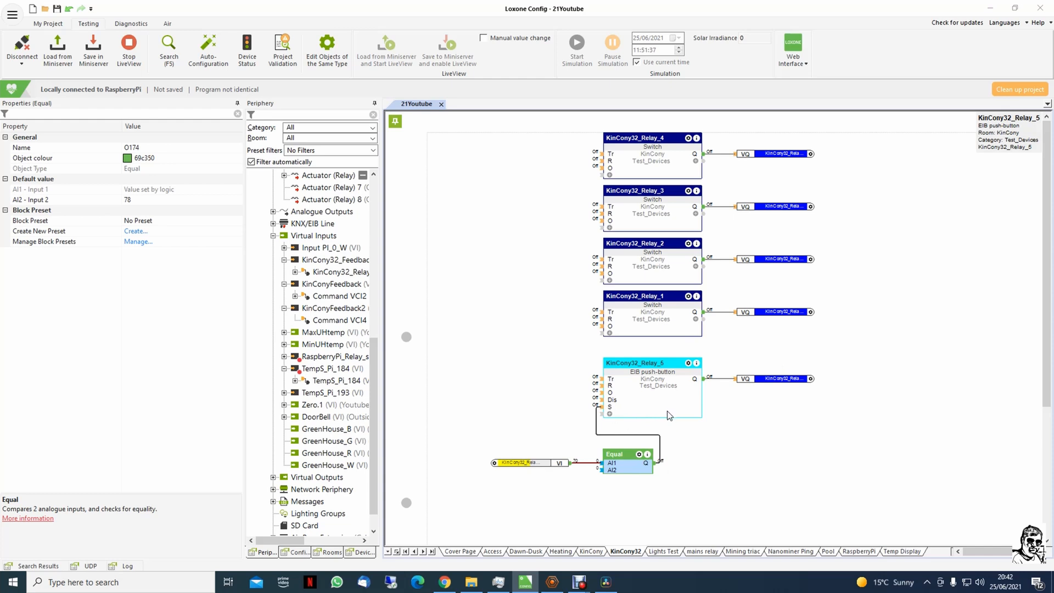
mouse_move(664, 413)
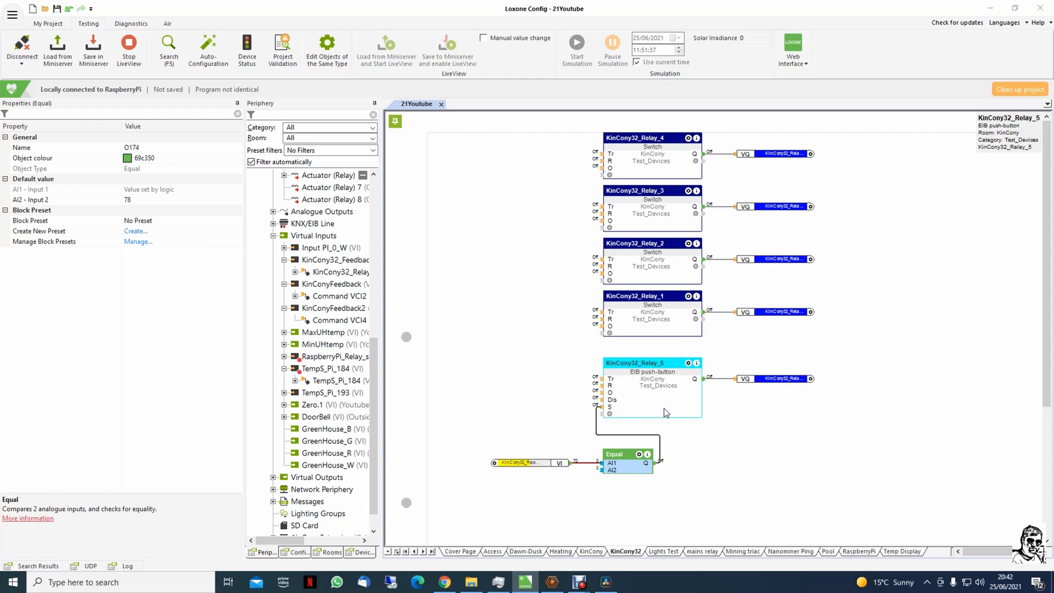
mouse_move(548, 332)
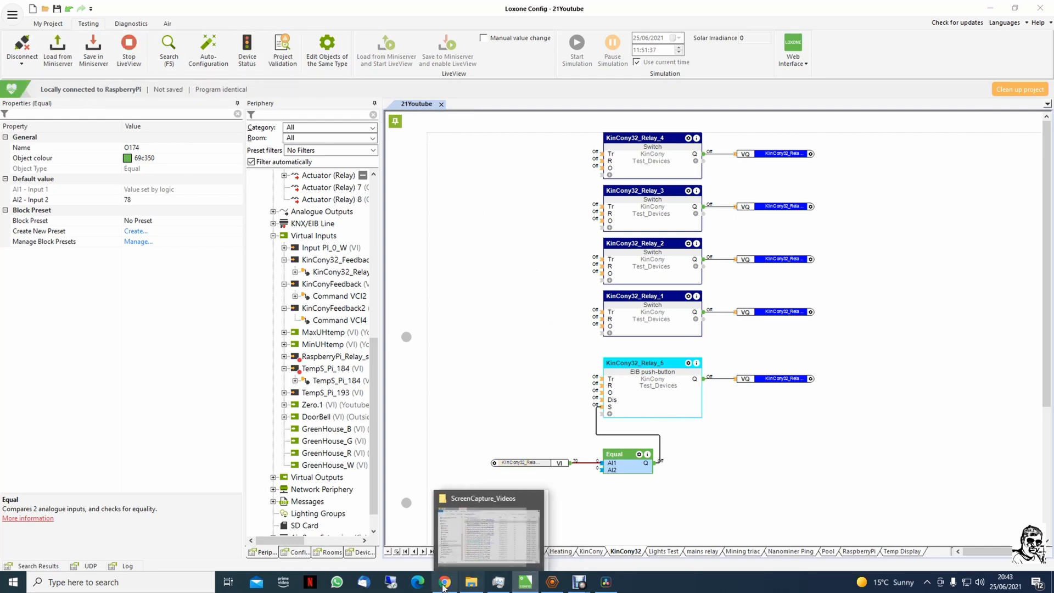
- Toggle KinCony32_Relay_5 from the Web Interface's KINCONY room
click(442, 582)
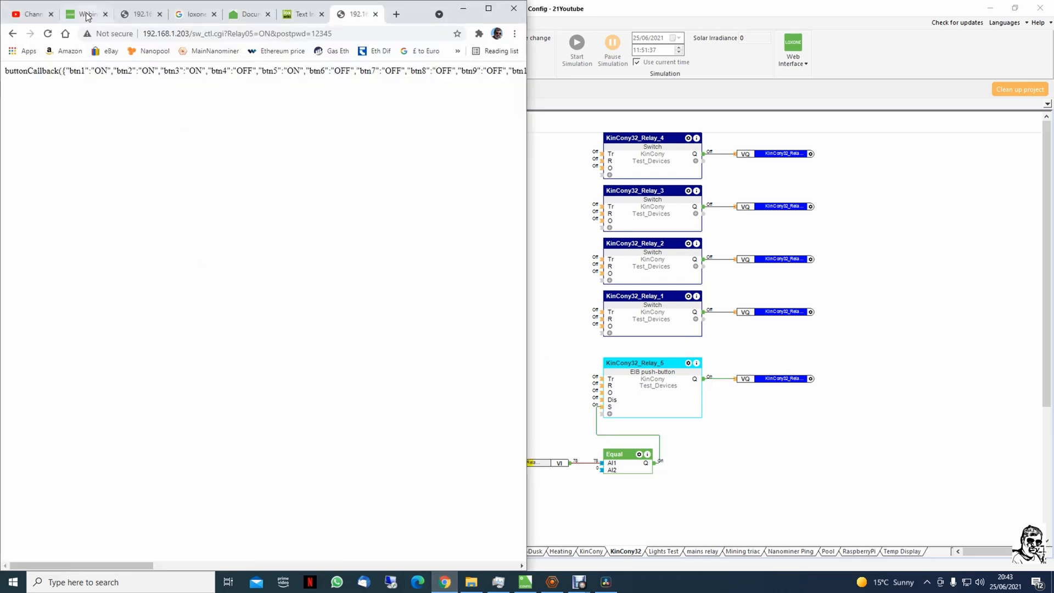
click(86, 13)
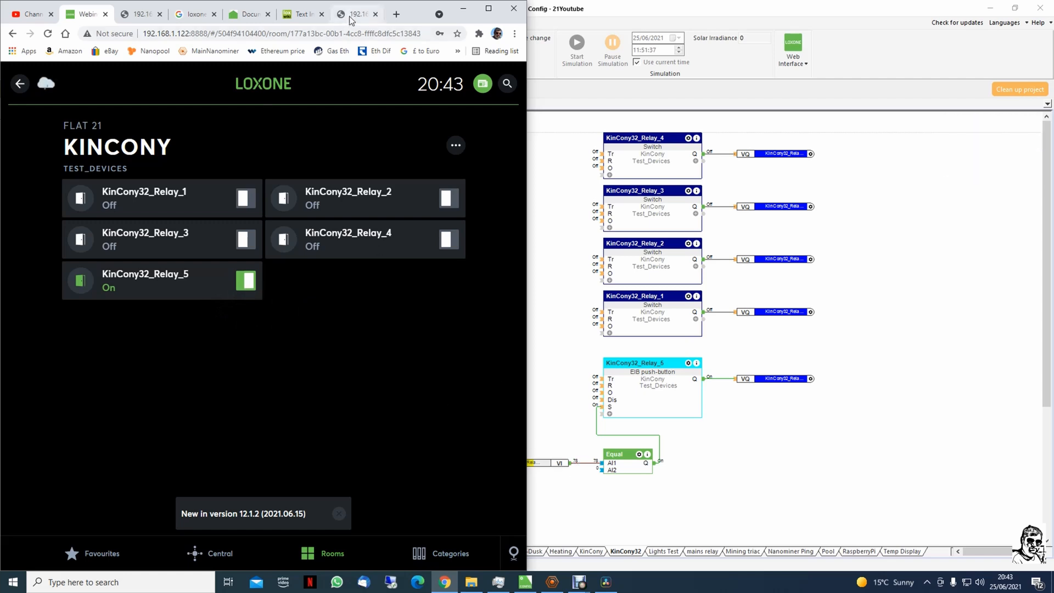
click(354, 13)
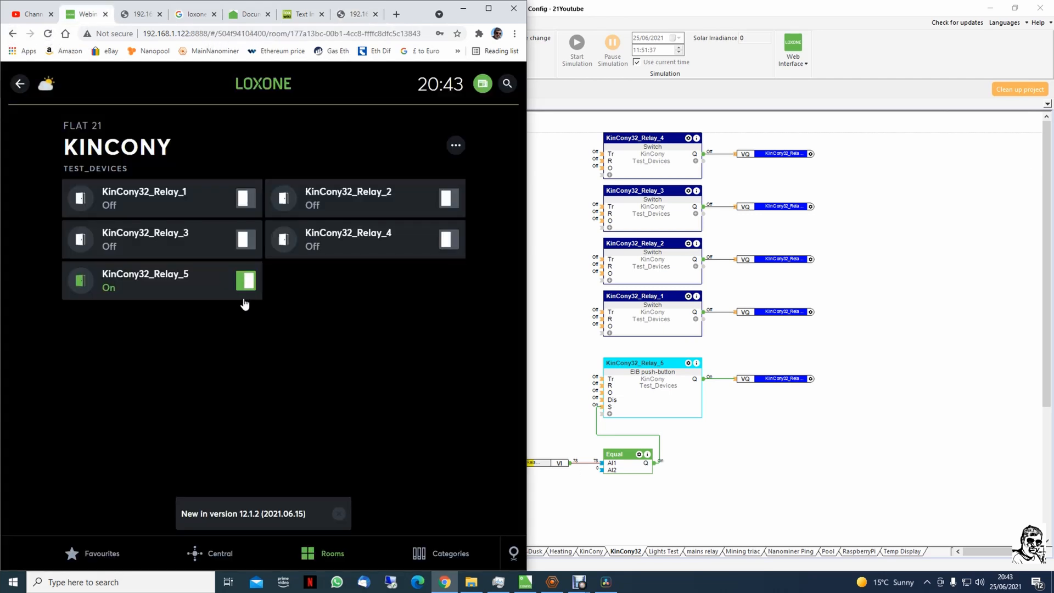
click(245, 281)
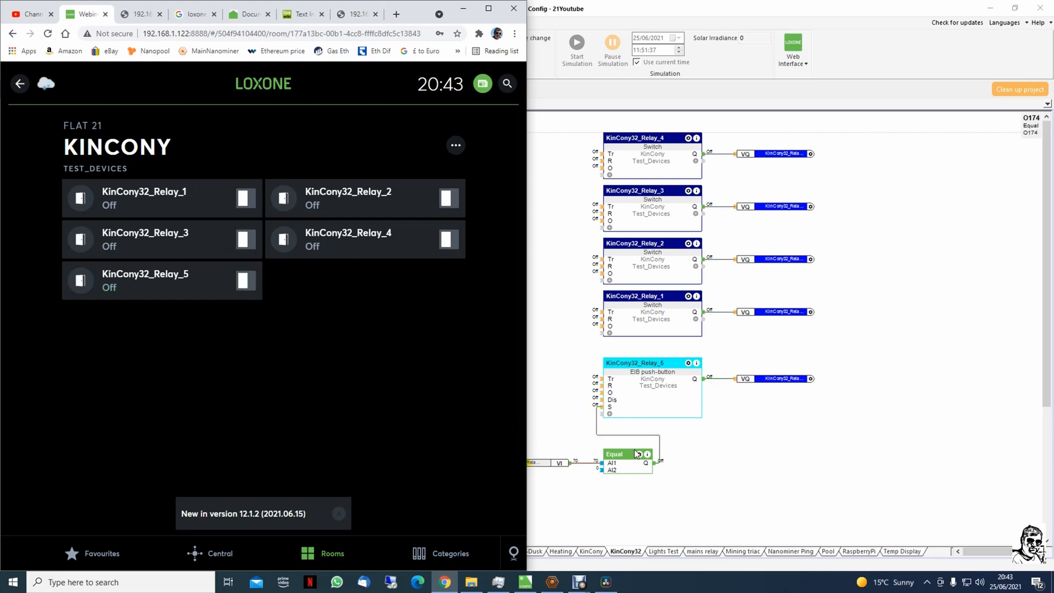
mouse_move(302, 382)
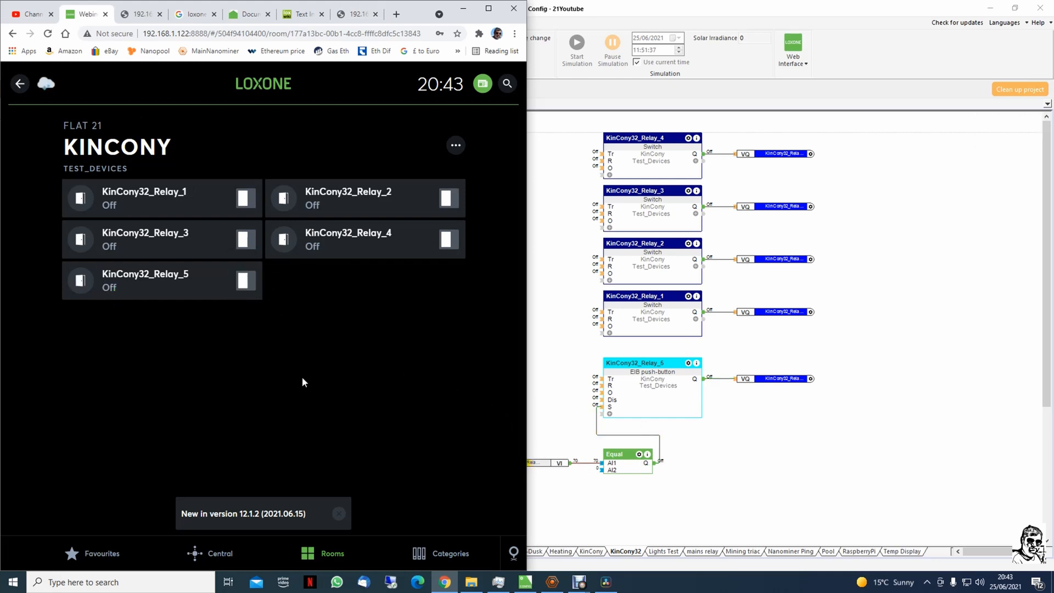
- Switch Relay05 off via the board's sw_ctl.cgi page and recheck the KINCONY room
click(356, 14)
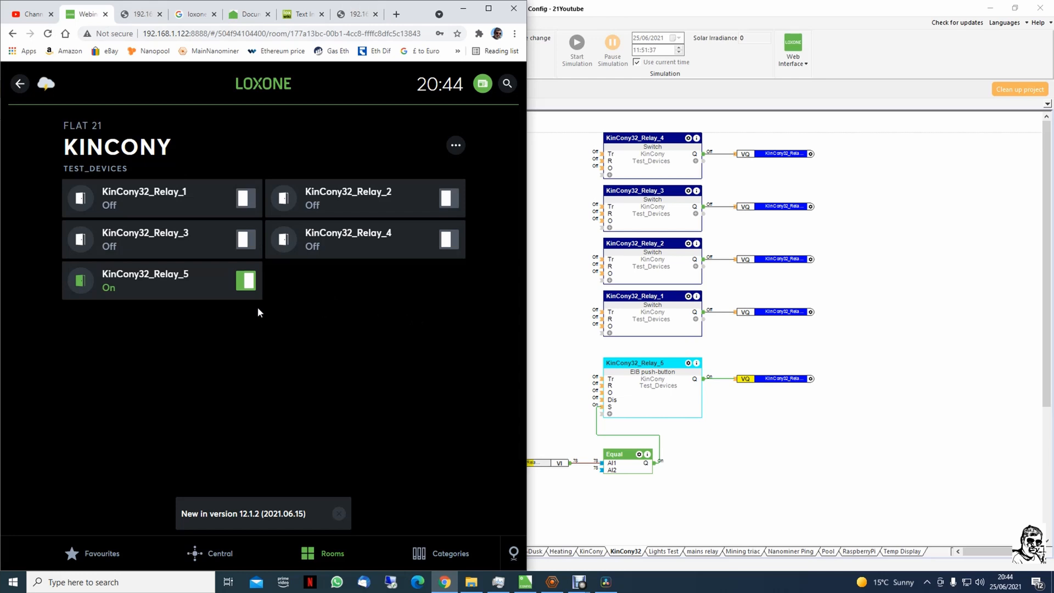
click(46, 83)
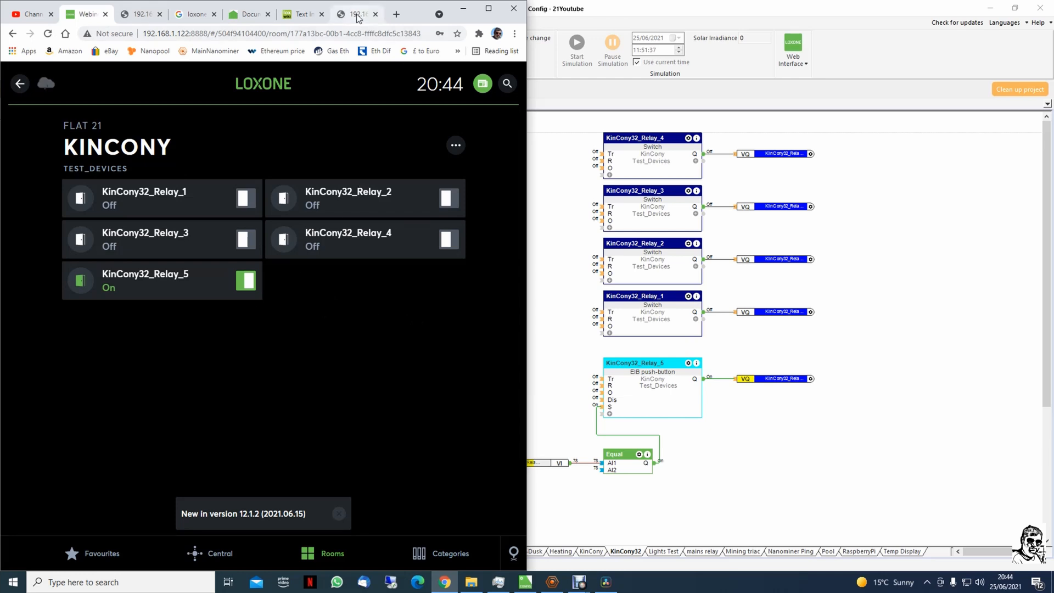
click(354, 13)
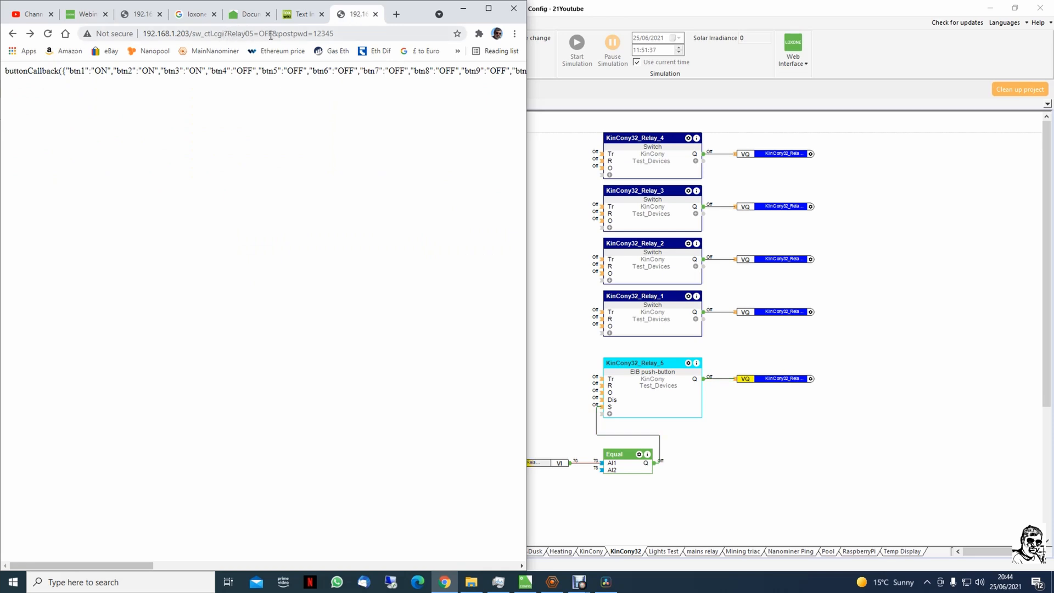
click(86, 13)
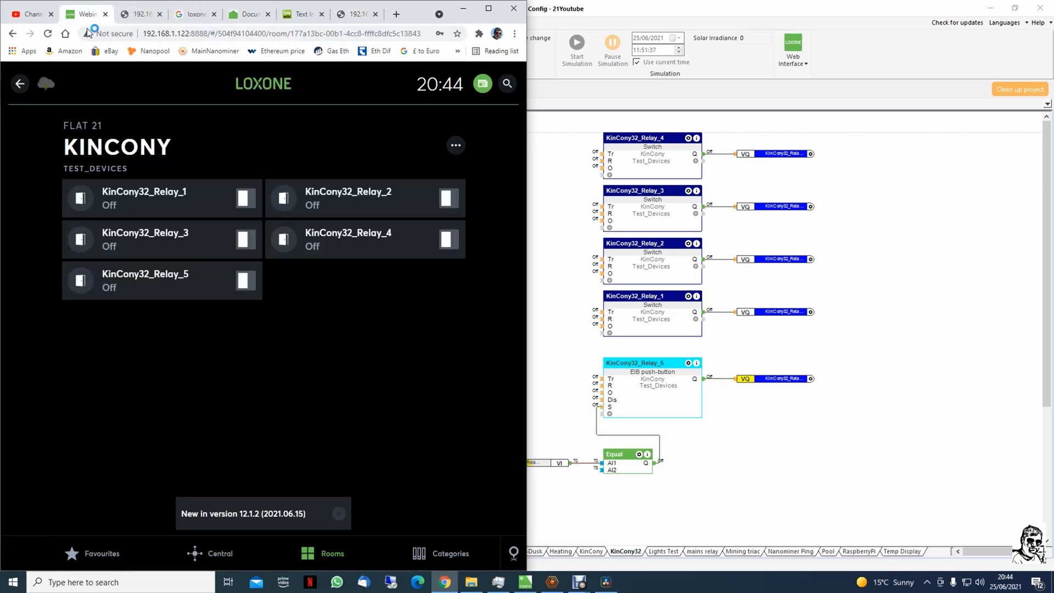
mouse_move(331, 305)
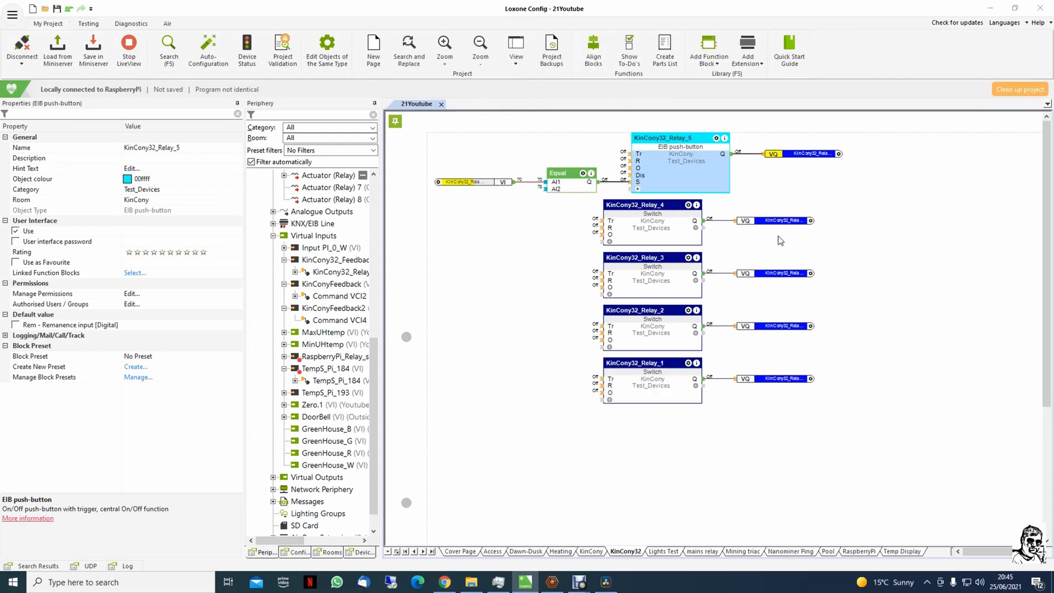
mouse_move(538, 221)
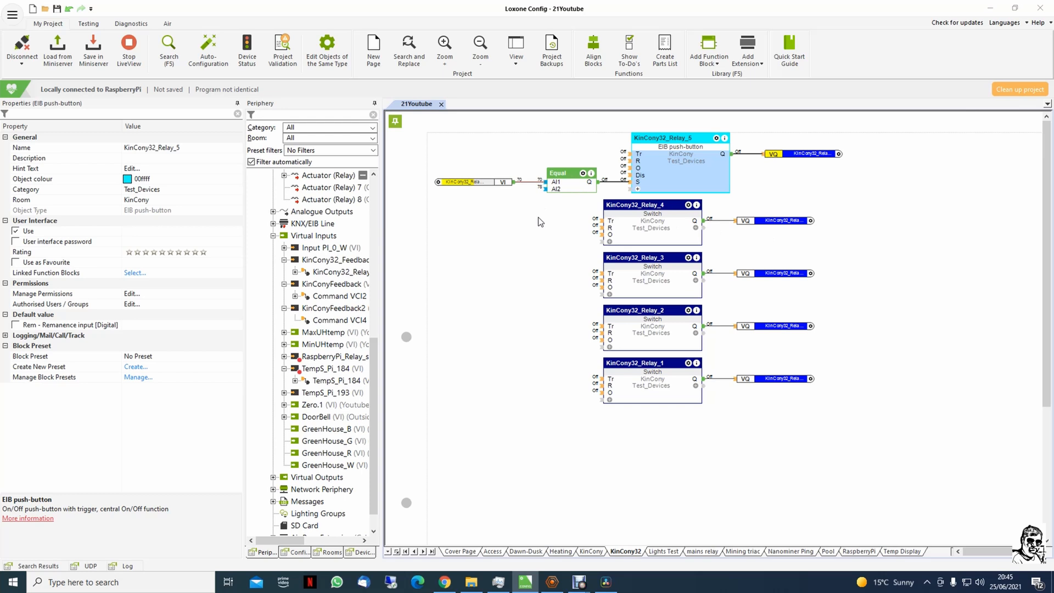
mouse_move(649, 257)
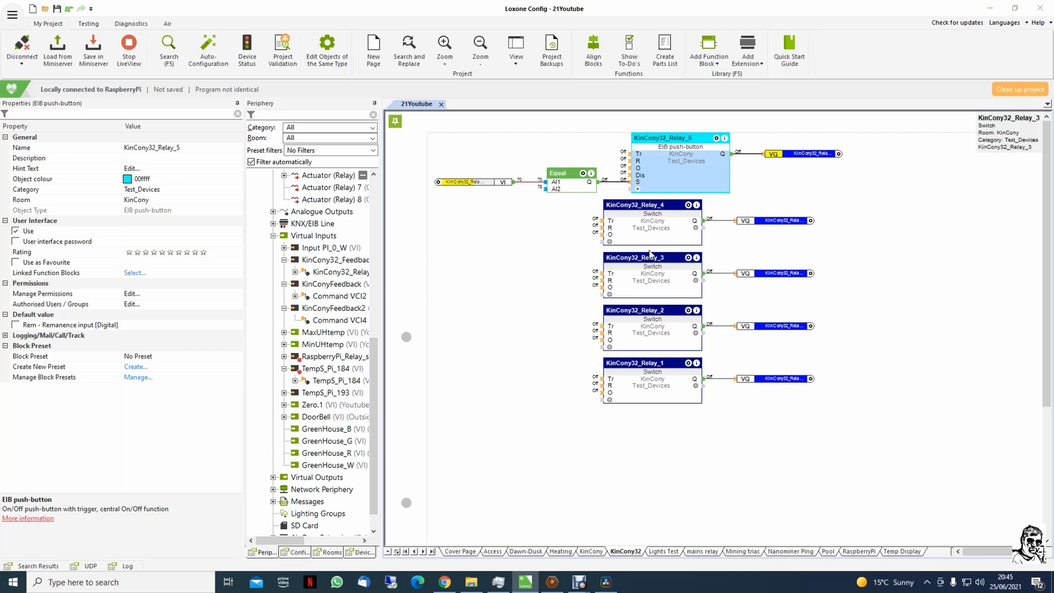